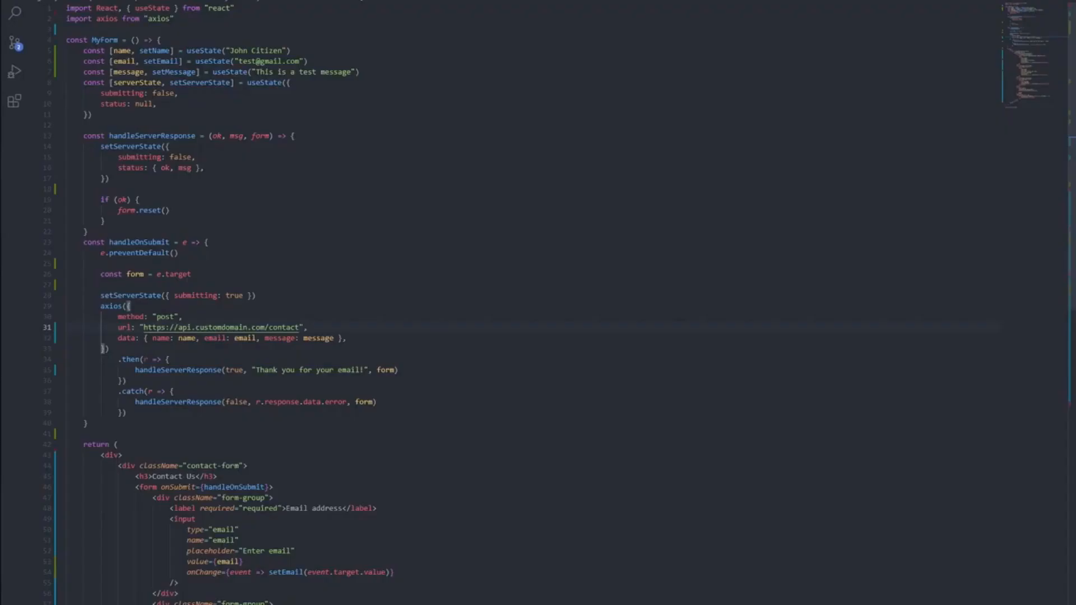
# Create a Lambda function named exampleSES authored from scratch on Node.js 14.x.
pyautogui.scroll(-3)
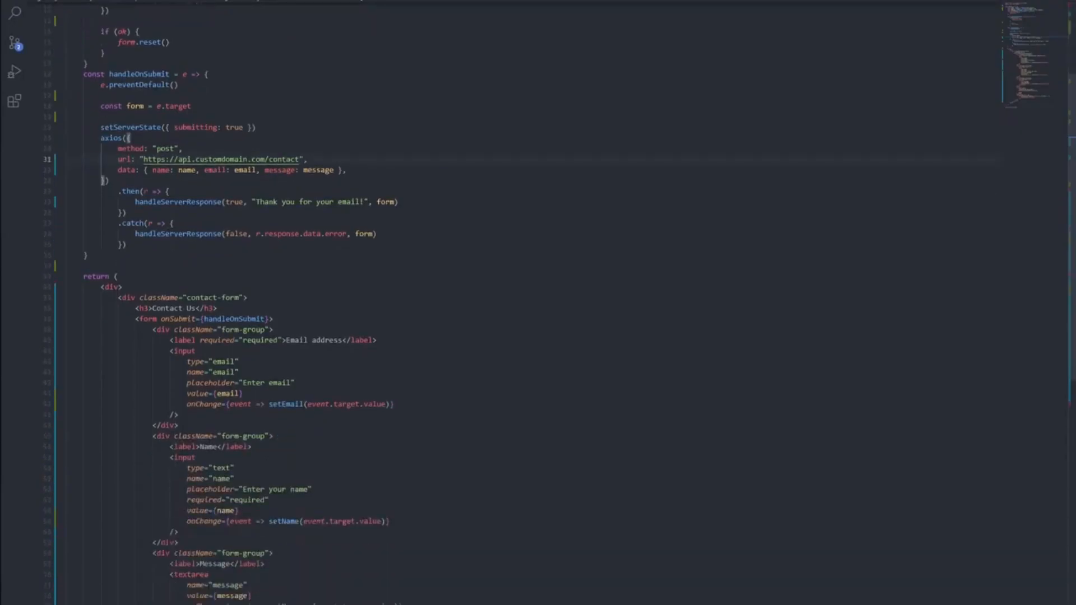
pyautogui.scroll(-3)
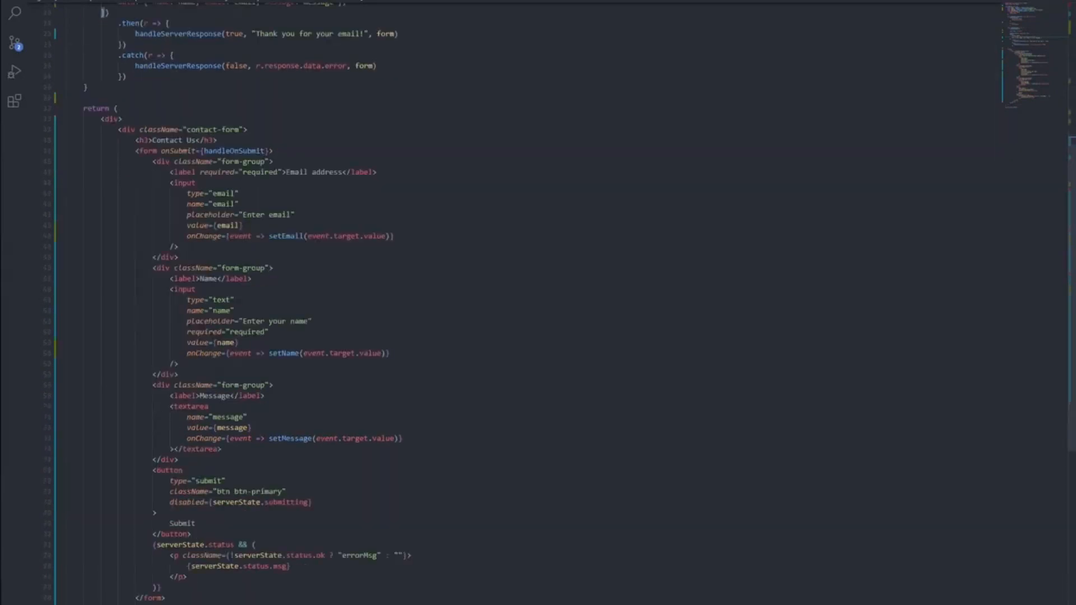
pyautogui.scroll(-3)
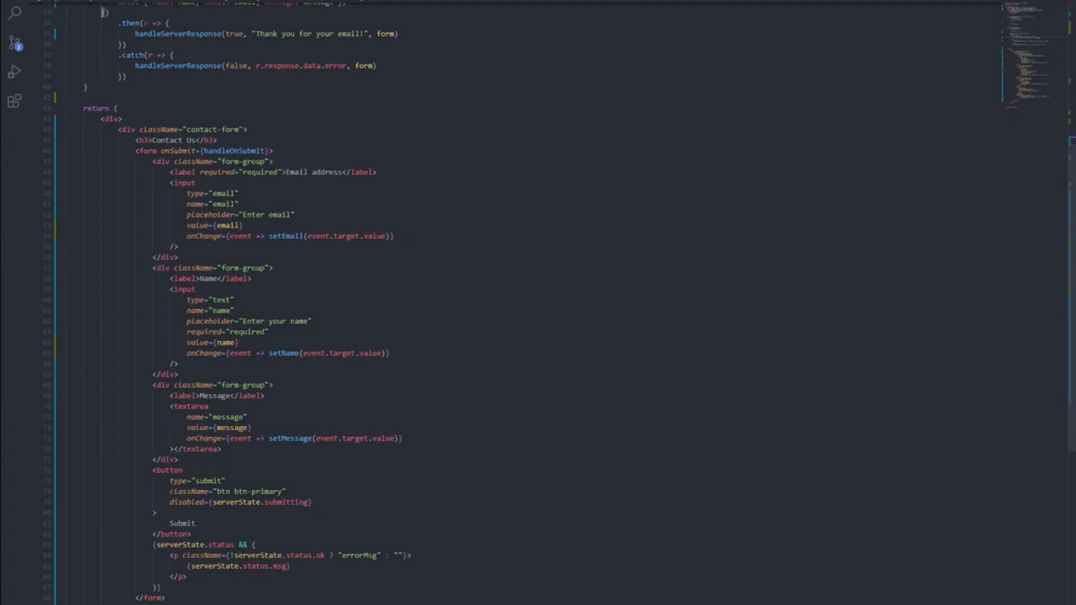
pyautogui.scroll(3)
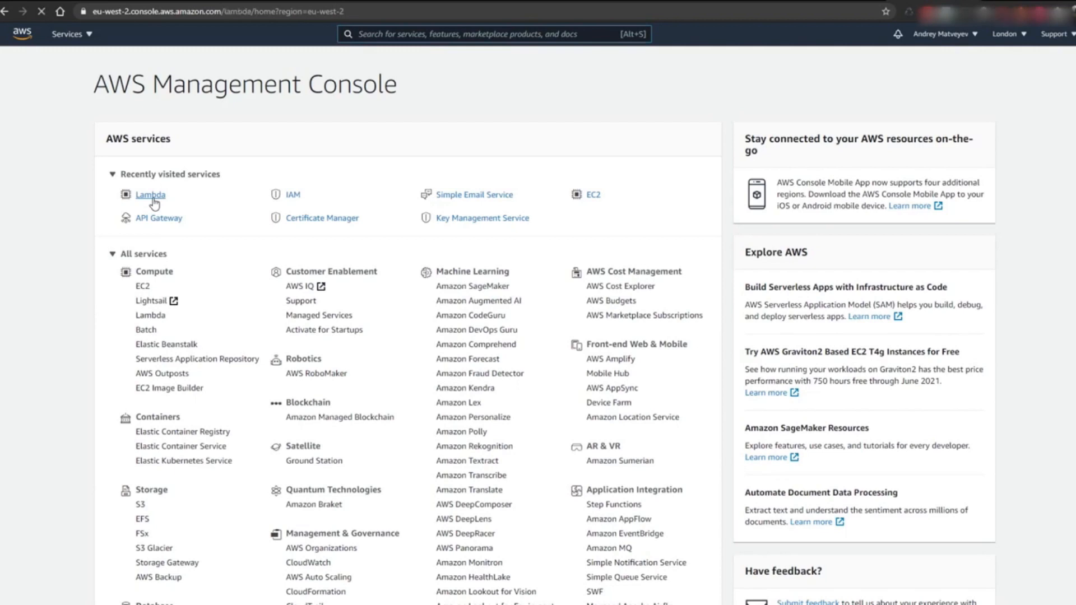
pyautogui.click(148, 195)
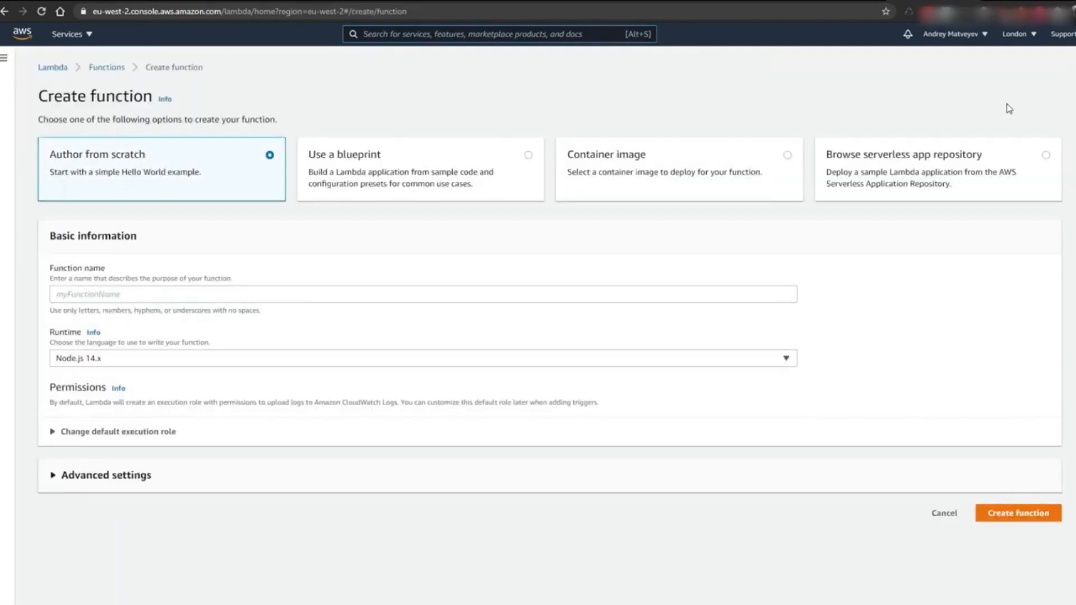
pyautogui.write('examp')
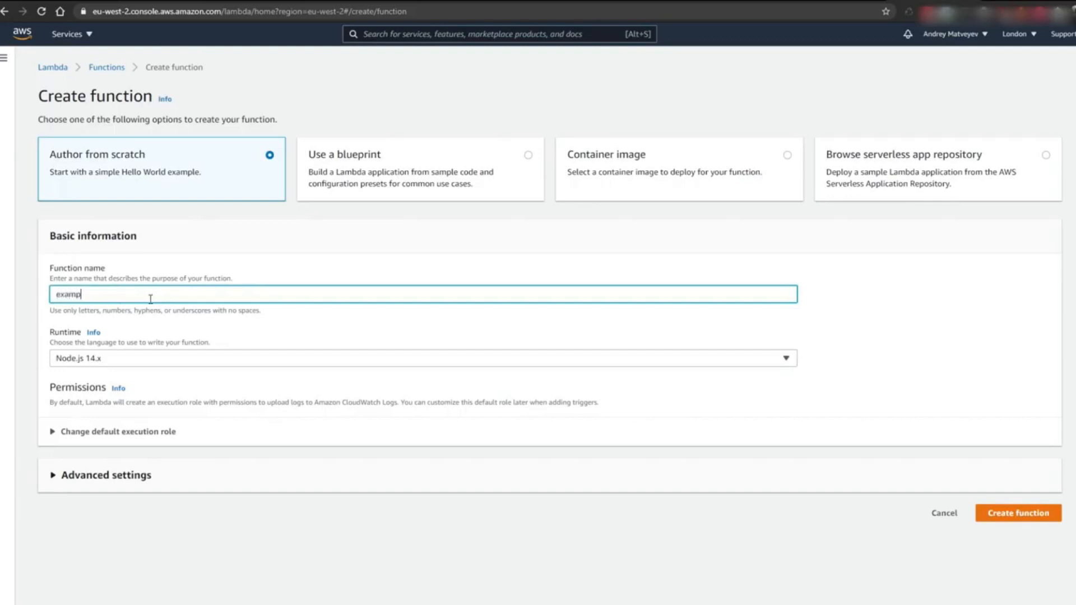
pyautogui.write('leSES')
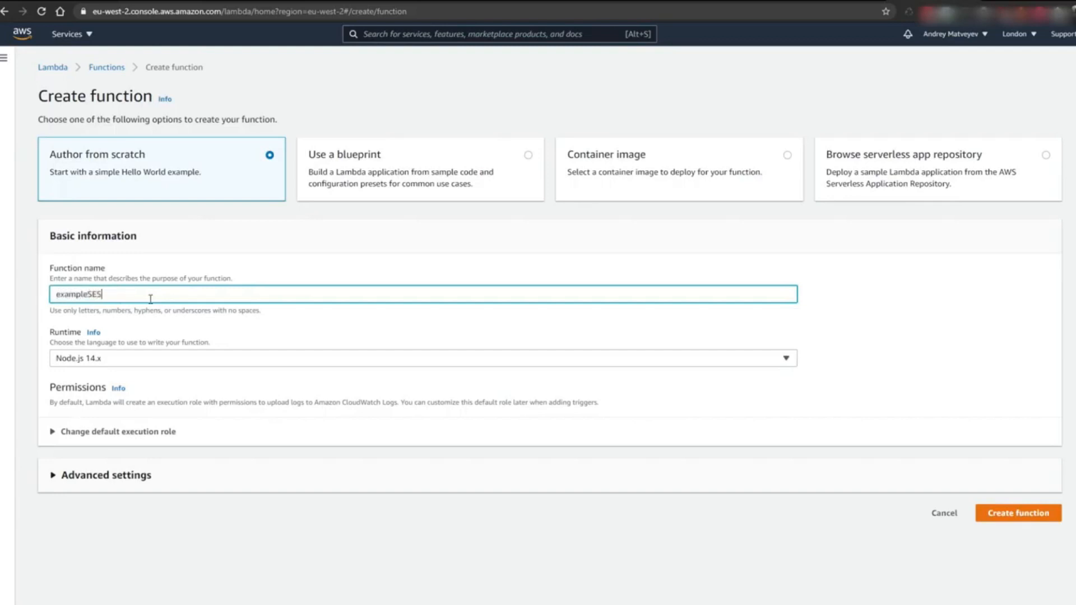
pyautogui.click(1017, 512)
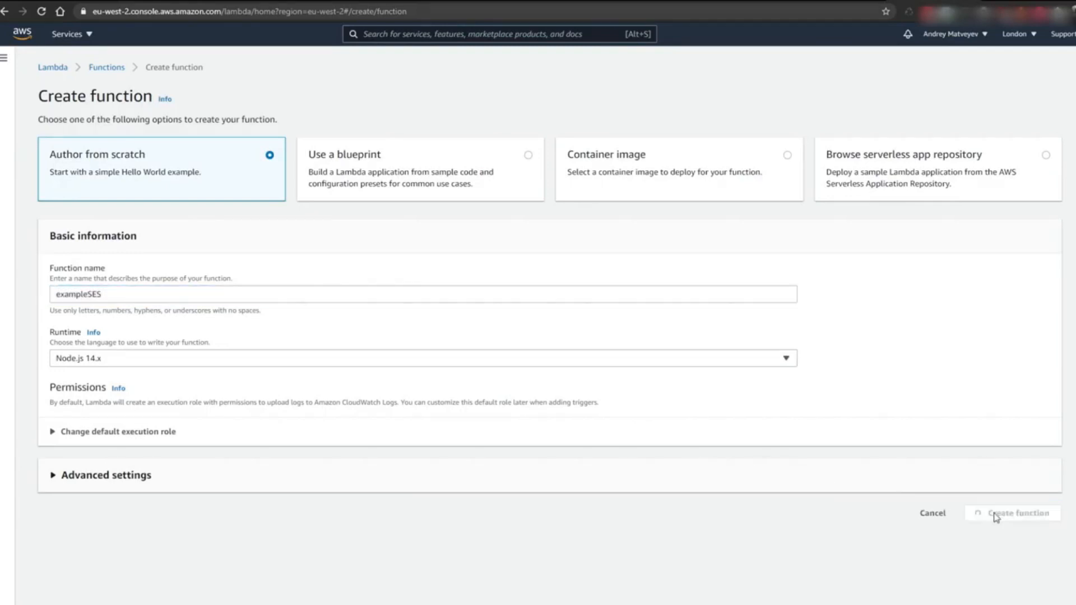
pyautogui.click(1015, 513)
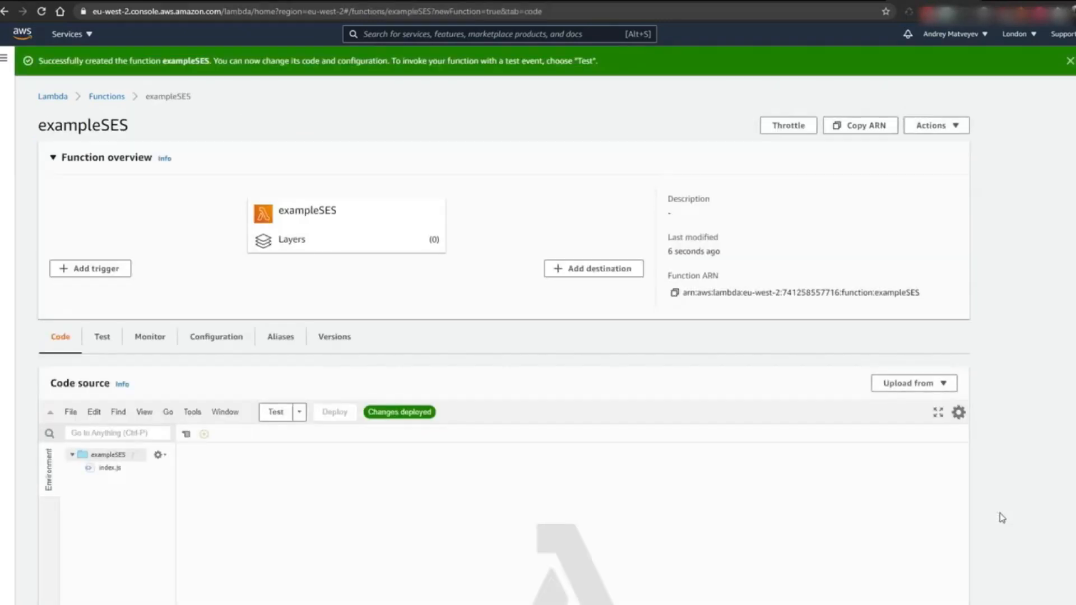
pyautogui.moveTo(215, 336)
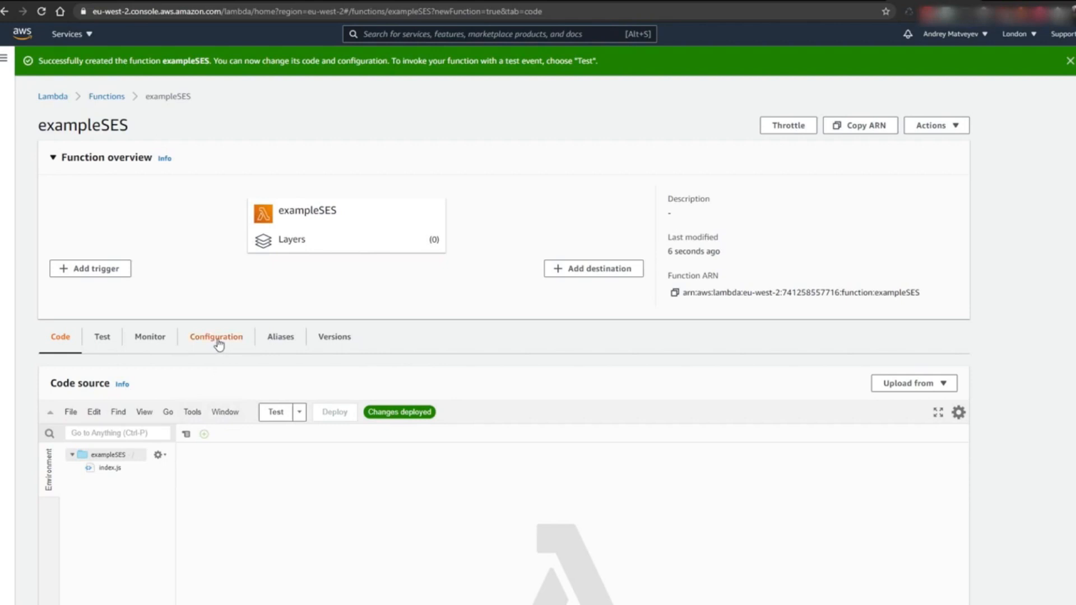
# Bring up the function's execution role in IAM from Configuration > Permissions.
pyautogui.click(215, 336)
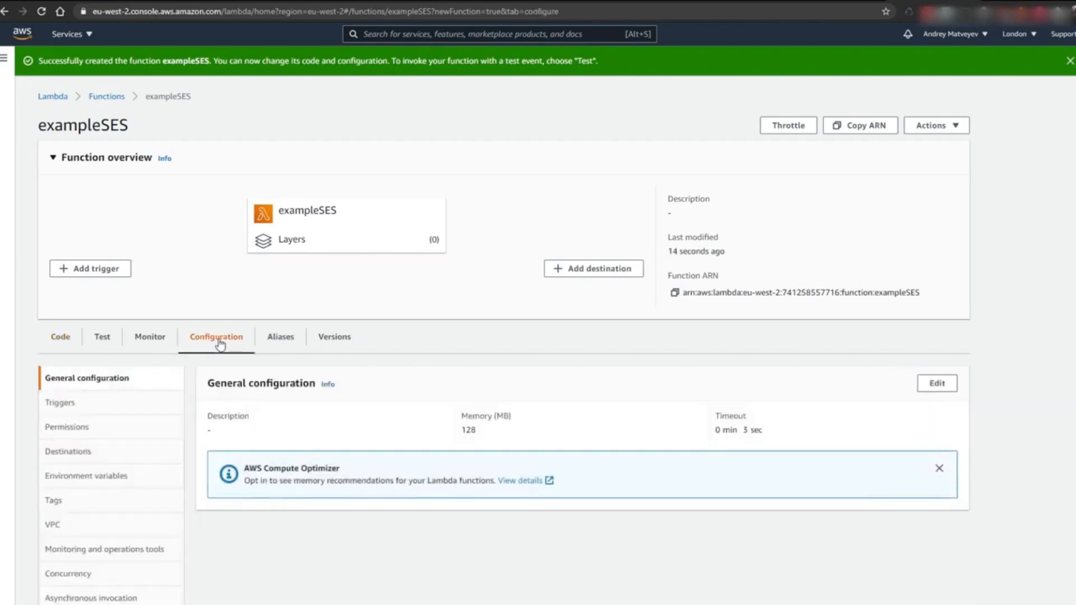
pyautogui.click(66, 427)
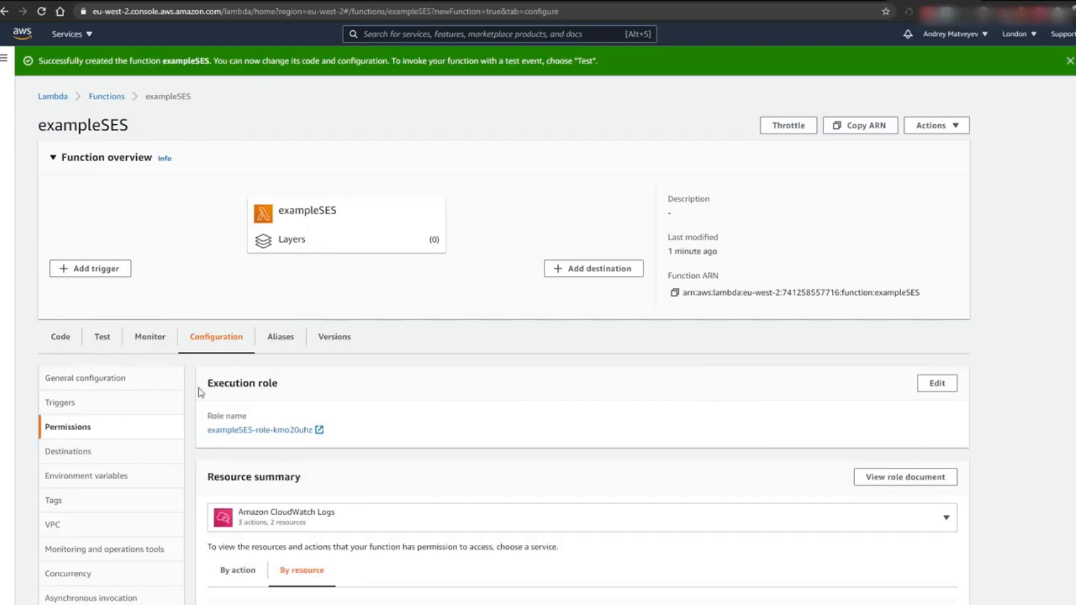
pyautogui.click(260, 429)
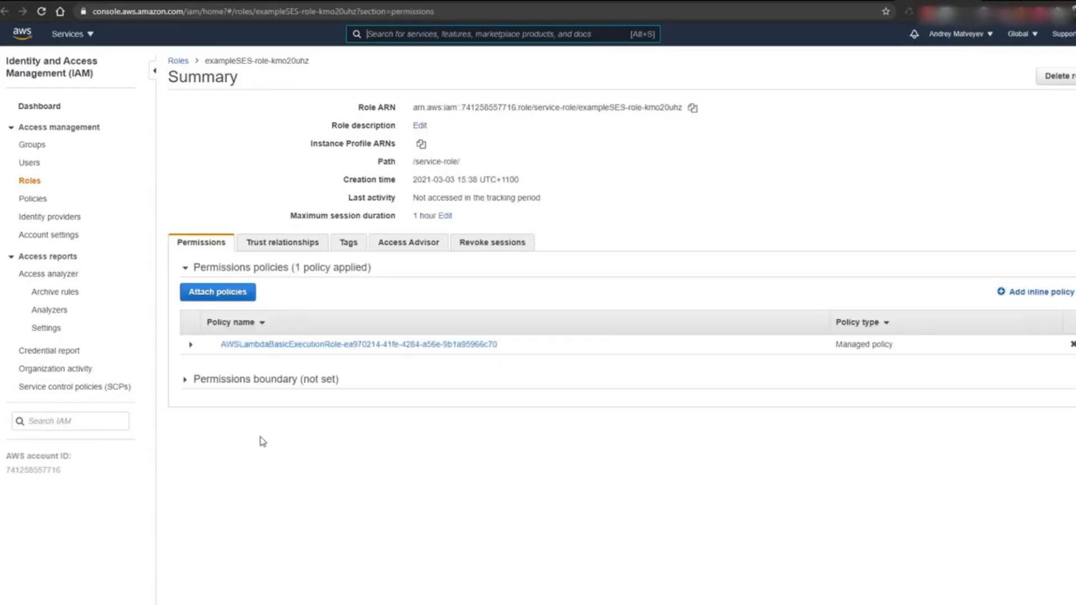
# Add inline policy exampleSESPolicy allowing ses:SendEmail on all resources via JSON.
pyautogui.click(1040, 292)
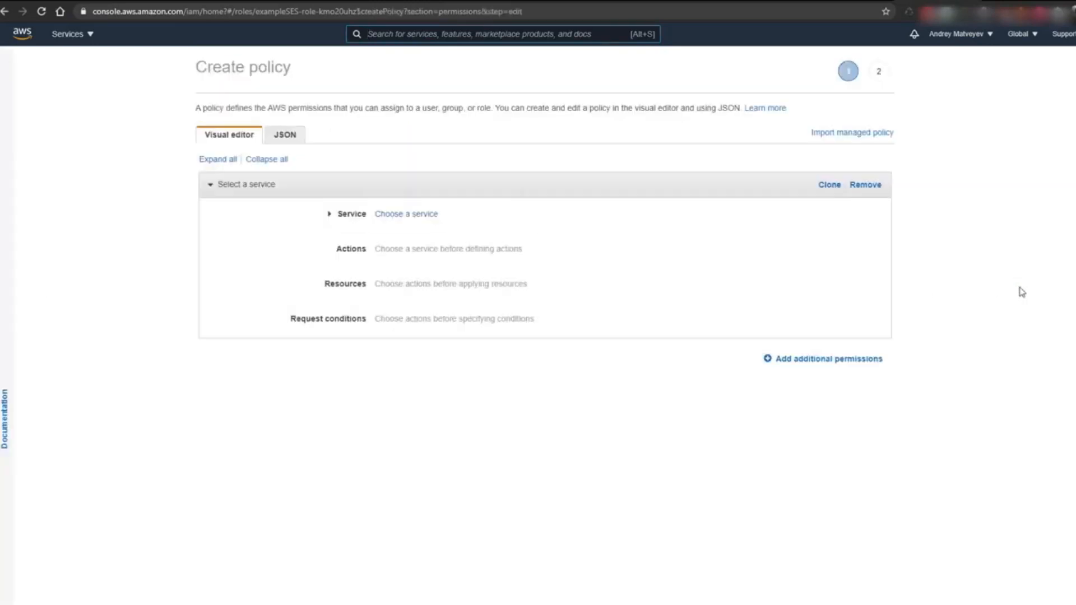
pyautogui.click(285, 135)
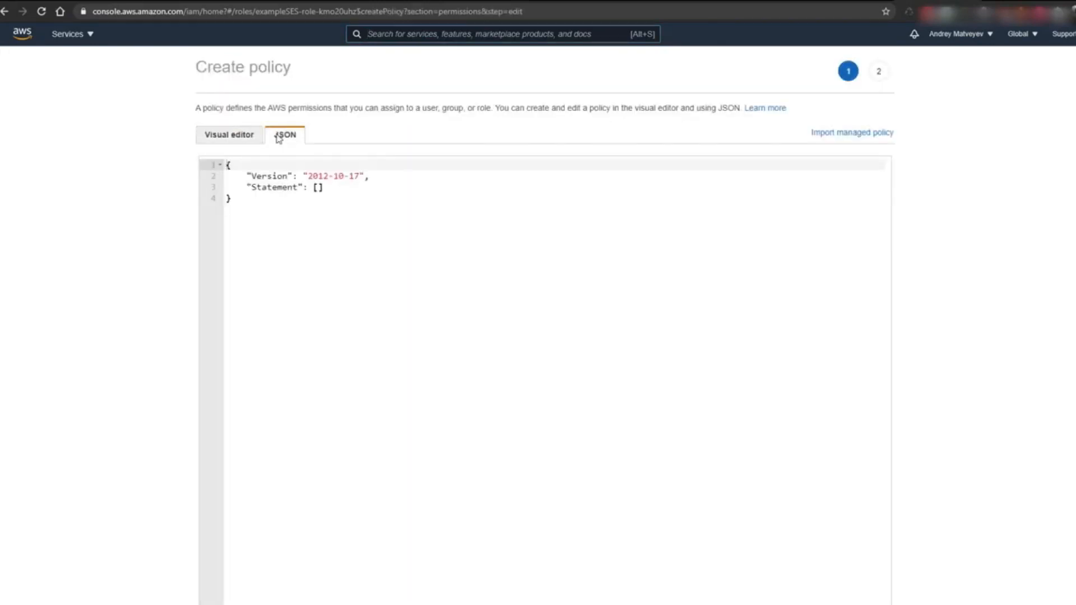
pyautogui.press('ctrl+a')
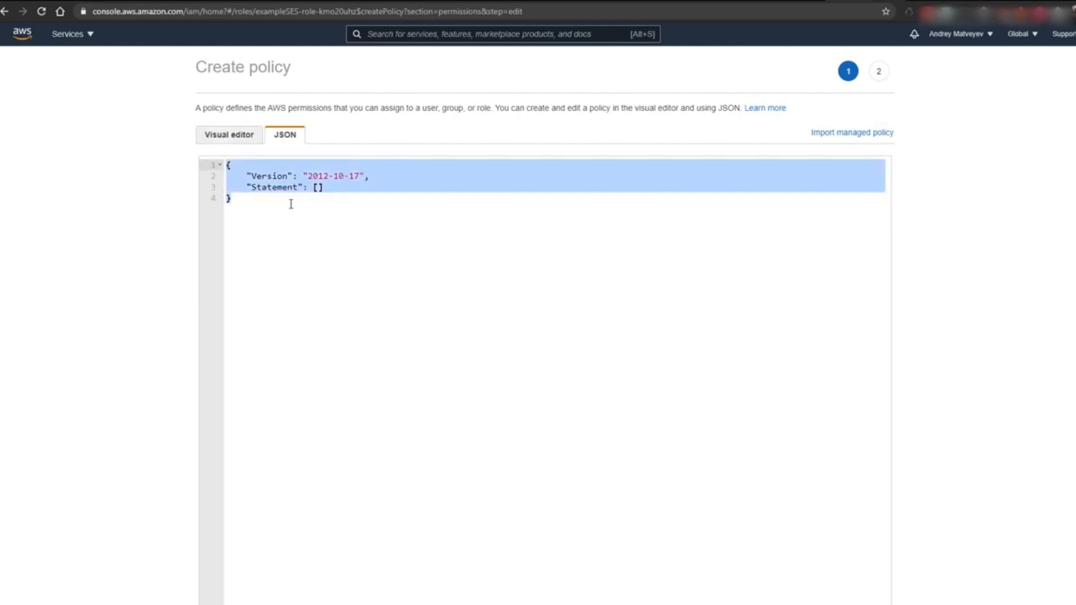
pyautogui.write('{"Sid": "VisualEditor0","Effect": "Allow","Action": "ses:SendEmail","Resource": "*"}')
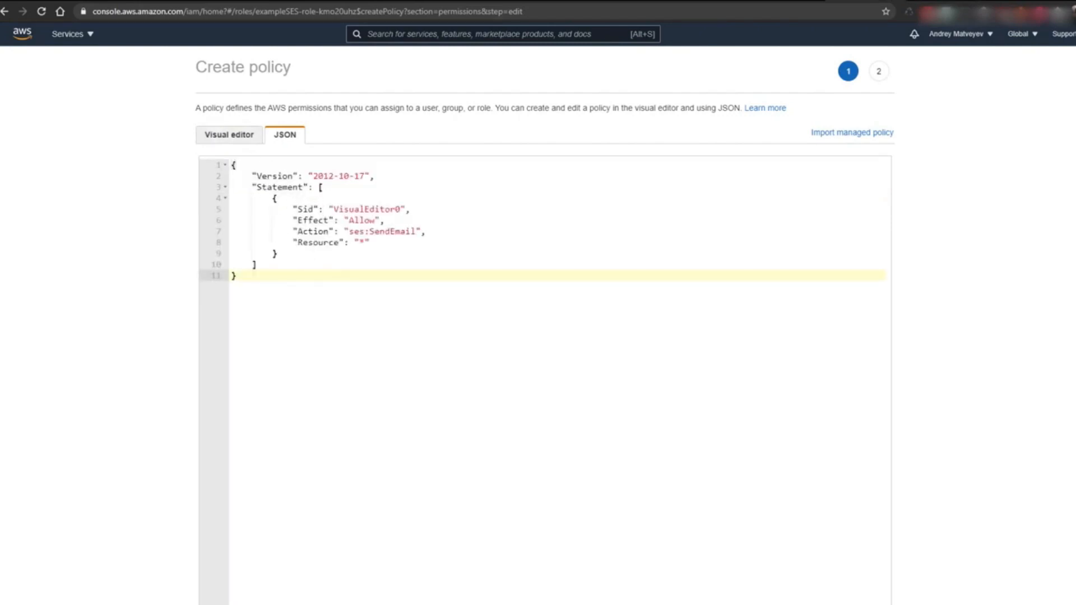
pyautogui.moveTo(204, 203)
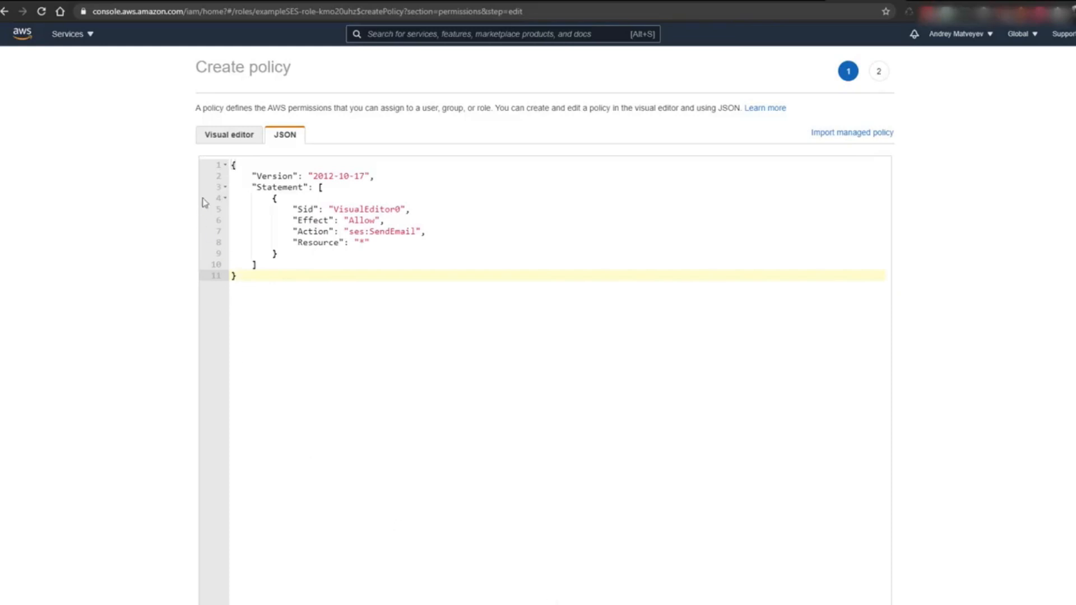
pyautogui.moveTo(182, 342)
pyautogui.write('example')
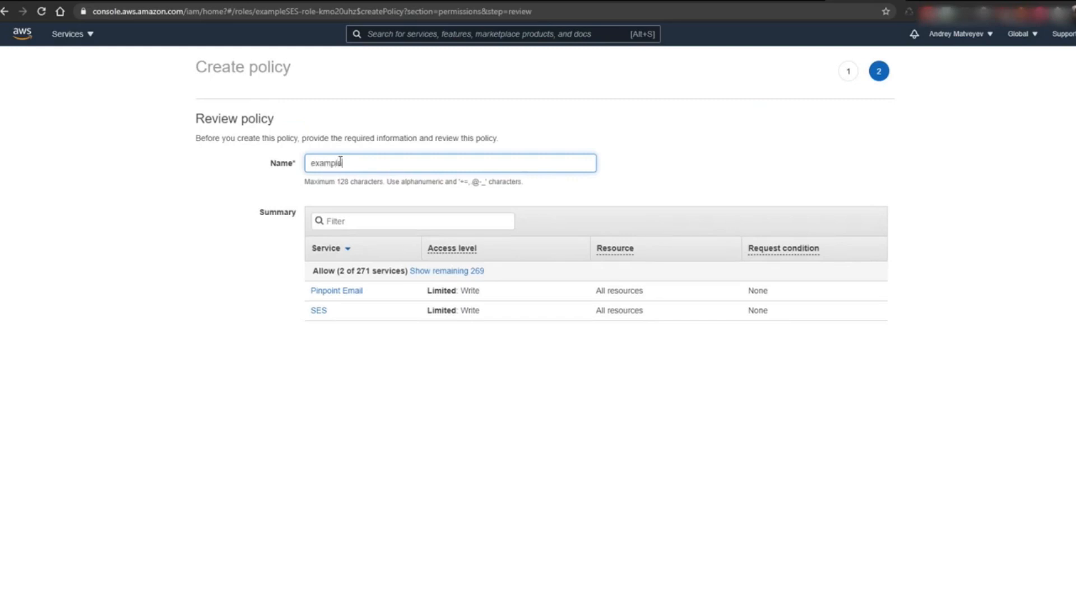
pyautogui.write('SESPol')
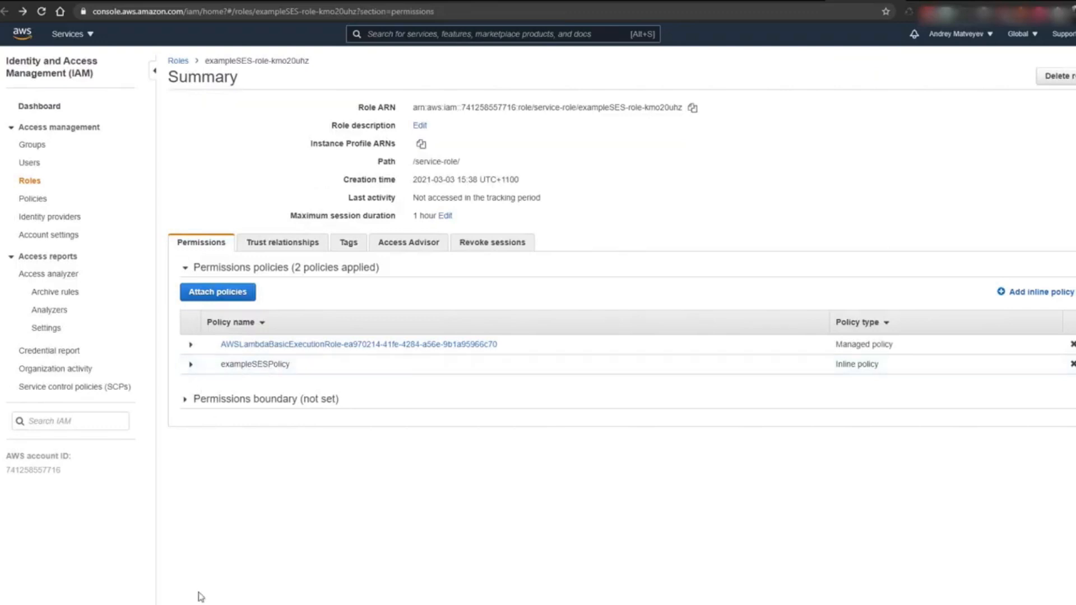
pyautogui.moveTo(209, 368)
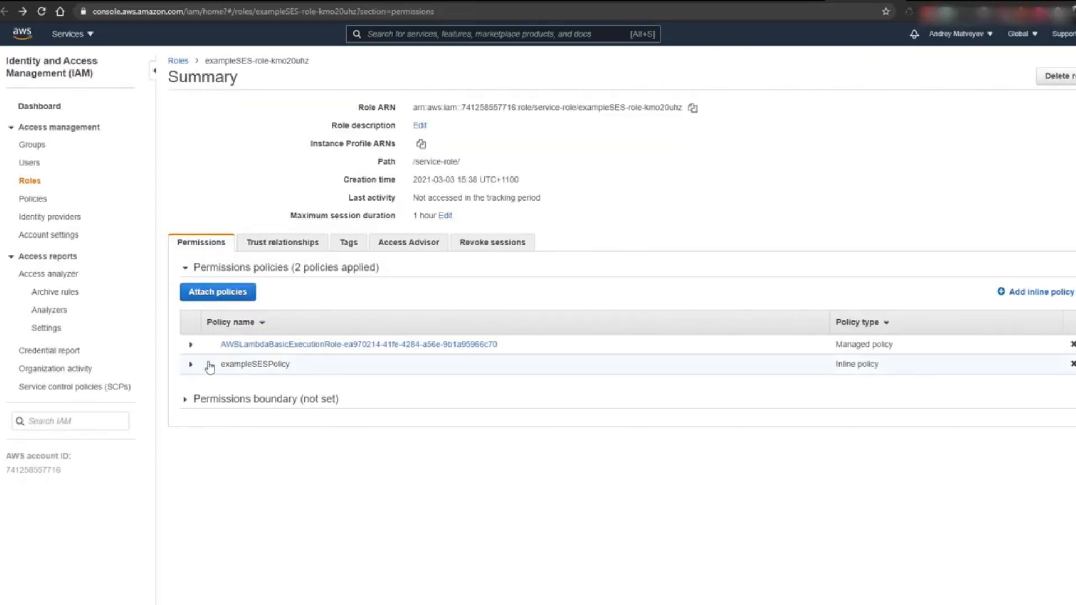
pyautogui.moveTo(324, 368)
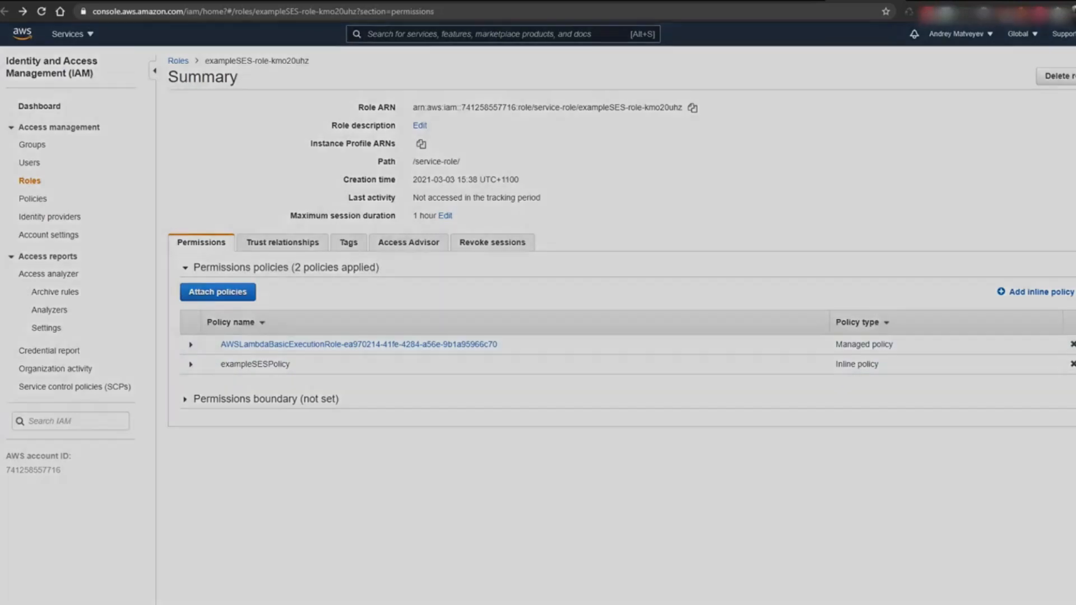
# Detach the managed basic execution policy, leaving only exampleSESPolicy on the role.
pyautogui.click(1073, 344)
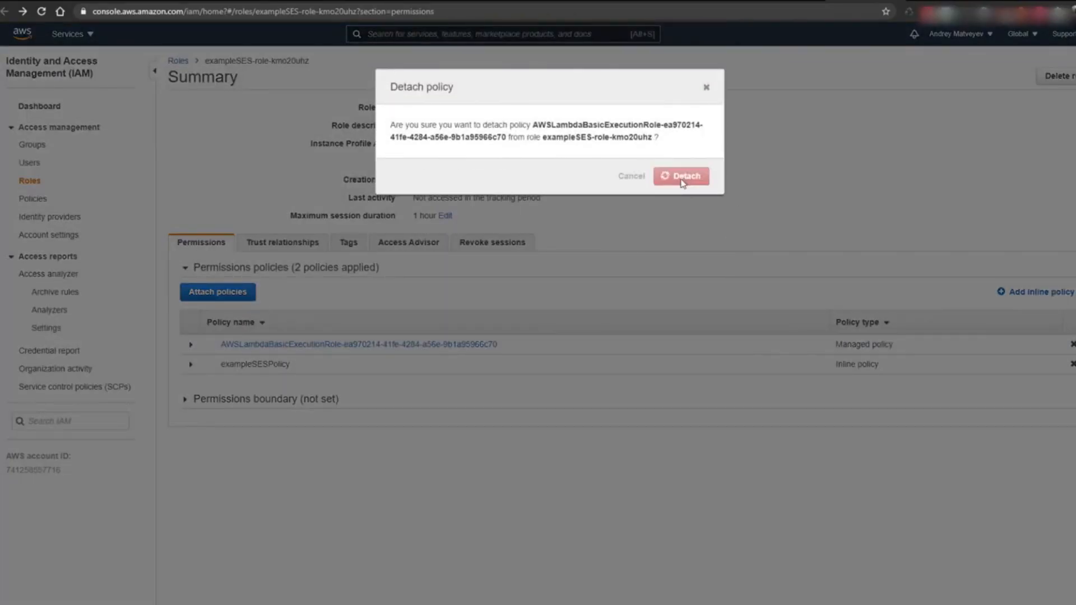
pyautogui.click(681, 175)
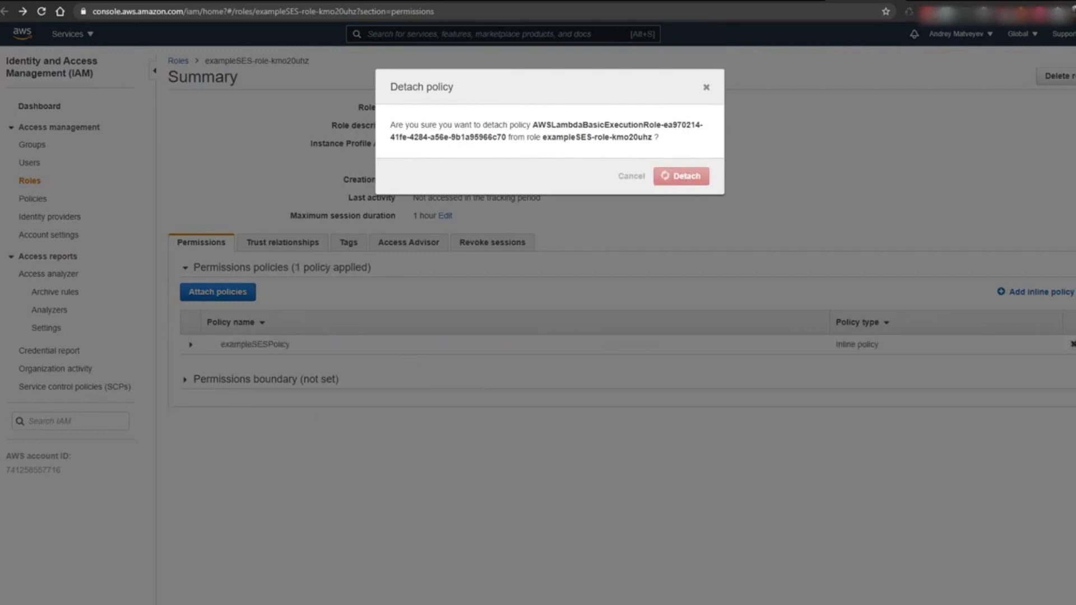
pyautogui.click(680, 176)
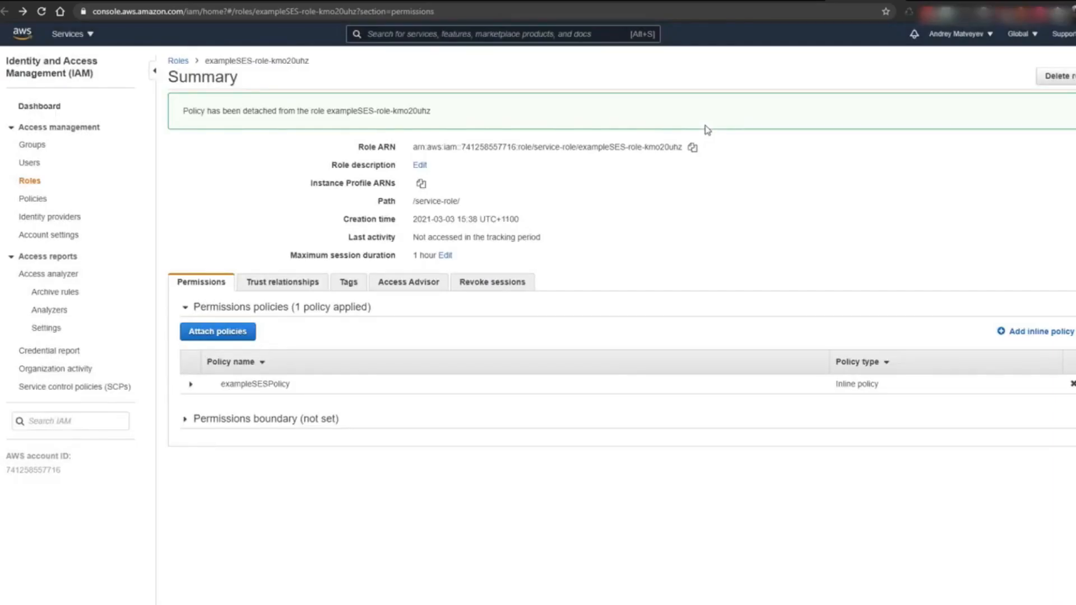
pyautogui.click(192, 383)
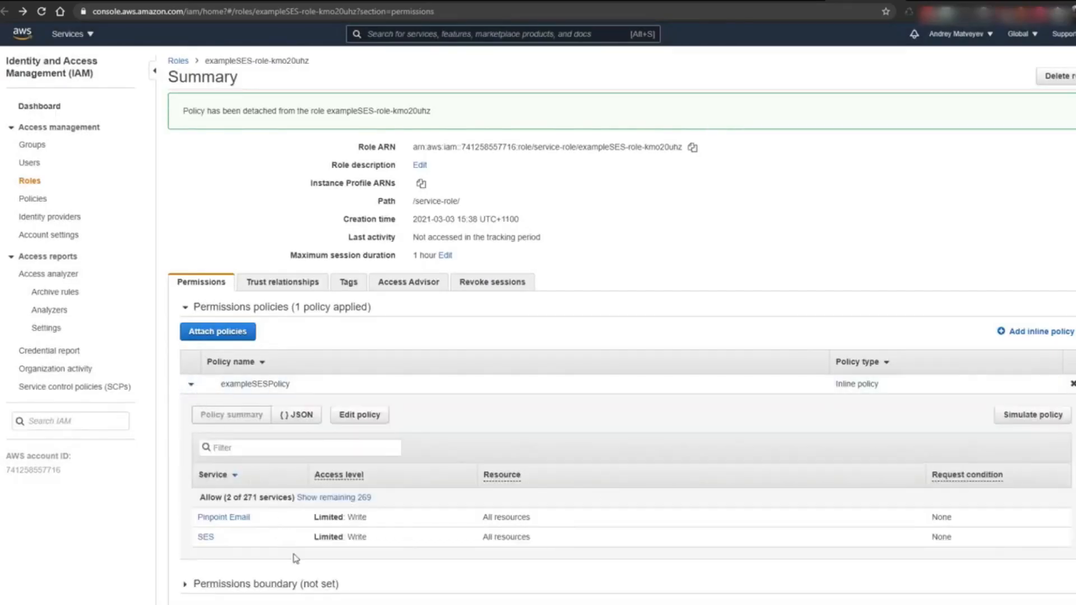
pyautogui.click(191, 384)
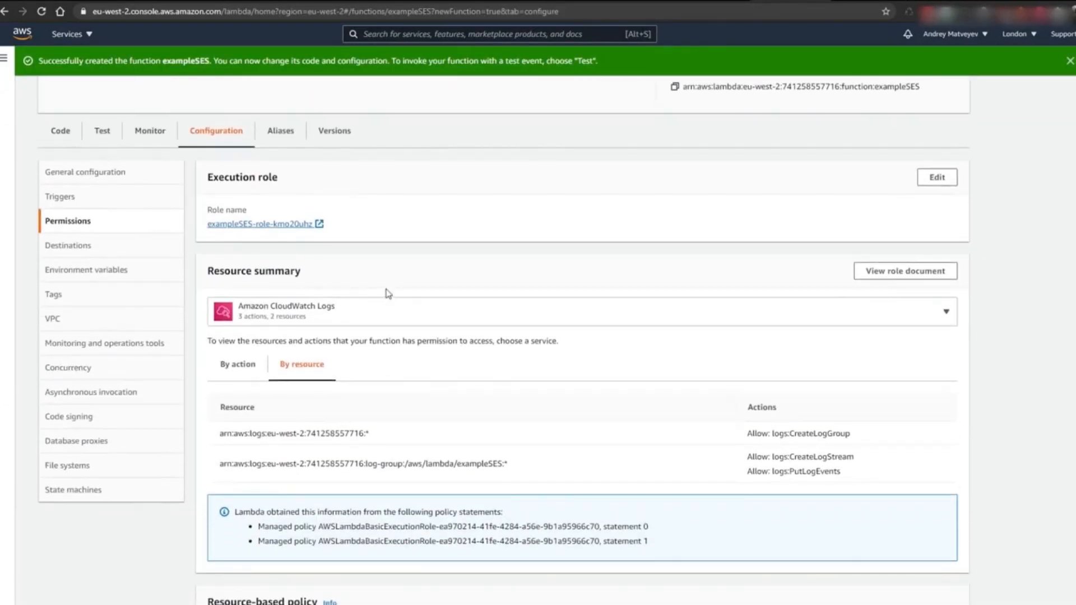
# Replace index.js with the SES email-sending handler code and deploy the function.
pyautogui.click(59, 130)
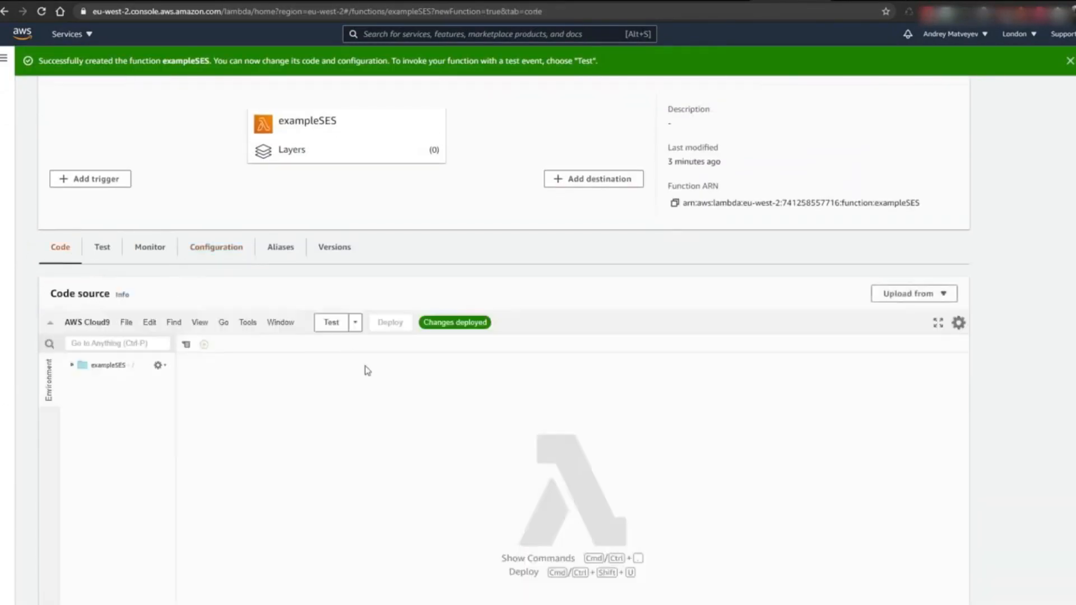
pyautogui.click(109, 364)
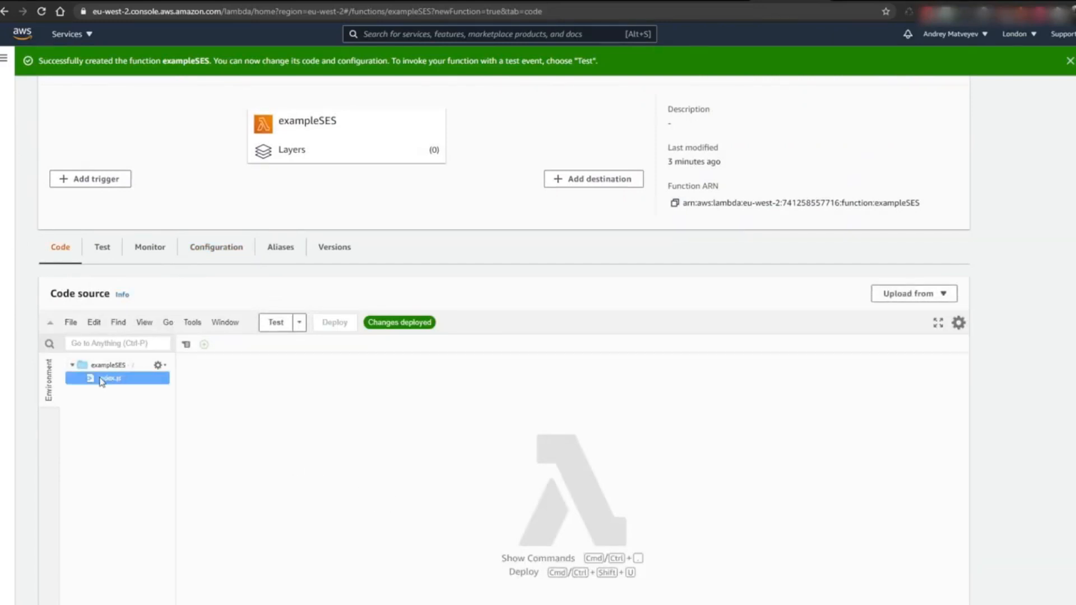
pyautogui.doubleClick(110, 378)
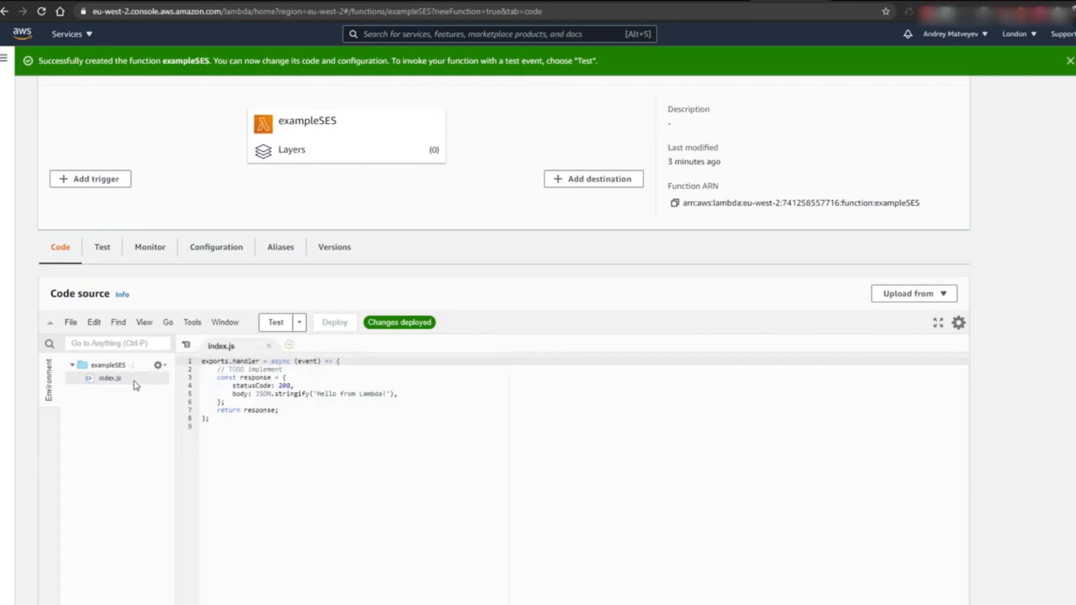
pyautogui.moveTo(653, 448)
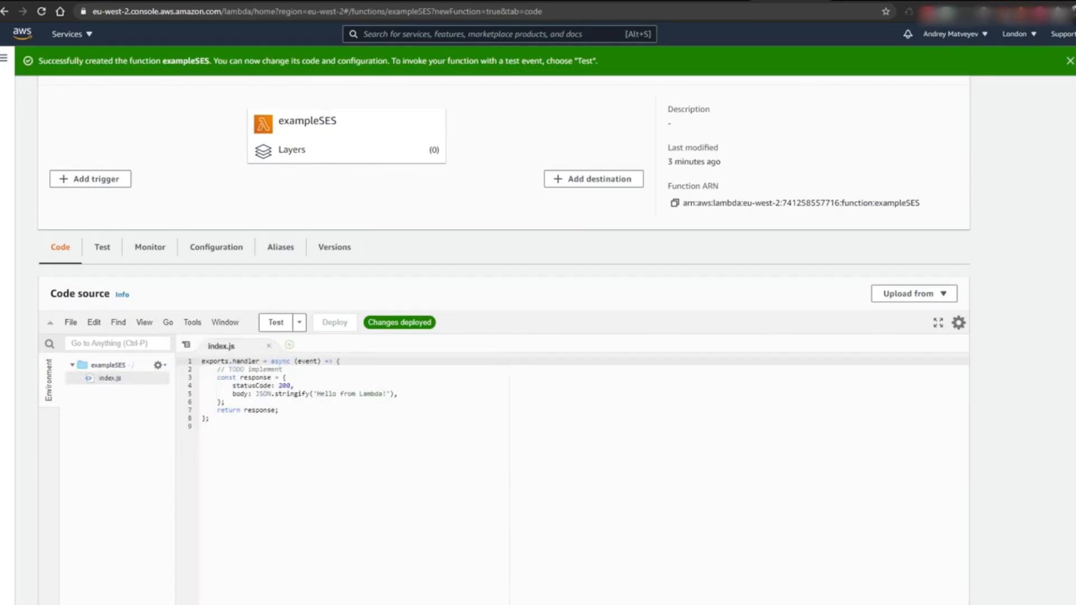
pyautogui.click(202, 423)
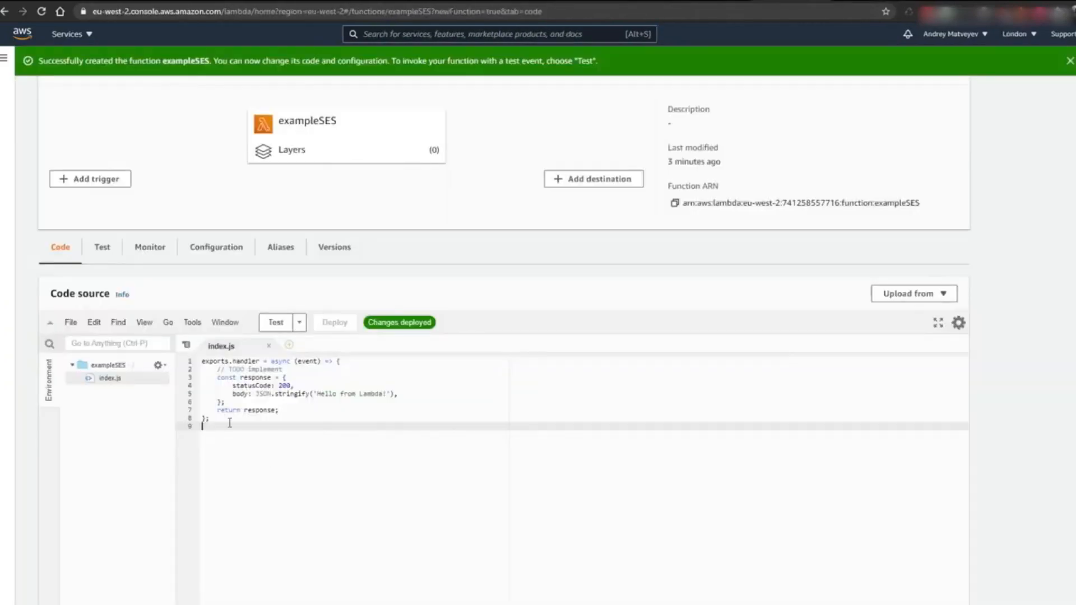
pyautogui.press('ctrl+a')
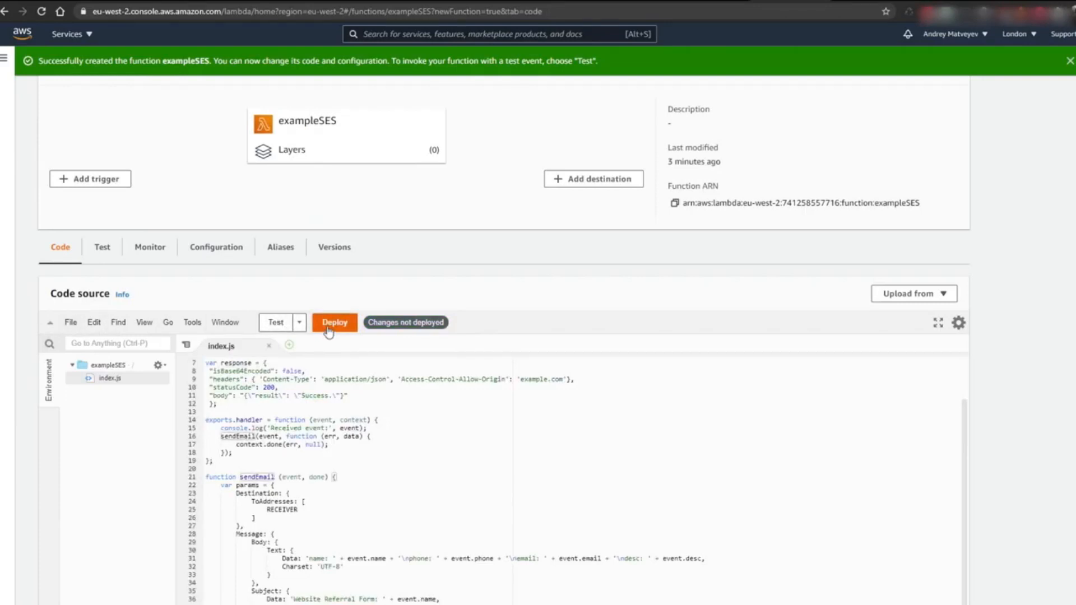
pyautogui.click(334, 321)
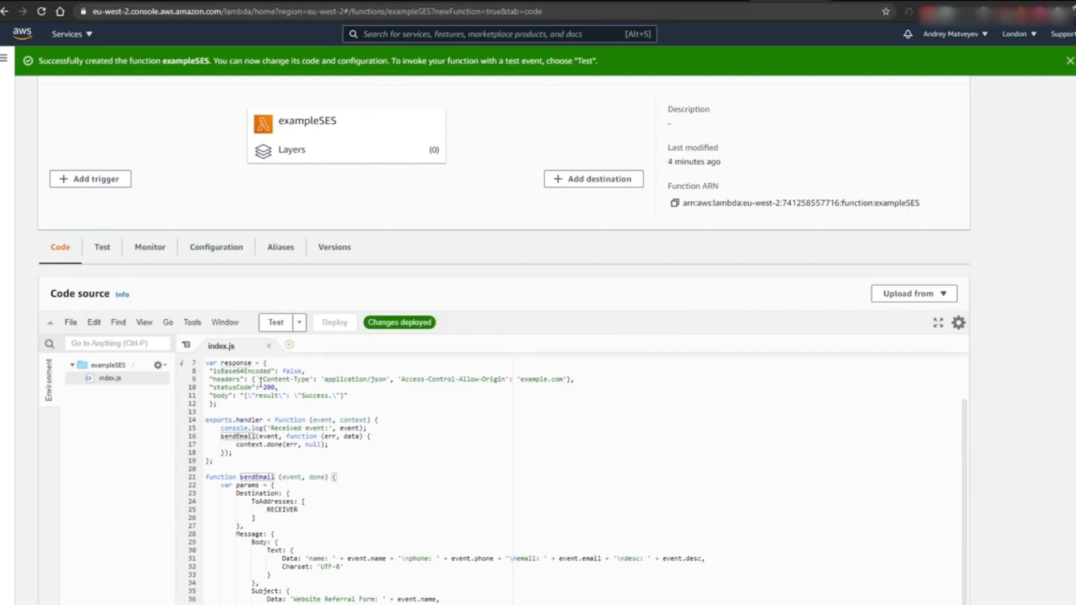
pyautogui.scroll(-3)
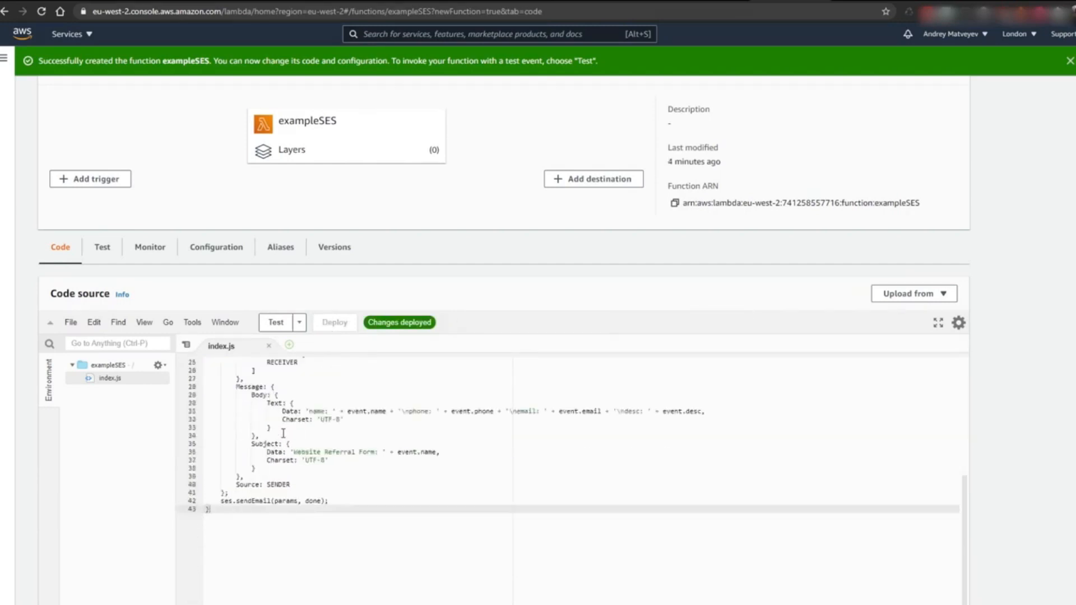
pyautogui.scroll(3)
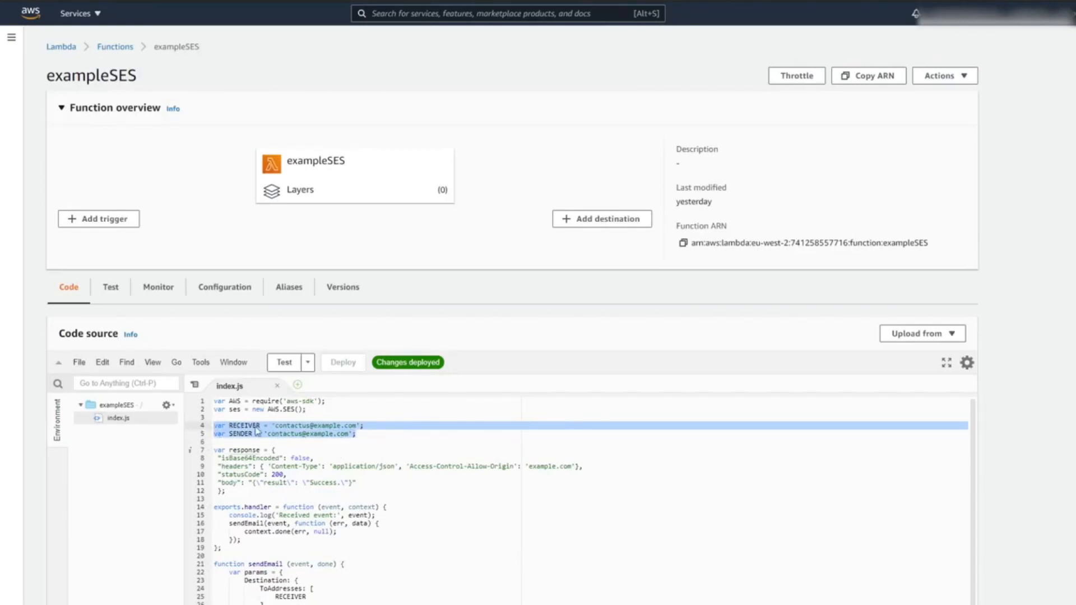
# Go to Simple Email Service's Email Addresses list and start verifying a new address.
pyautogui.click(29, 13)
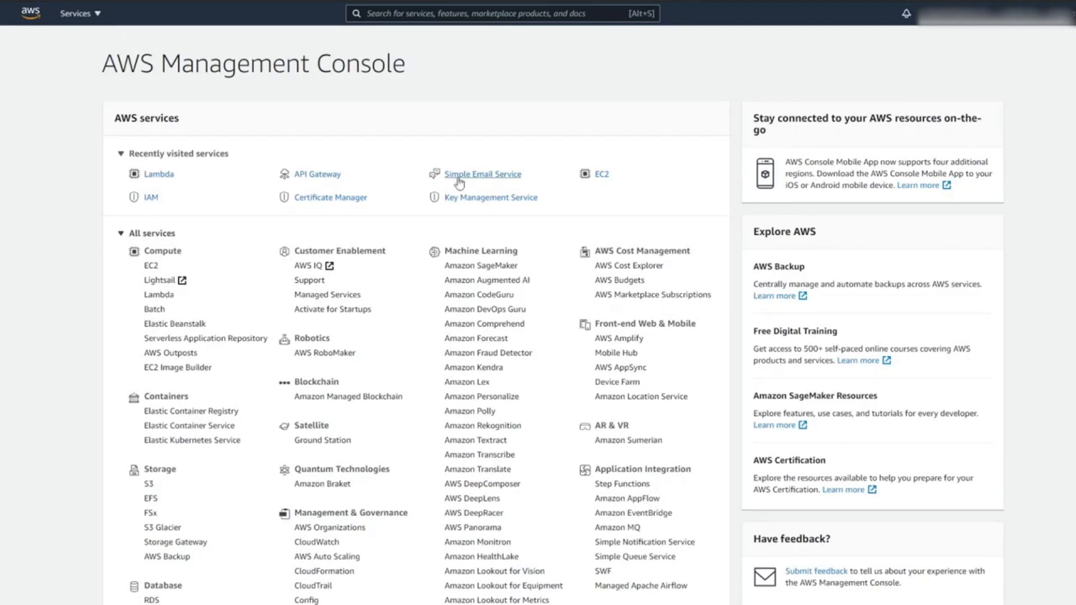
pyautogui.click(483, 174)
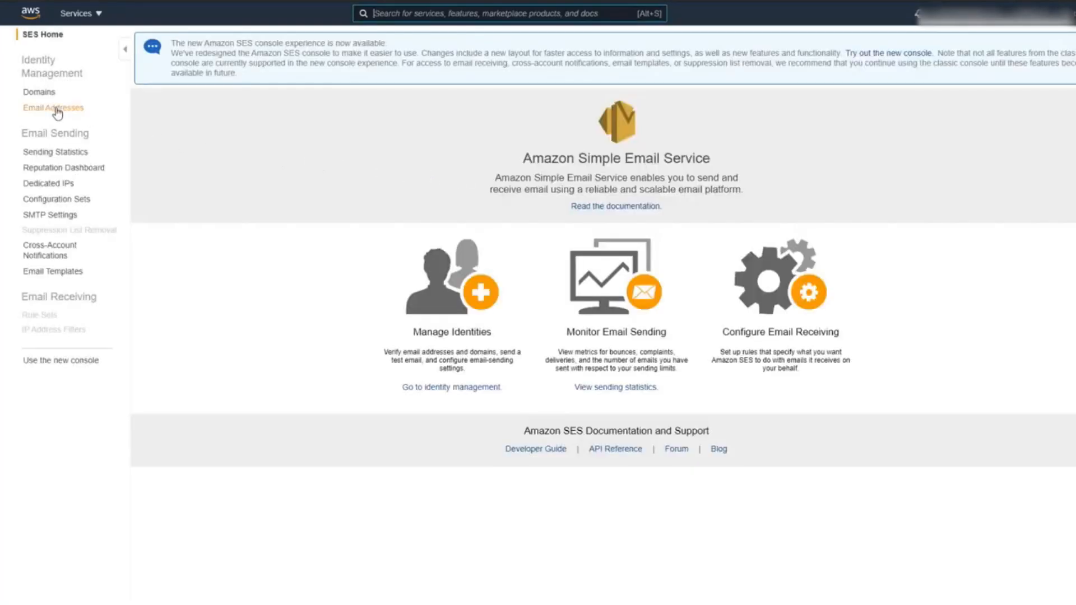
pyautogui.click(53, 108)
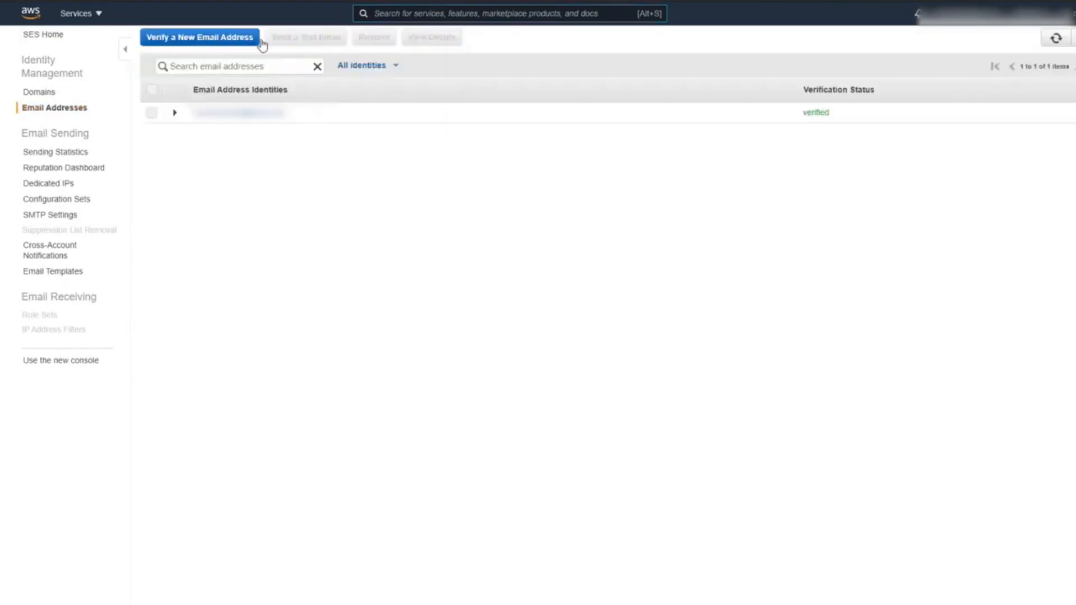
pyautogui.click(200, 37)
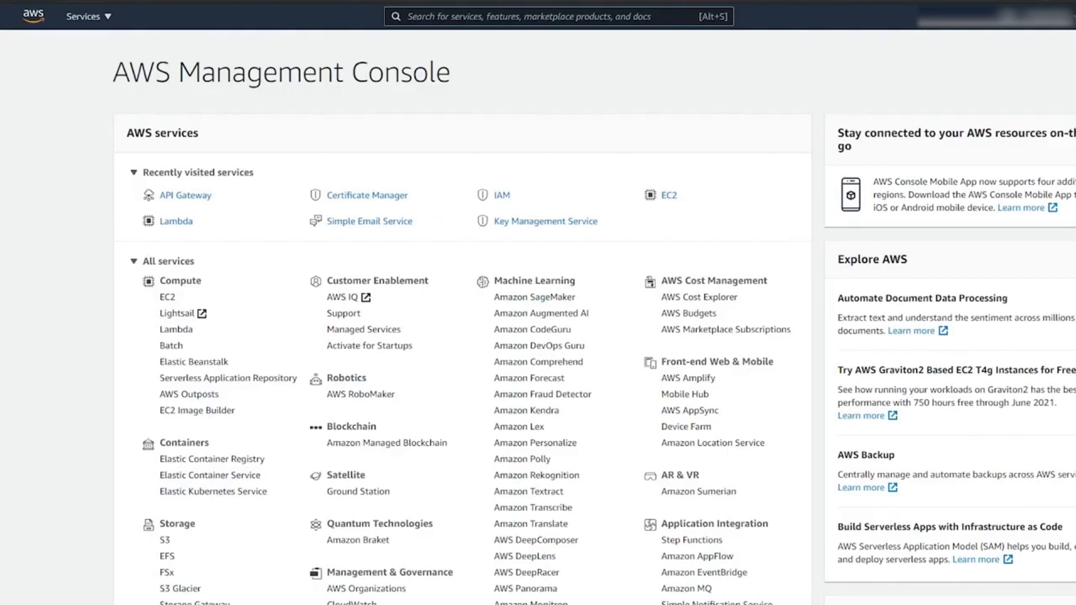
# Search the console services bar for API.
pyautogui.click(557, 17)
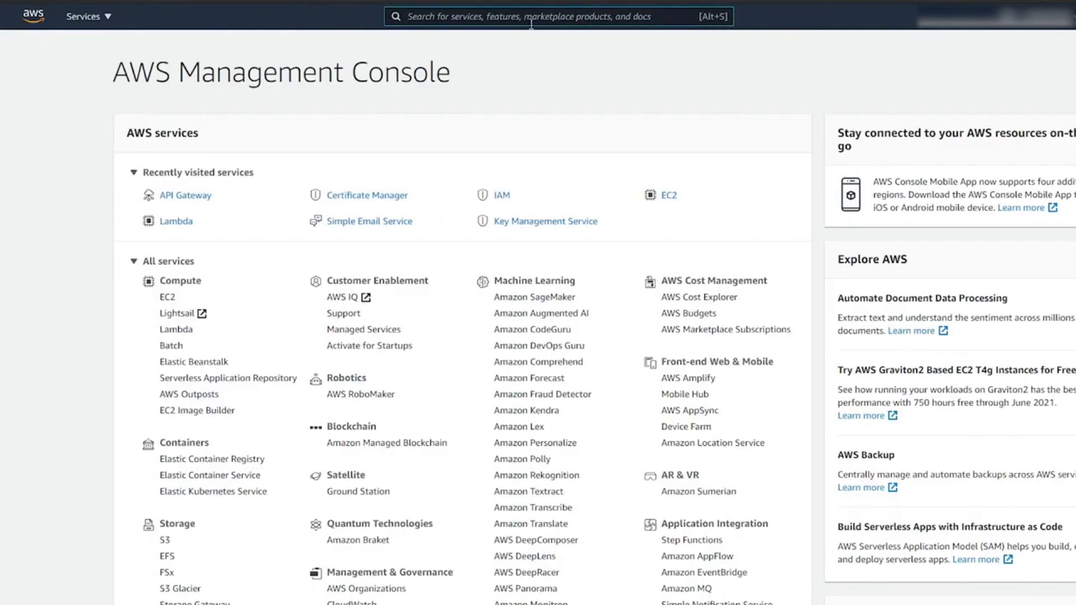
pyautogui.write('API')
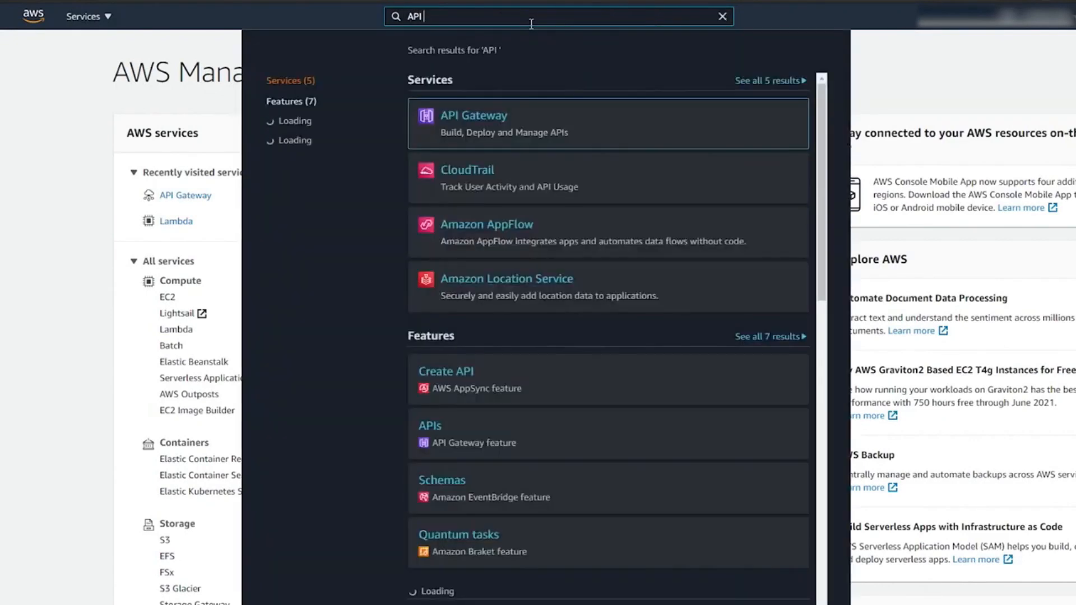
# Launch API Gateway from the search results and get started choosing an API type.
pyautogui.write('Gateway')
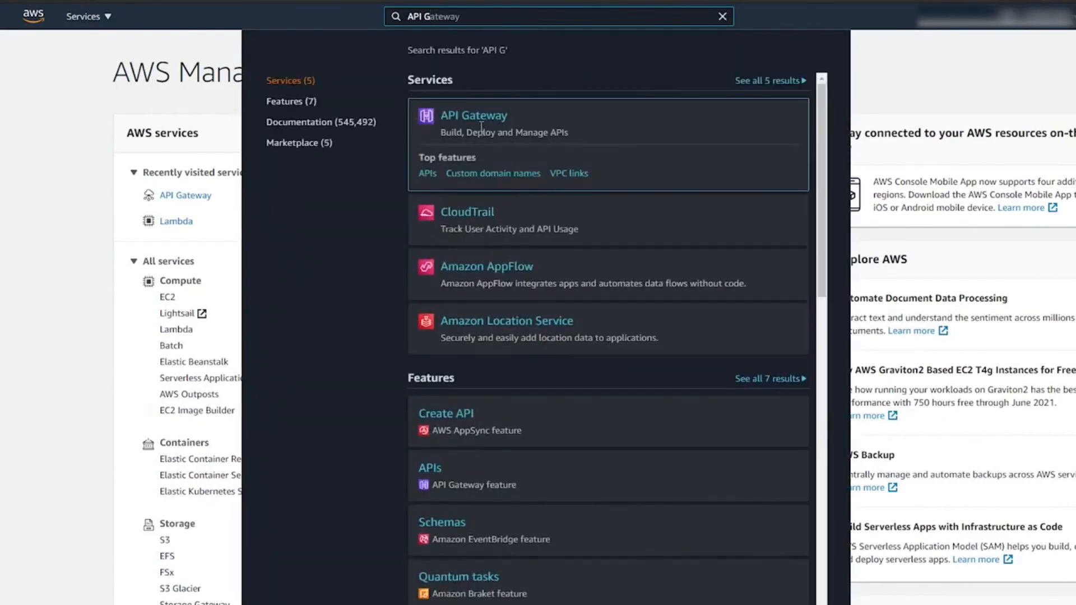
pyautogui.moveTo(473, 123)
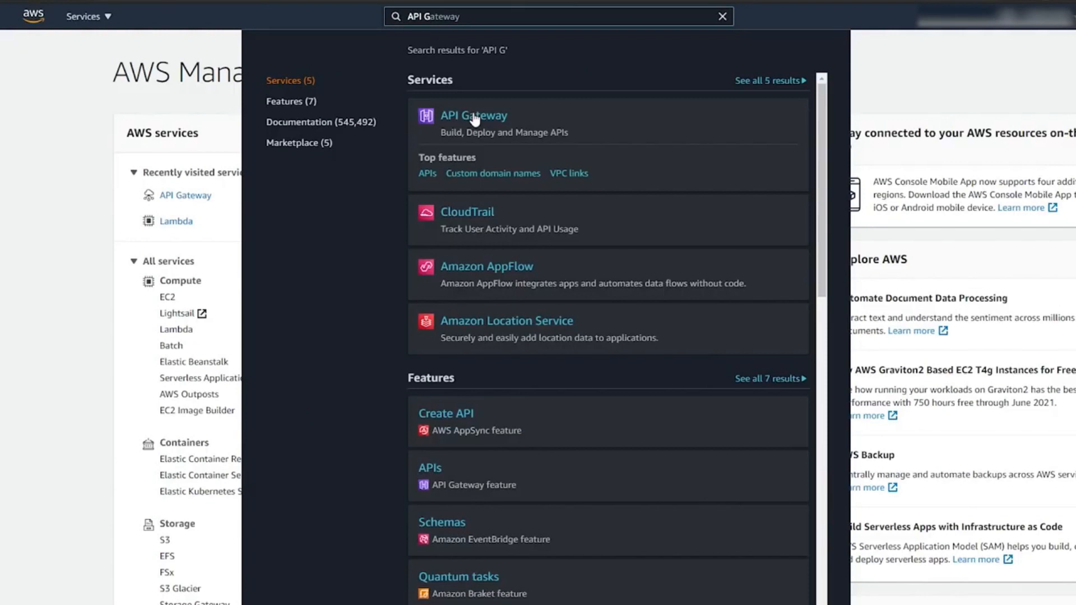
pyautogui.click(473, 115)
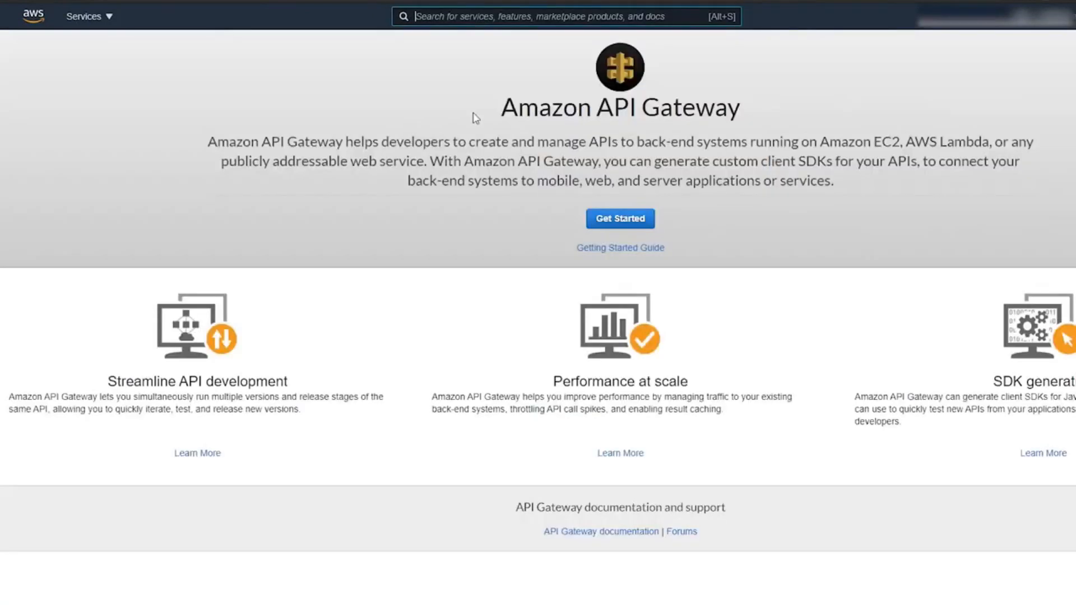
pyautogui.click(618, 218)
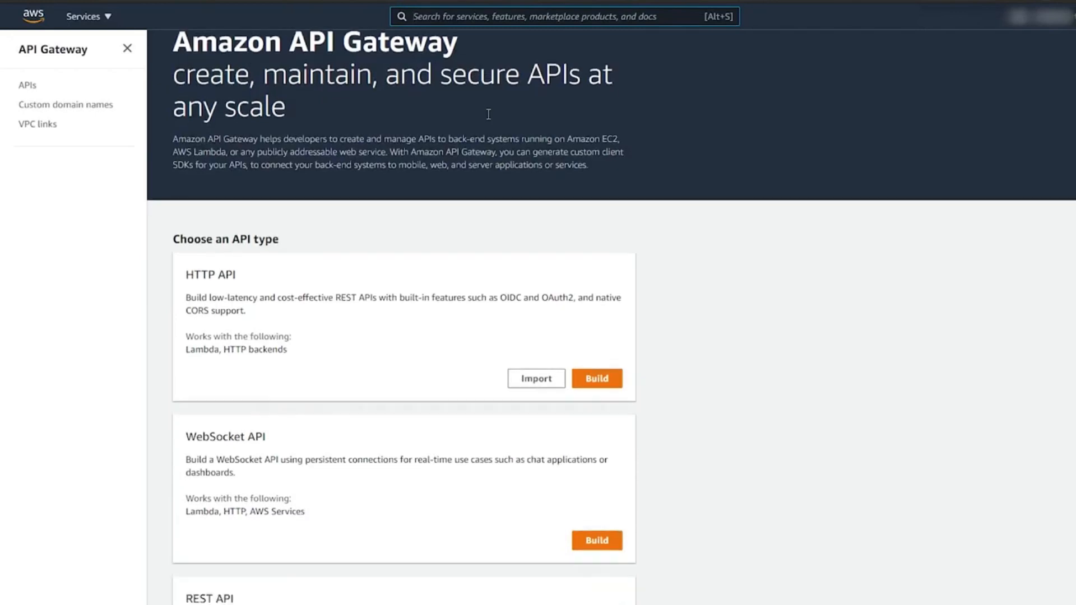
pyautogui.scroll(-3)
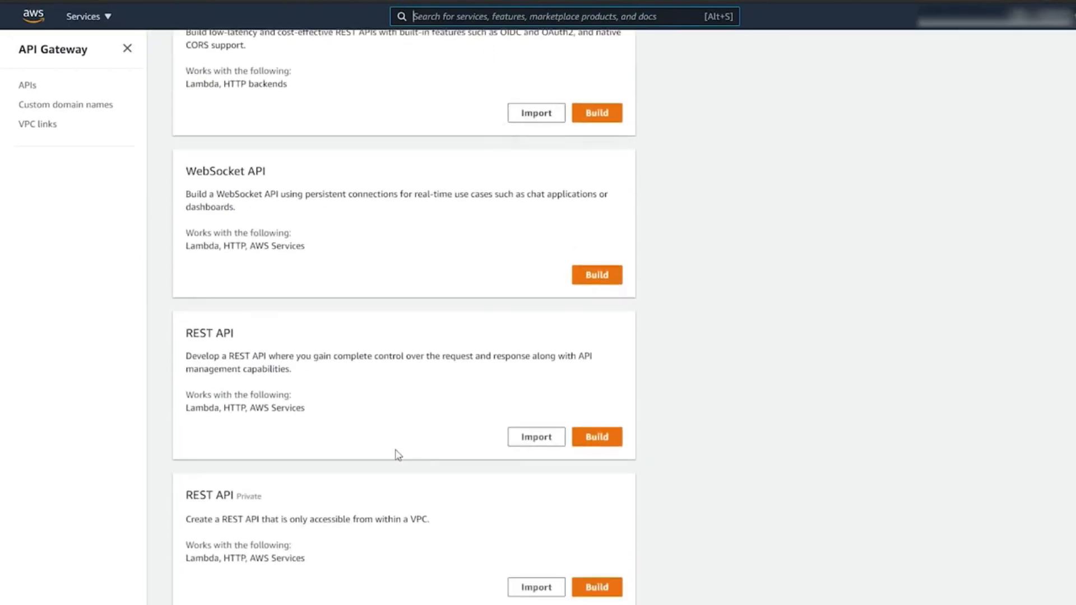
pyautogui.moveTo(610, 437)
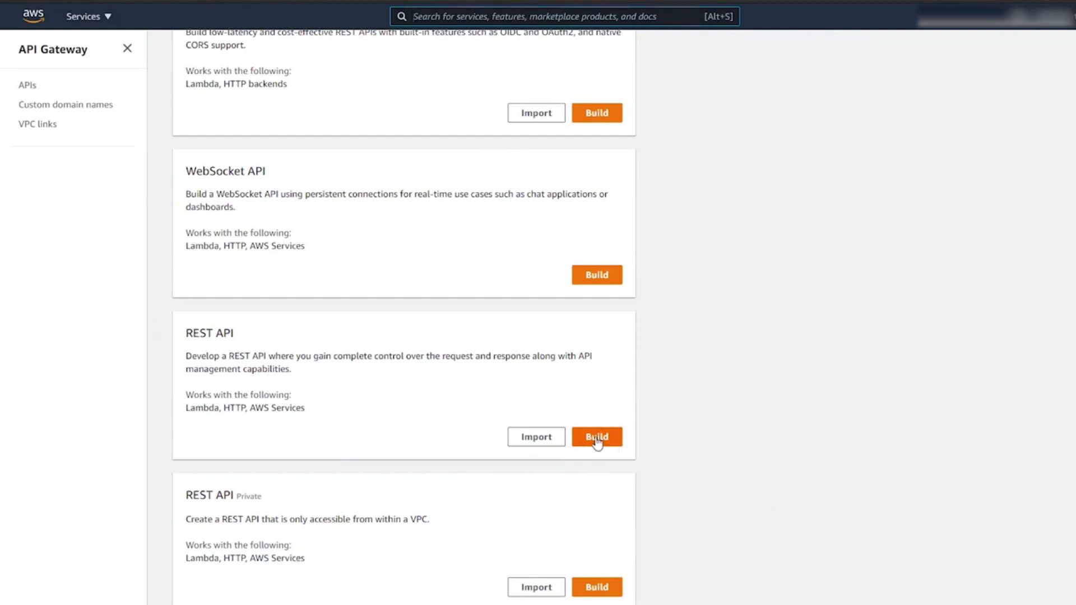
# Build a new Regional REST API named APIExample.
pyautogui.click(595, 437)
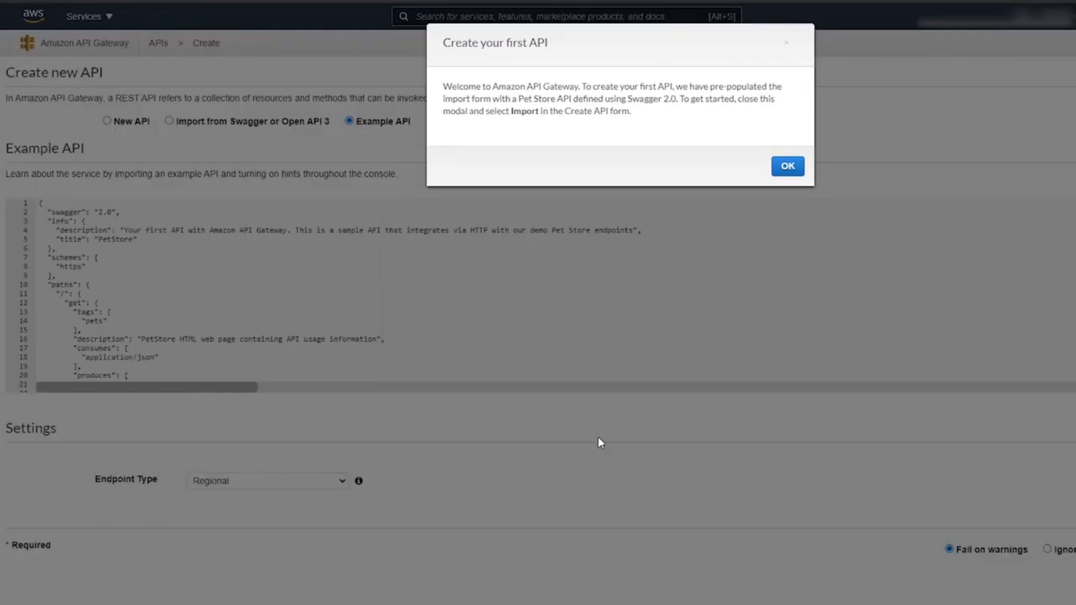
pyautogui.click(786, 166)
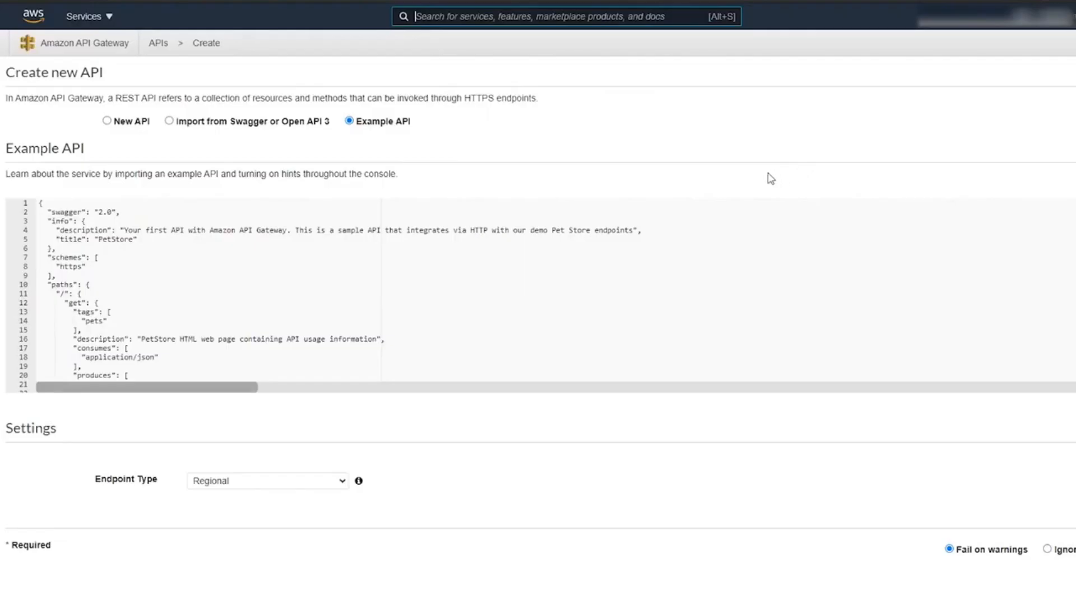
pyautogui.click(108, 121)
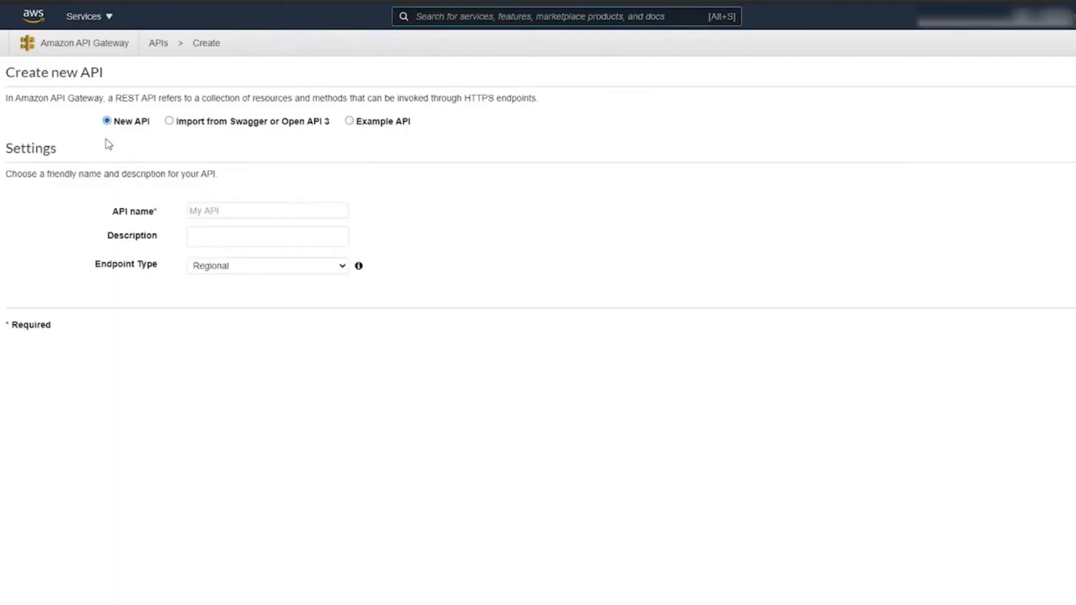
pyautogui.click(267, 210)
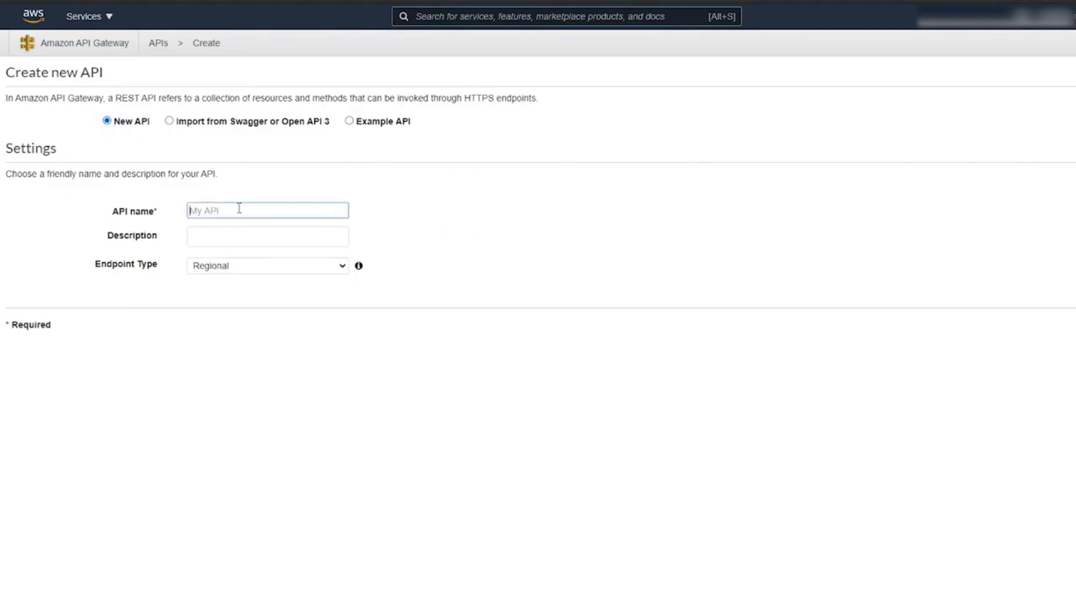
pyautogui.write('API')
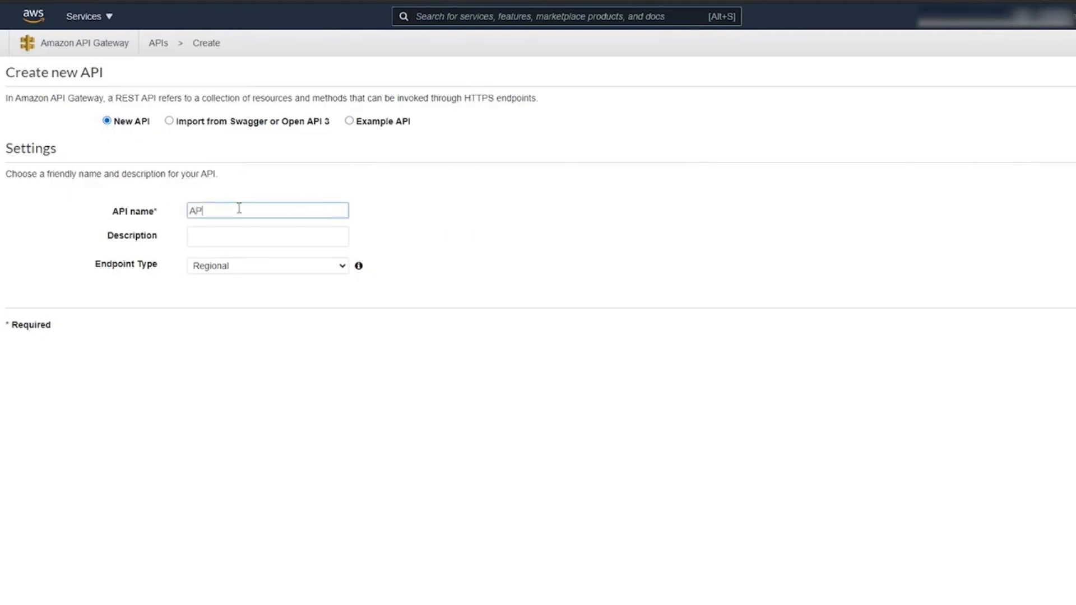
pyautogui.write('IE')
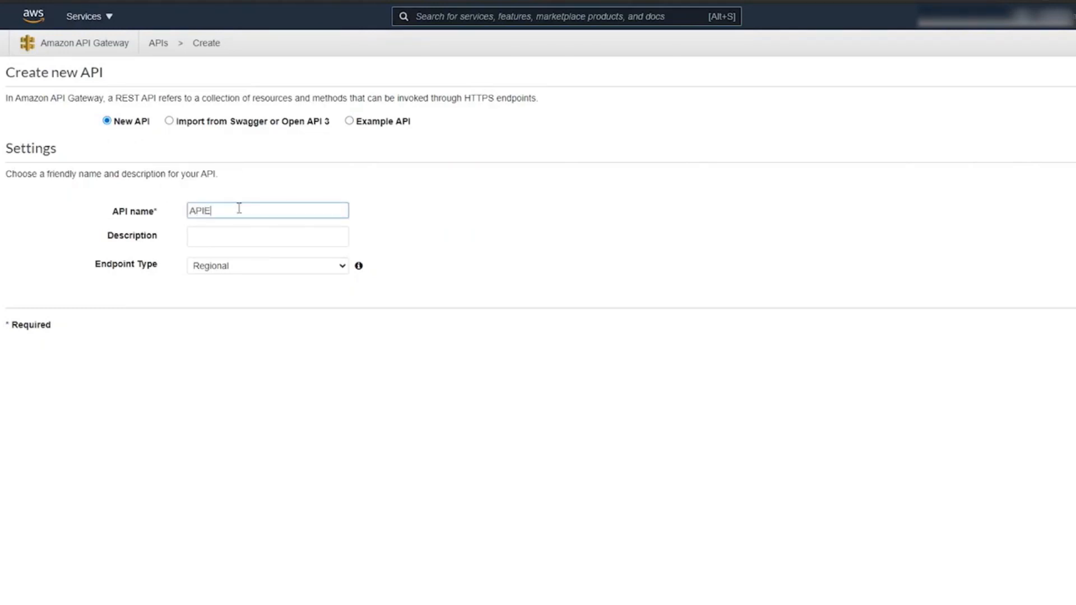
pyautogui.write('xample')
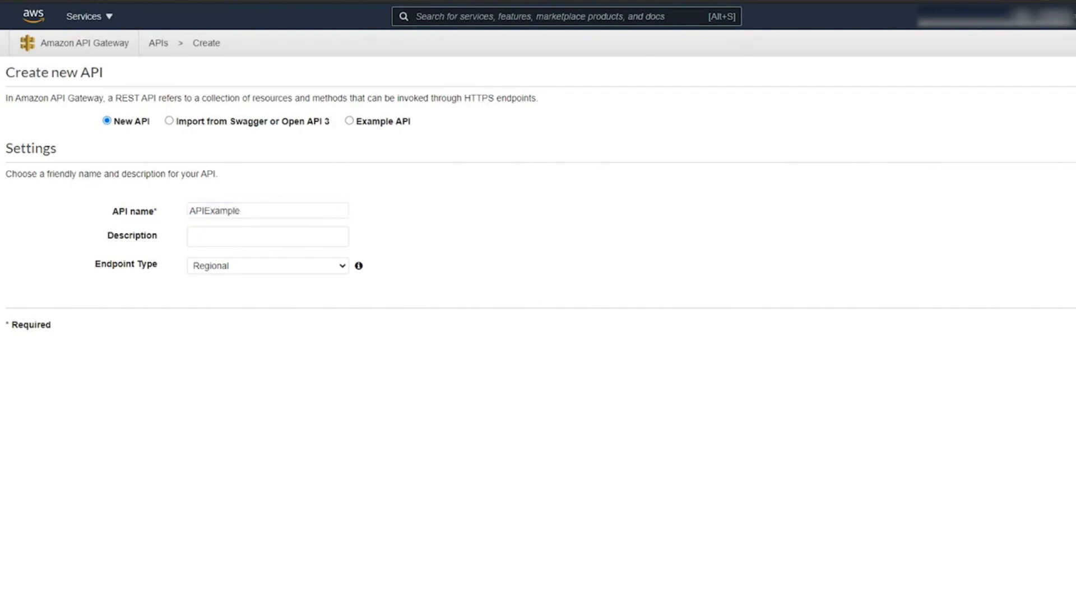
pyautogui.click(142, 82)
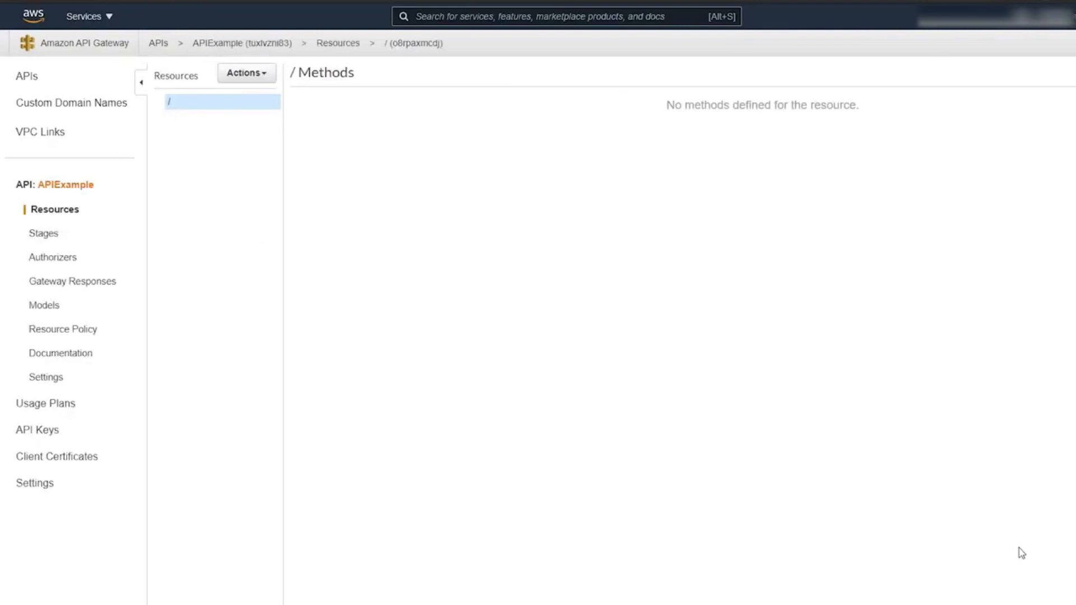
pyautogui.moveTo(270, 87)
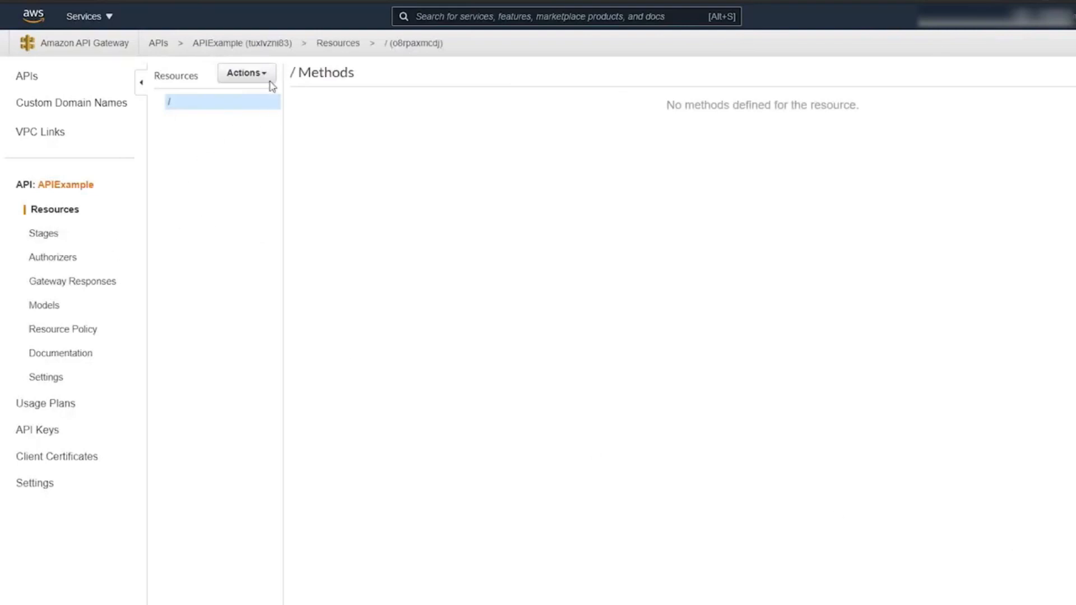
# Create a child resource named contact under the root with API Gateway CORS enabled.
pyautogui.click(246, 73)
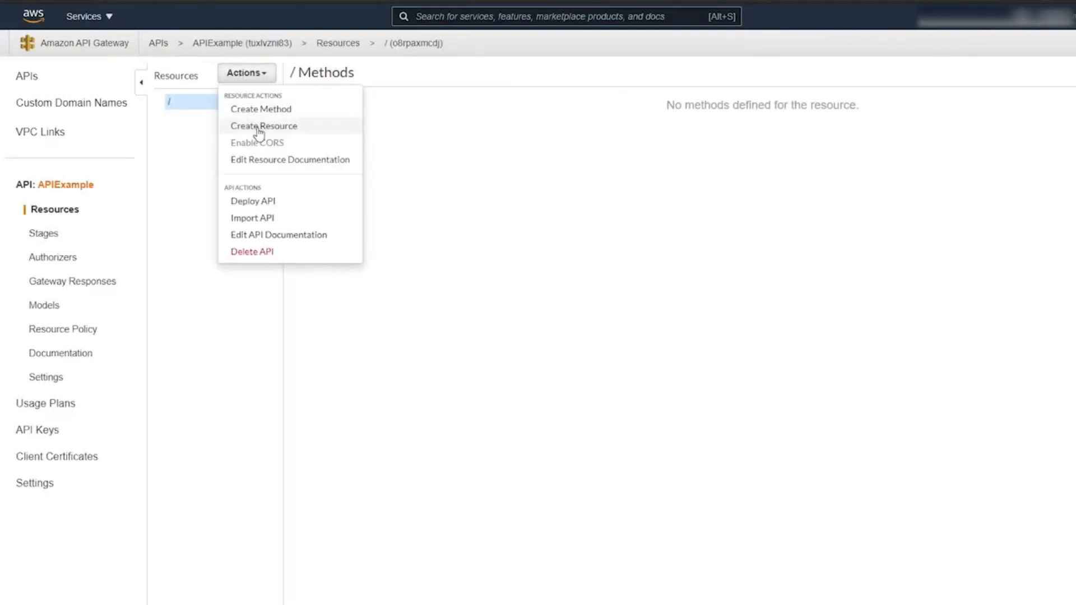
pyautogui.click(263, 126)
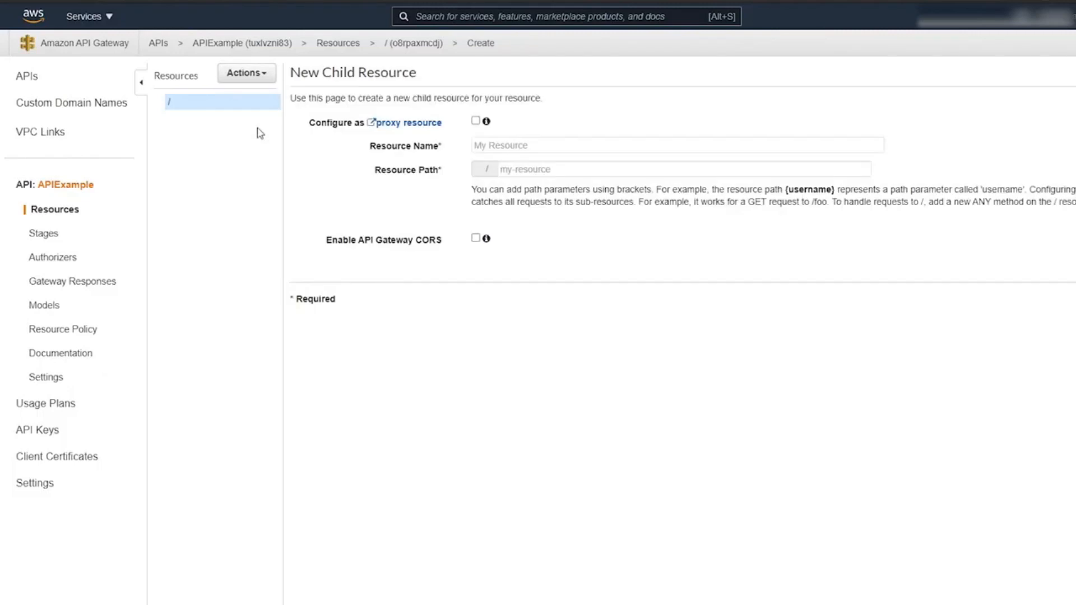
pyautogui.click(675, 144)
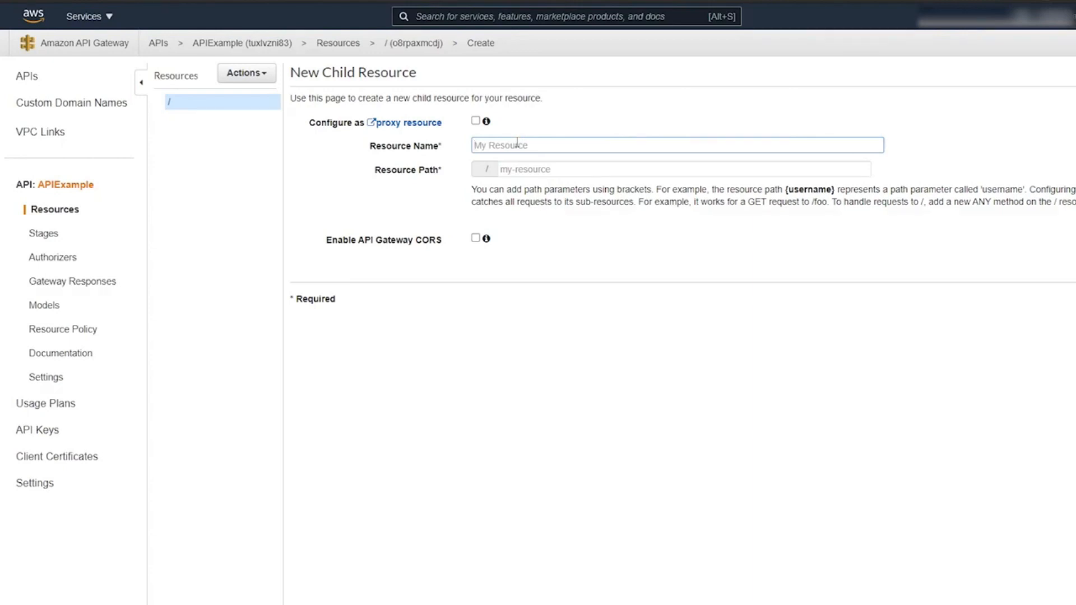
pyautogui.write('contact')
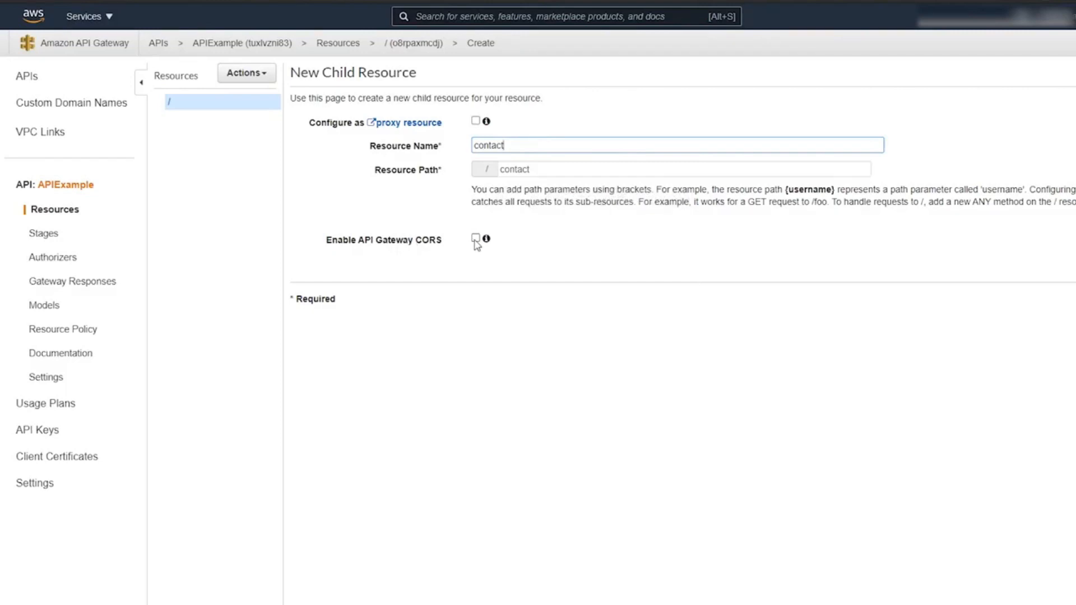
pyautogui.click(476, 239)
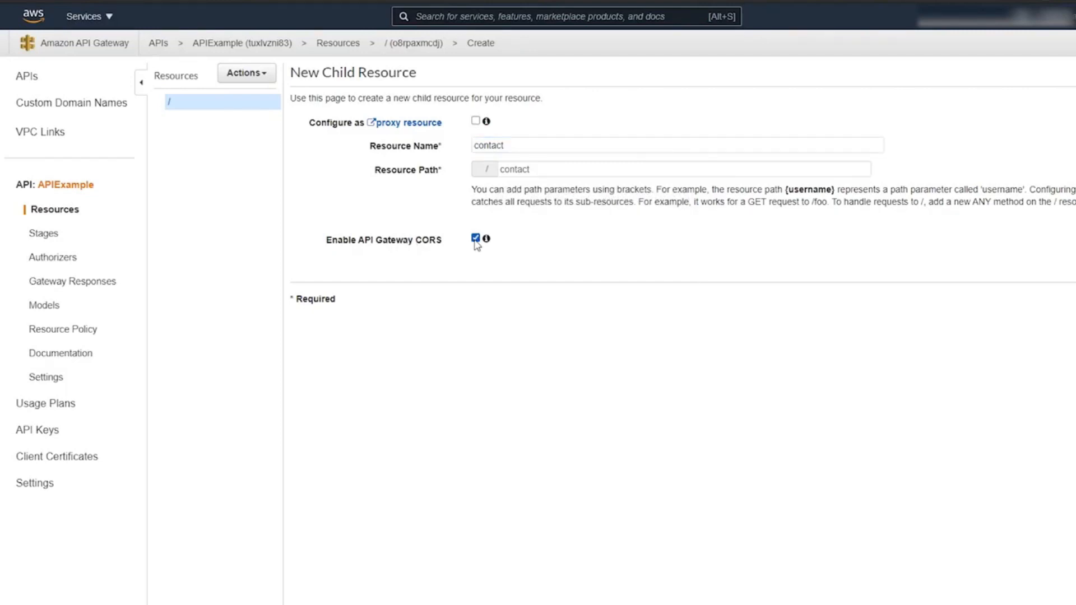
pyautogui.click(245, 73)
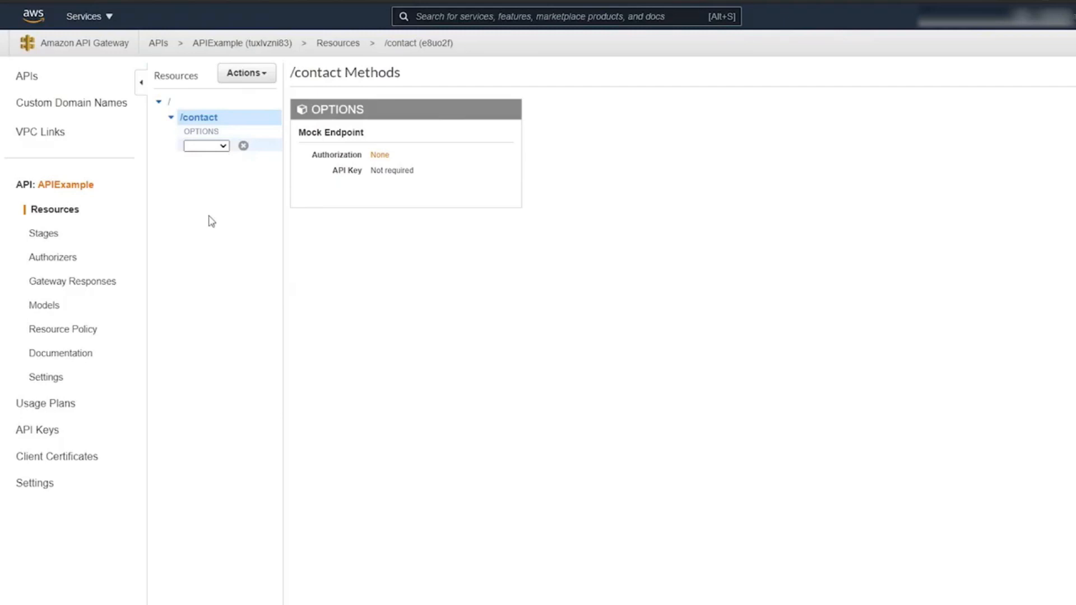
# Add a POST method on /contact with Lambda Function integration to exampleSES and save.
pyautogui.click(206, 146)
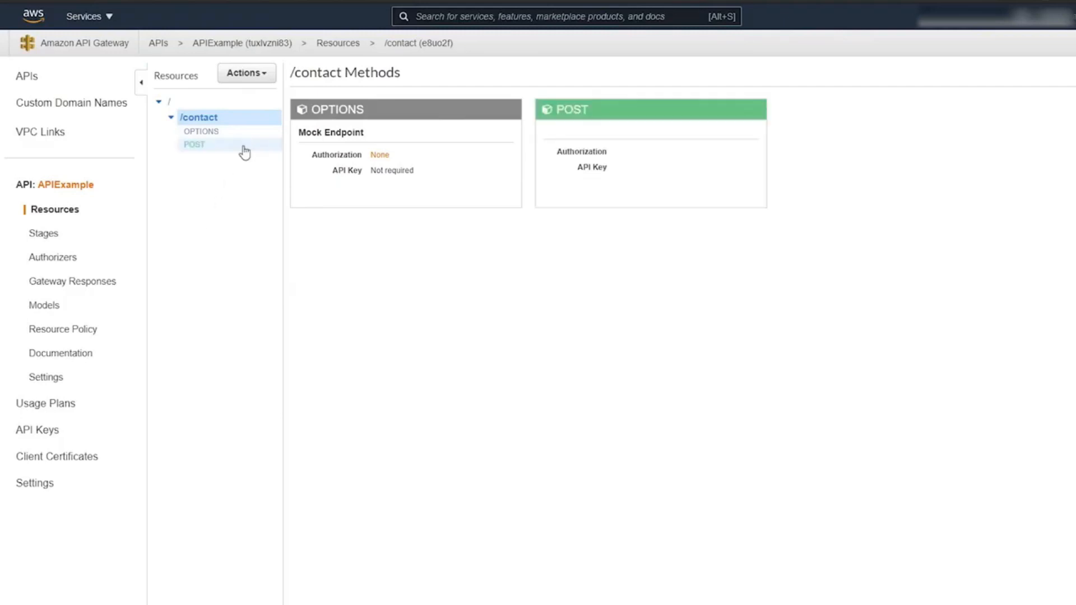
pyautogui.click(194, 144)
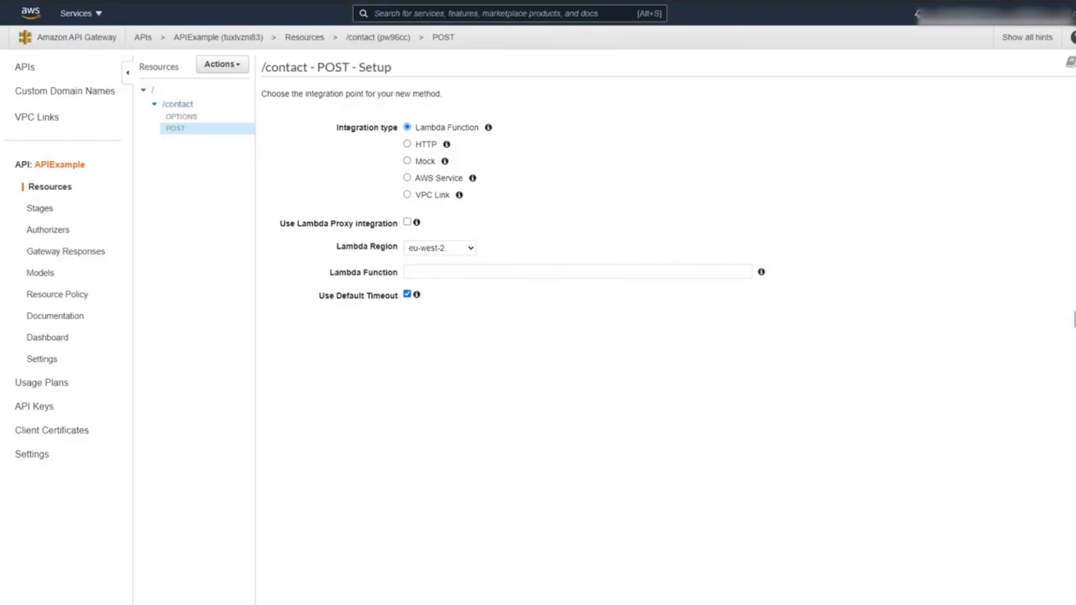
pyautogui.write('exampleSES')
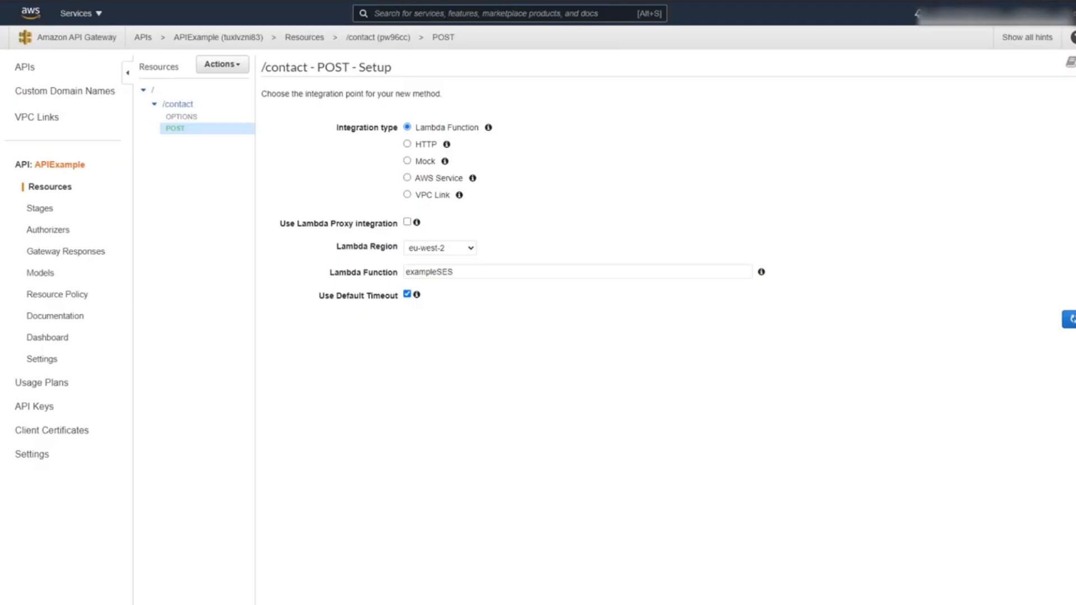
pyautogui.click(1069, 320)
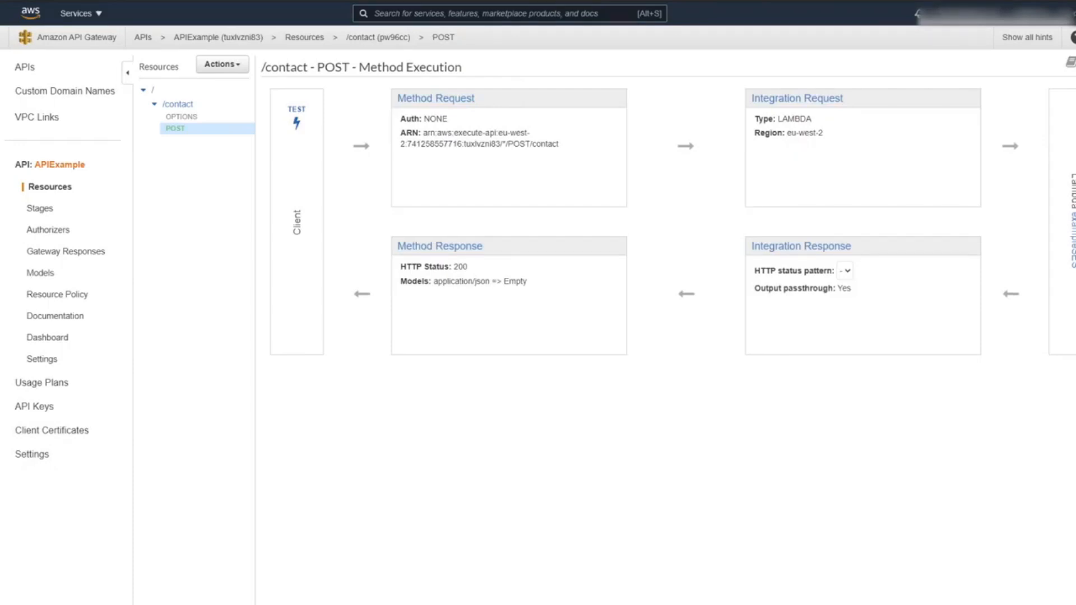
# View the POST method's Method Response showing the 200 status with no headers yet.
pyautogui.click(438, 246)
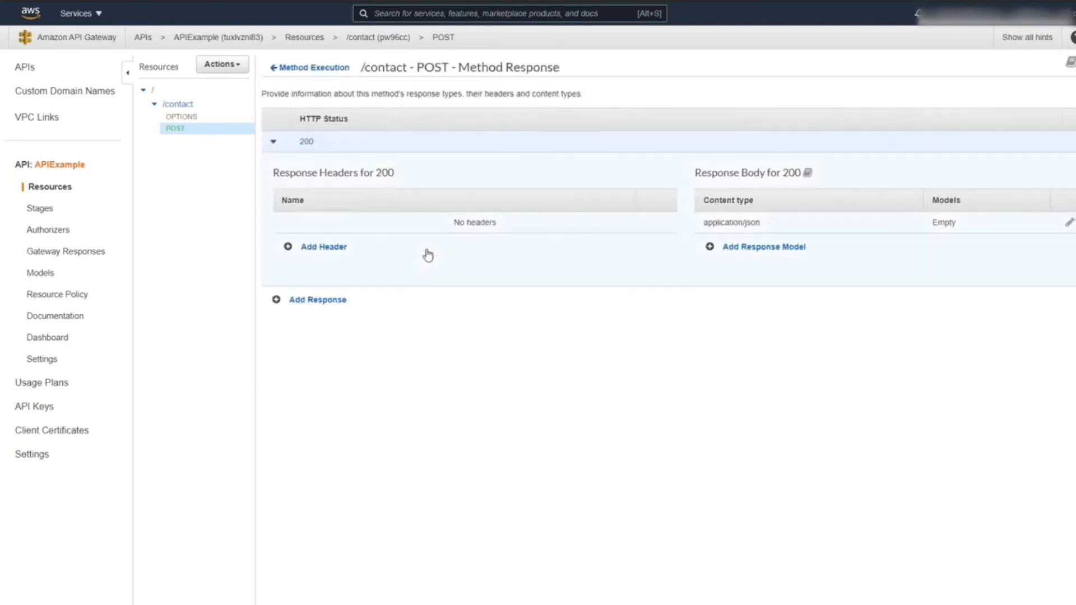
pyautogui.moveTo(345, 266)
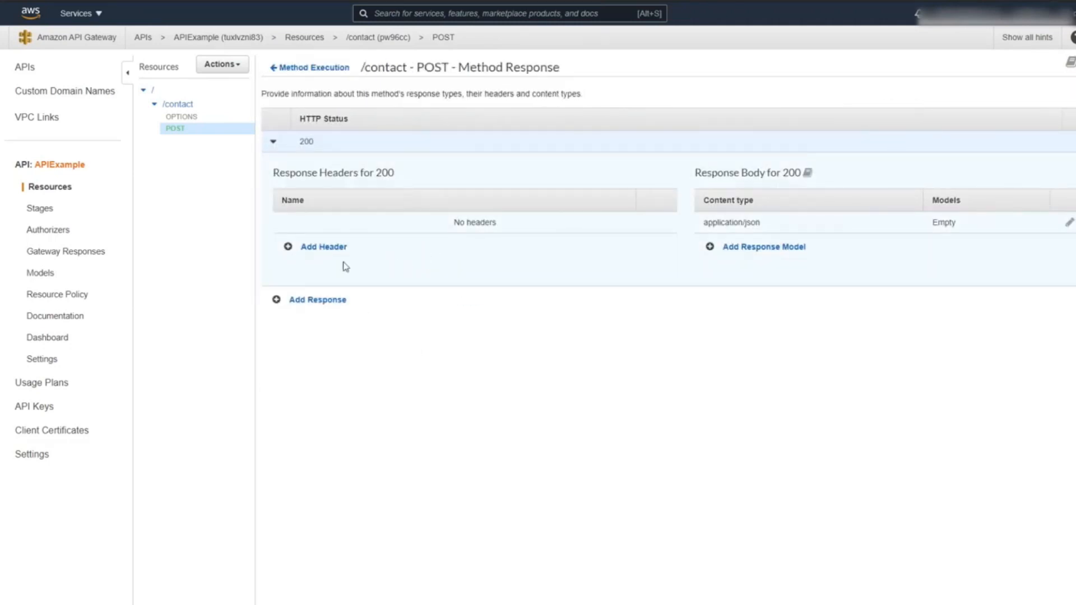
pyautogui.moveTo(446, 218)
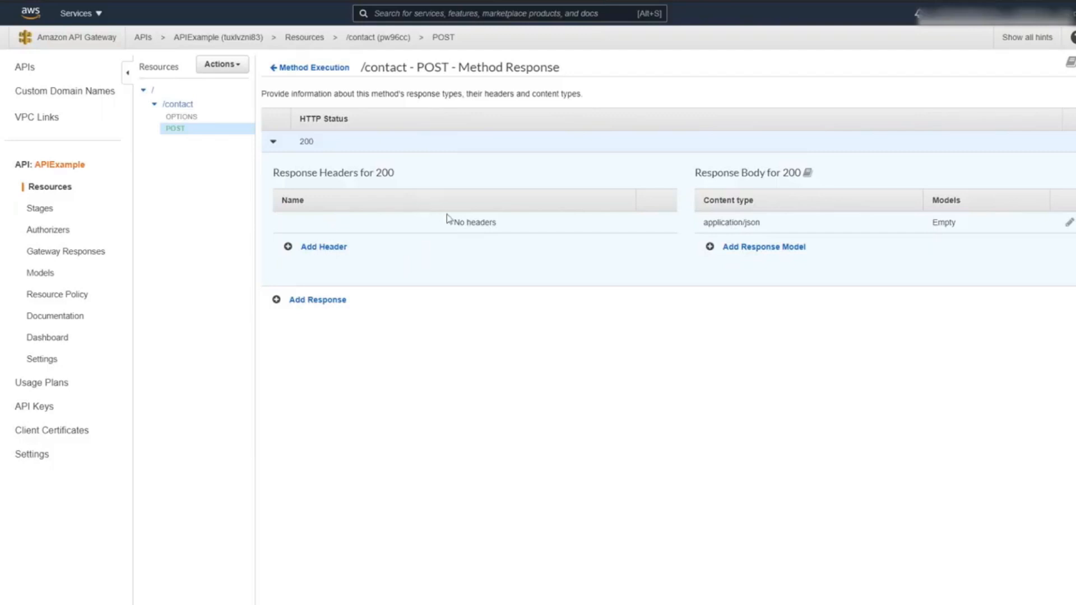
pyautogui.moveTo(329, 252)
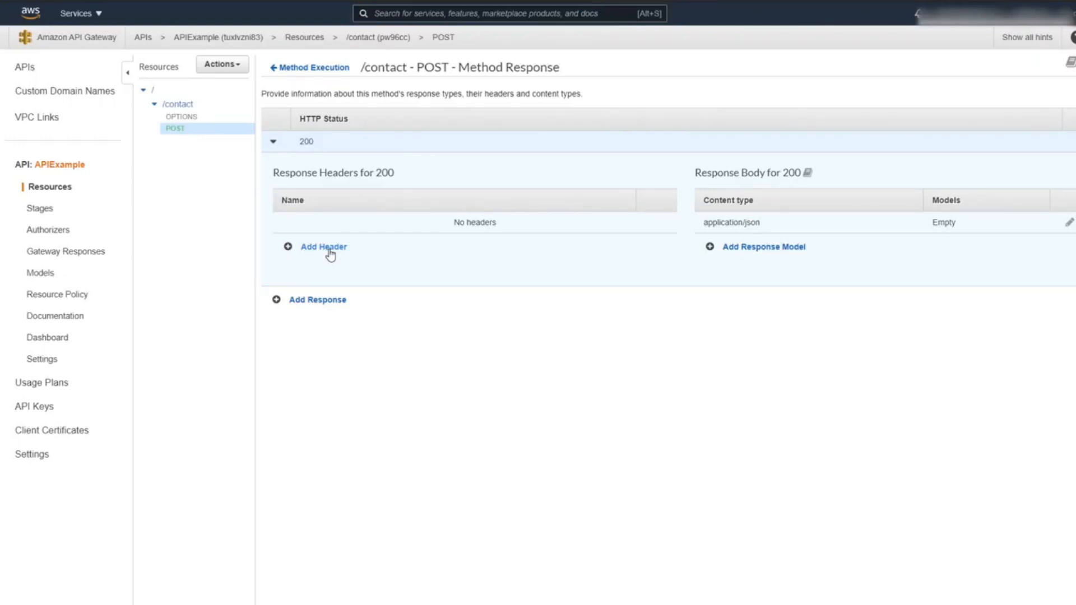
# Enable CORS on /contact via Actions, replacing the existing CORS header values.
pyautogui.click(222, 64)
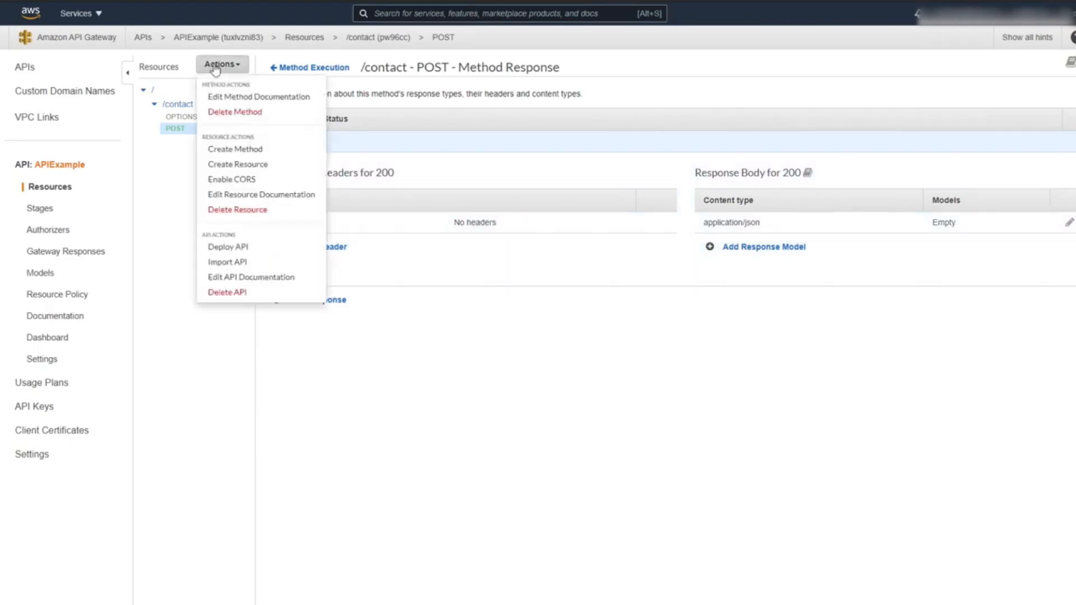
pyautogui.moveTo(231, 179)
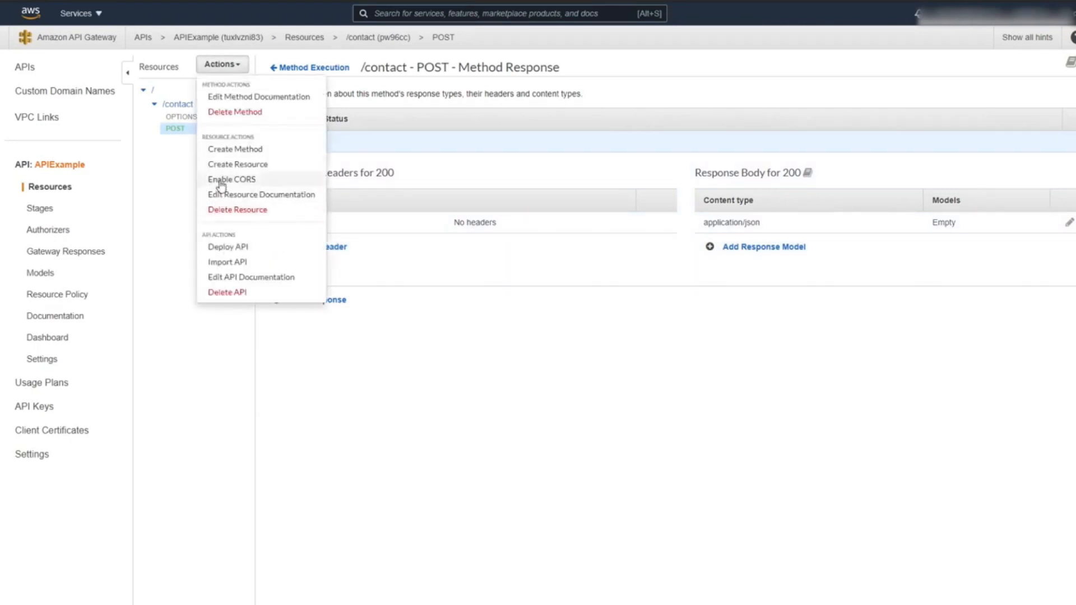
pyautogui.click(230, 179)
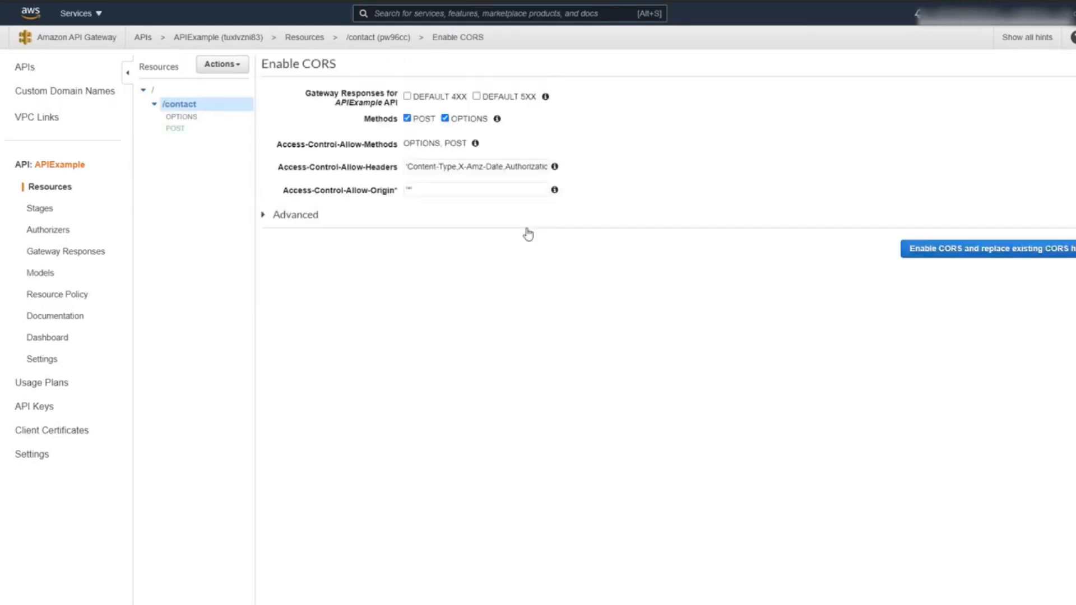
pyautogui.moveTo(863, 247)
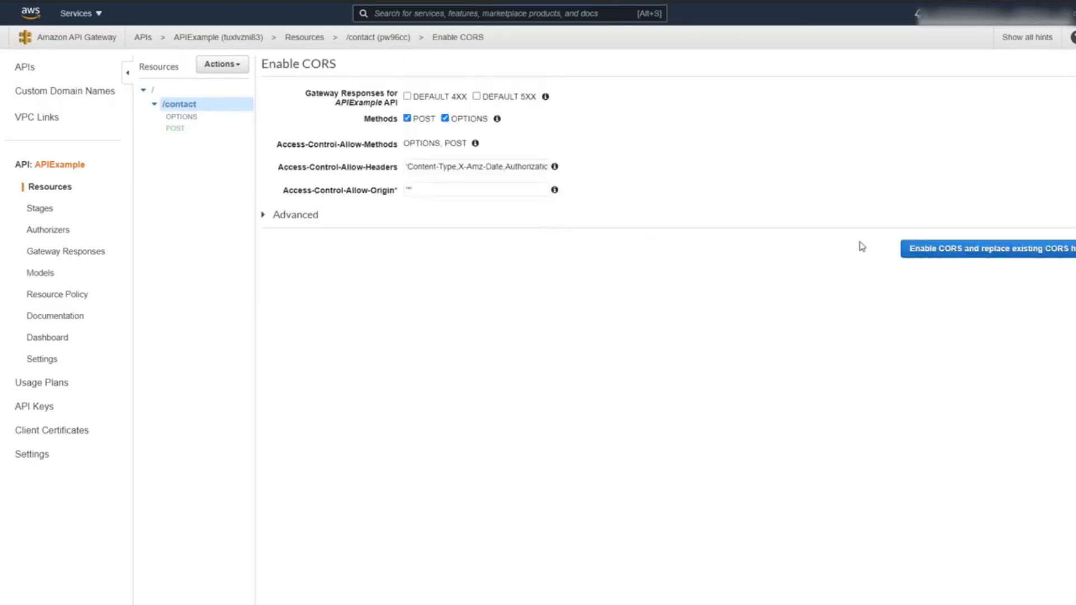
pyautogui.click(990, 249)
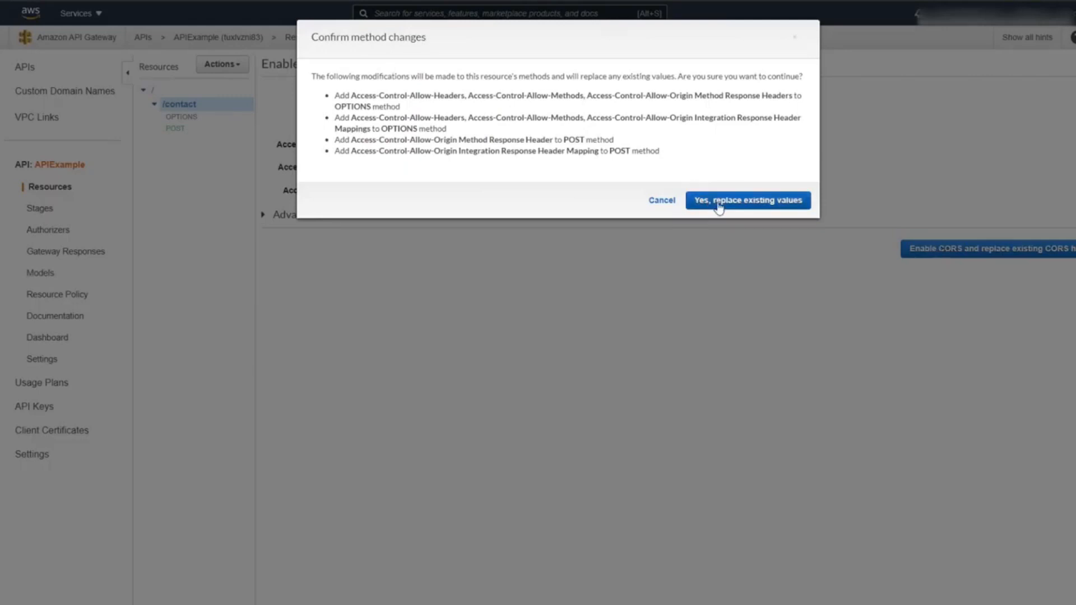
pyautogui.click(747, 200)
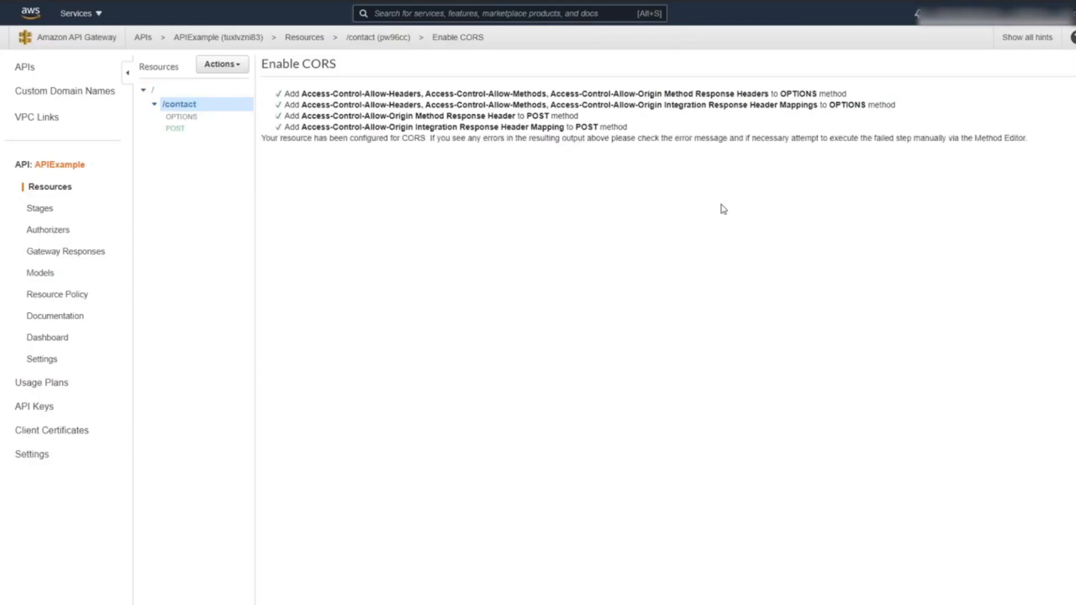
pyautogui.moveTo(841, 276)
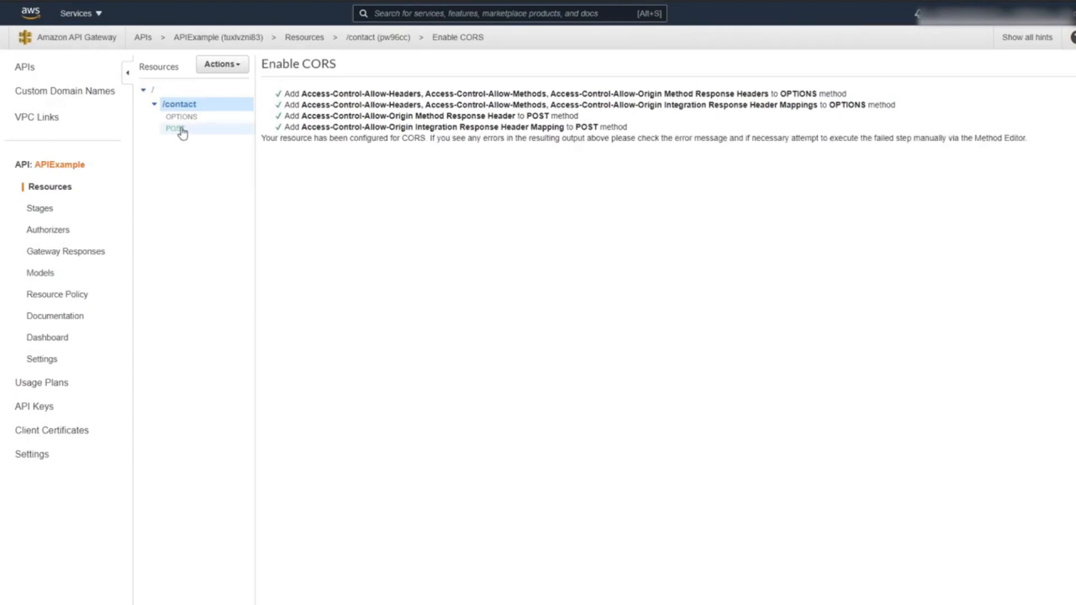
# Check the POST 200 method response now lists the Access-Control-Allow-Origin header.
pyautogui.click(174, 128)
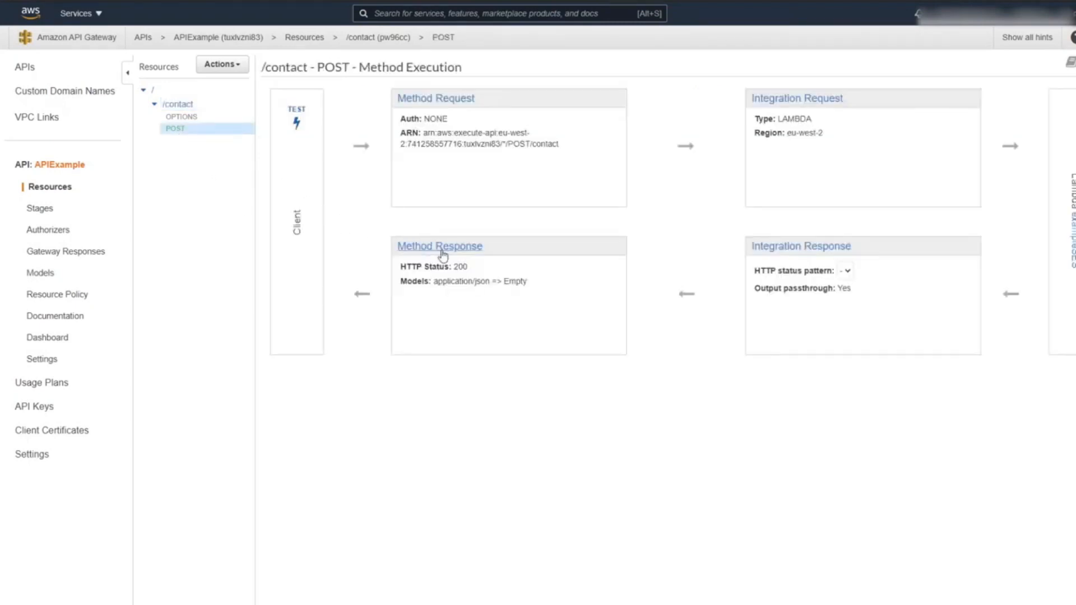
pyautogui.click(439, 245)
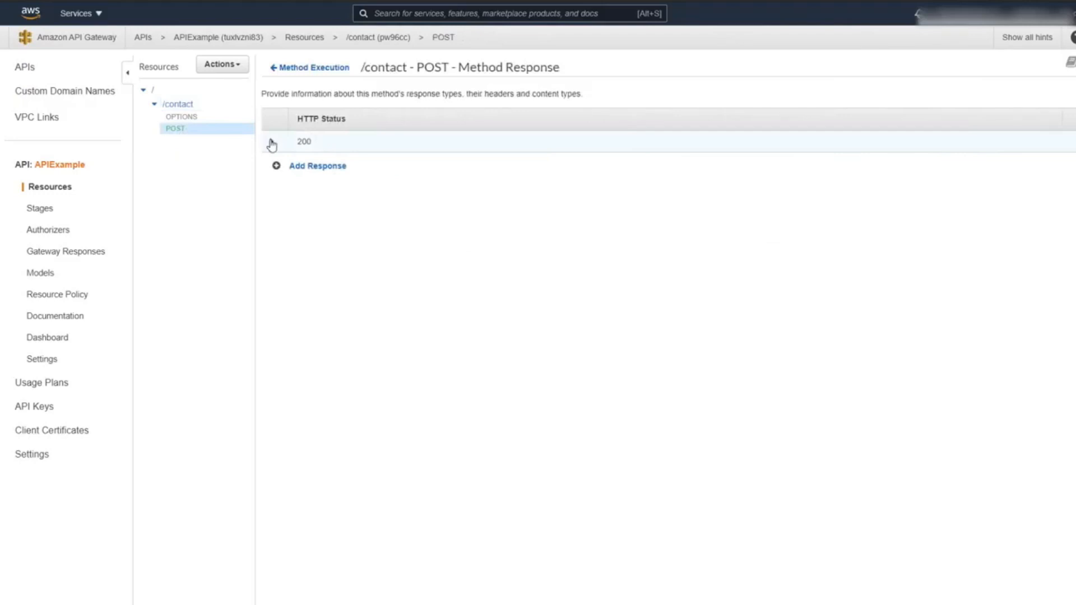
pyautogui.click(272, 142)
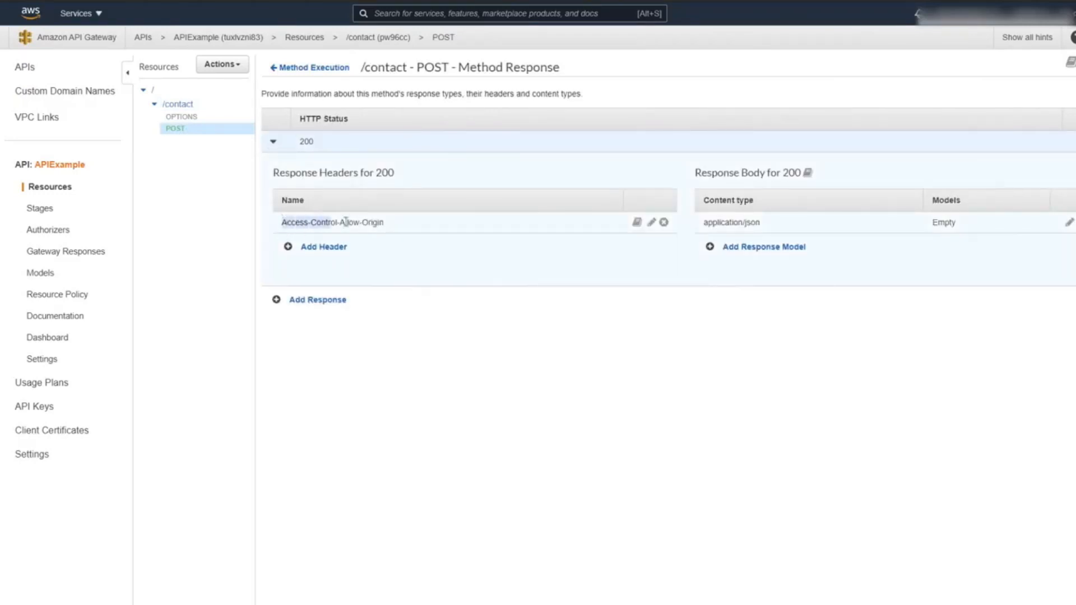
# Check the POST 200 integration response maps Access-Control-Allow-Origin to '*'.
pyautogui.click(313, 68)
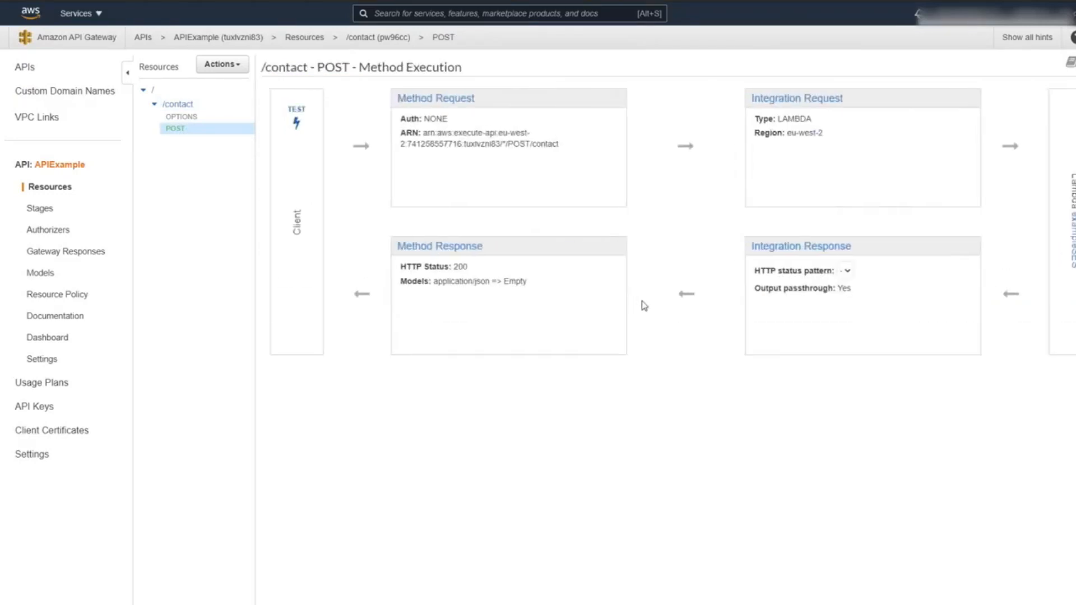
pyautogui.click(800, 245)
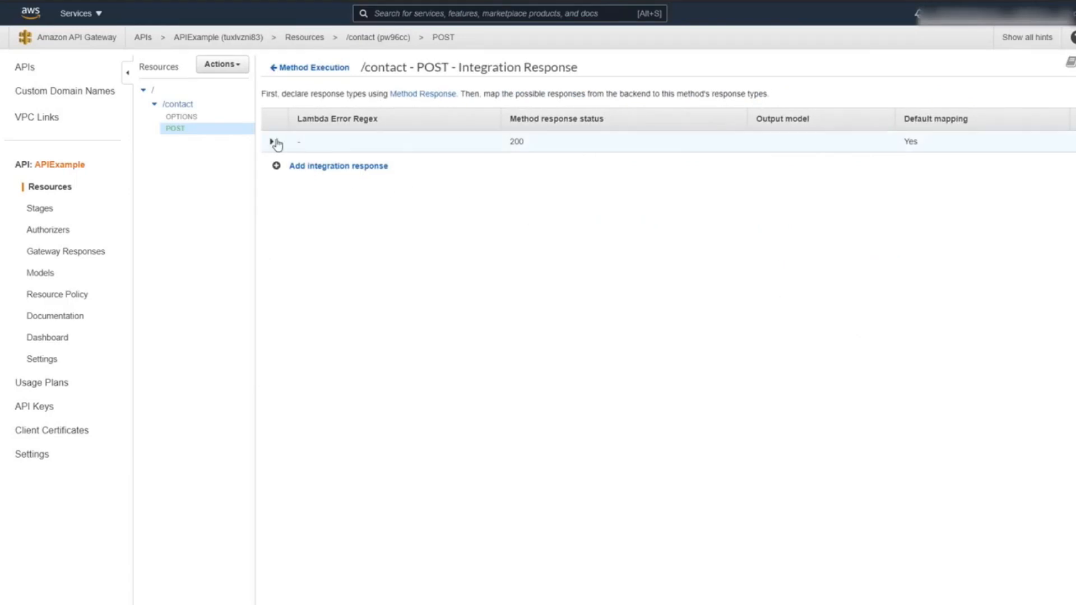
pyautogui.click(274, 141)
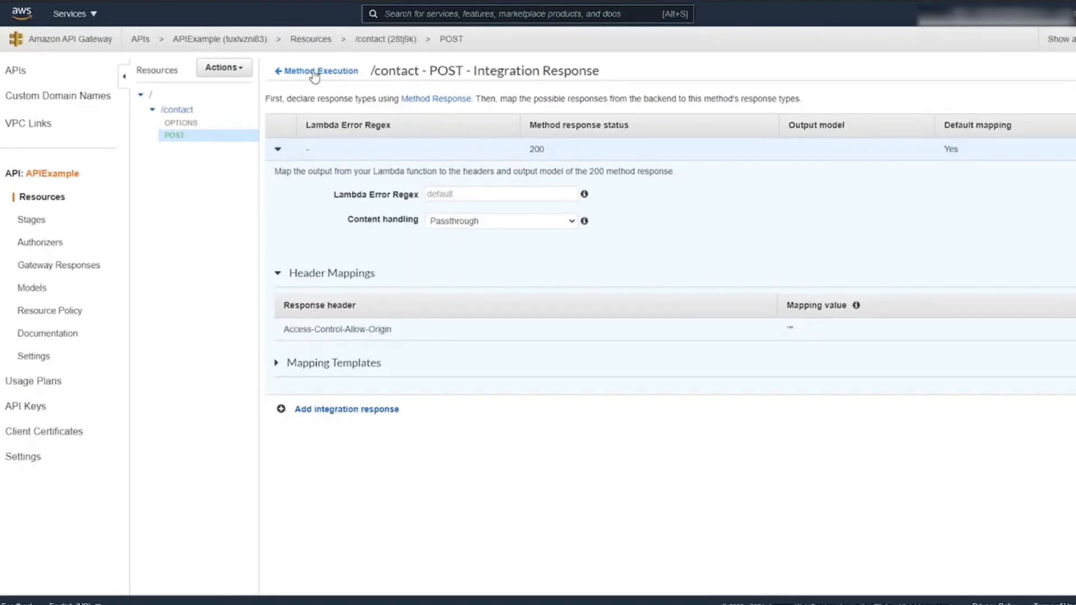
pyautogui.moveTo(224, 67)
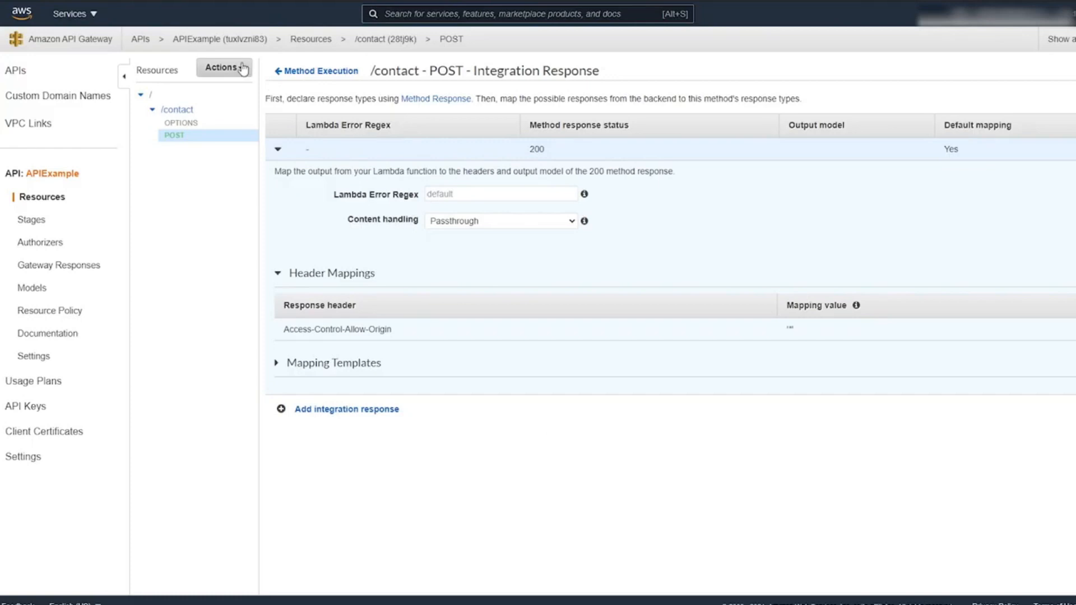
# Deploy APIExample to a new stage named dev, reaching the stage editor with its invoke URL.
pyautogui.click(221, 69)
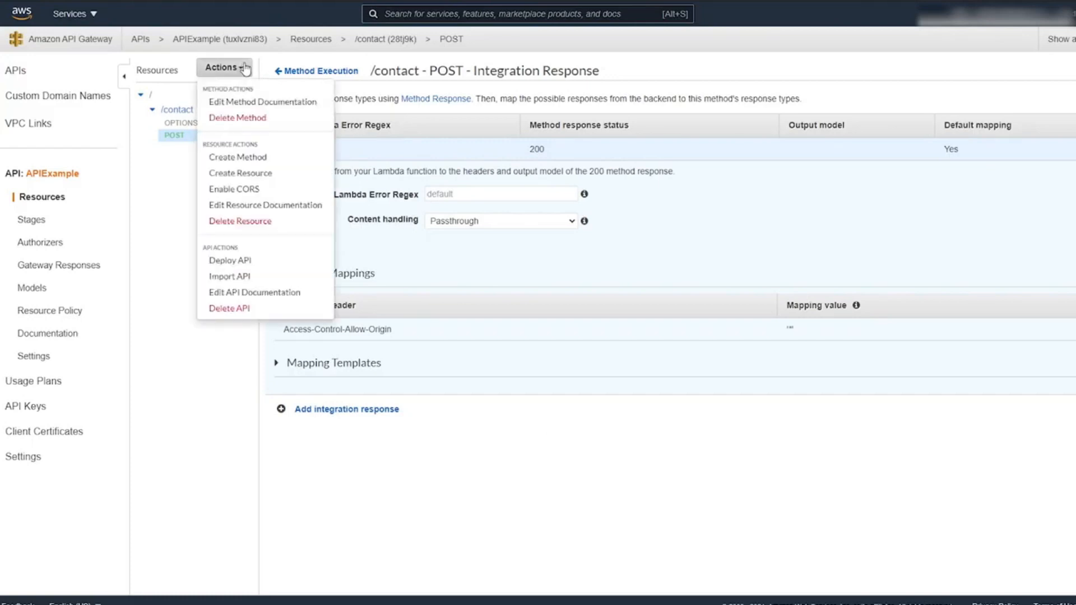
pyautogui.moveTo(229, 260)
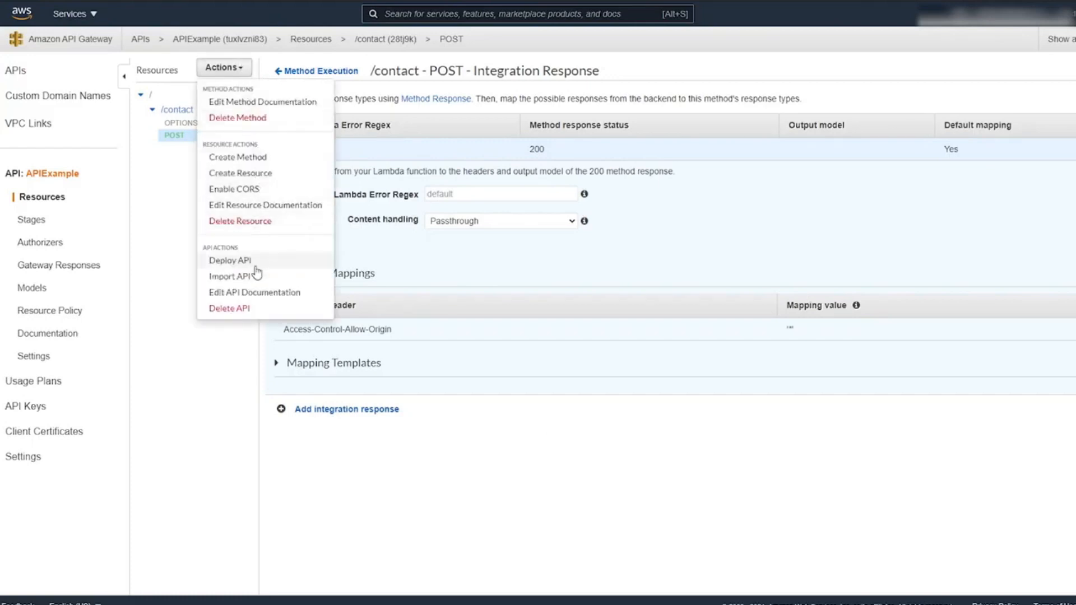
pyautogui.click(229, 260)
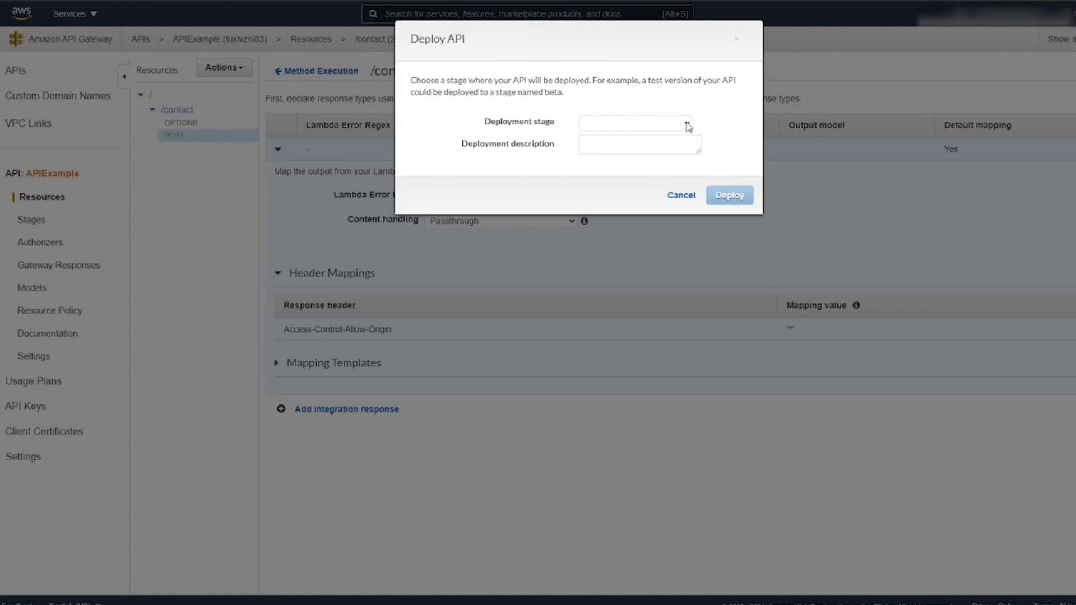
pyautogui.click(632, 123)
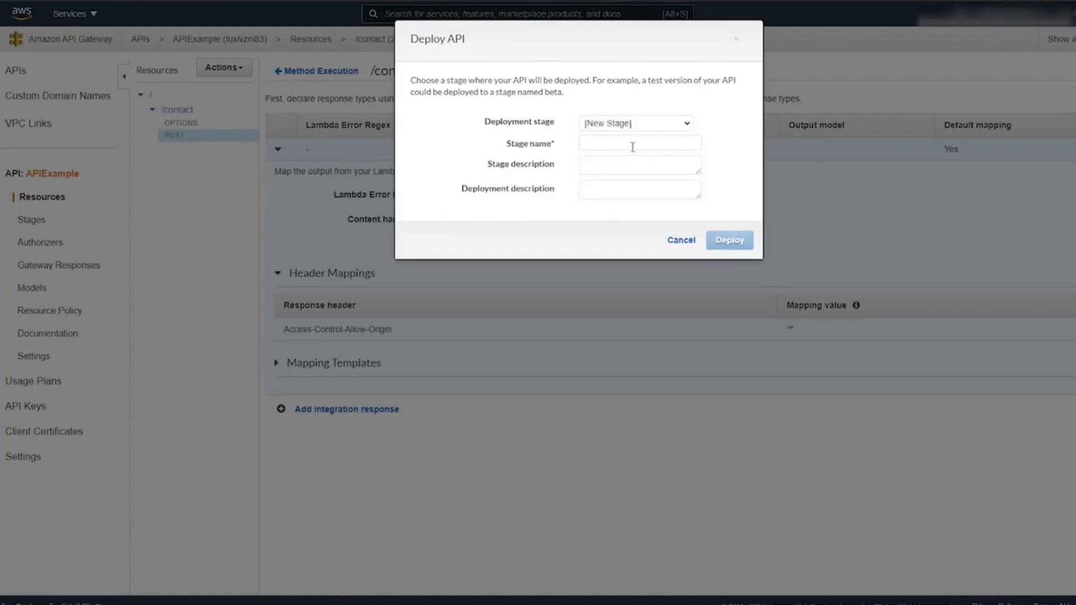
pyautogui.write('dev')
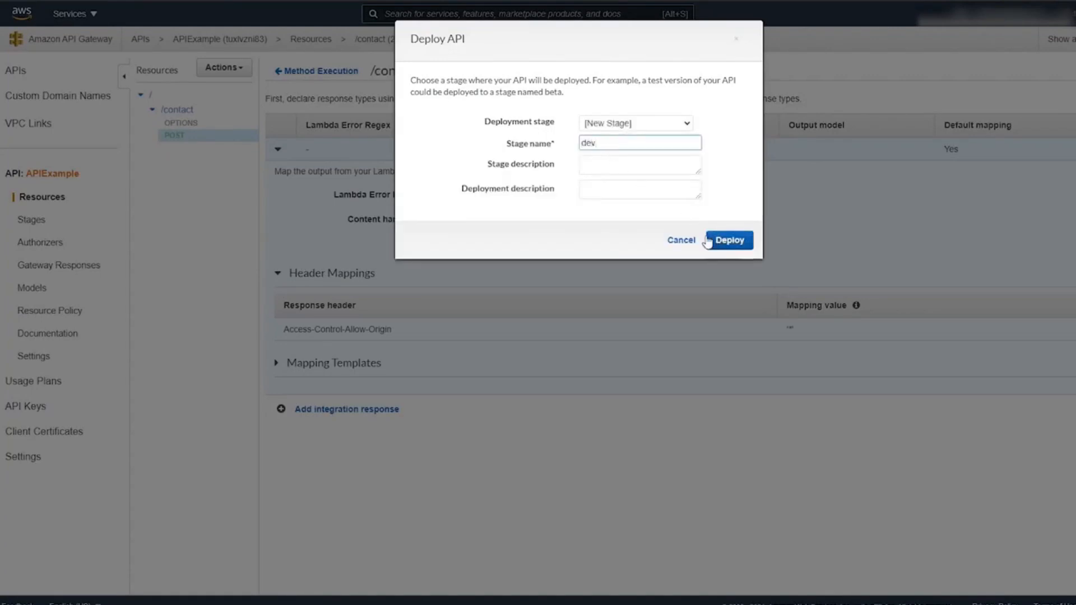
pyautogui.moveTo(720, 260)
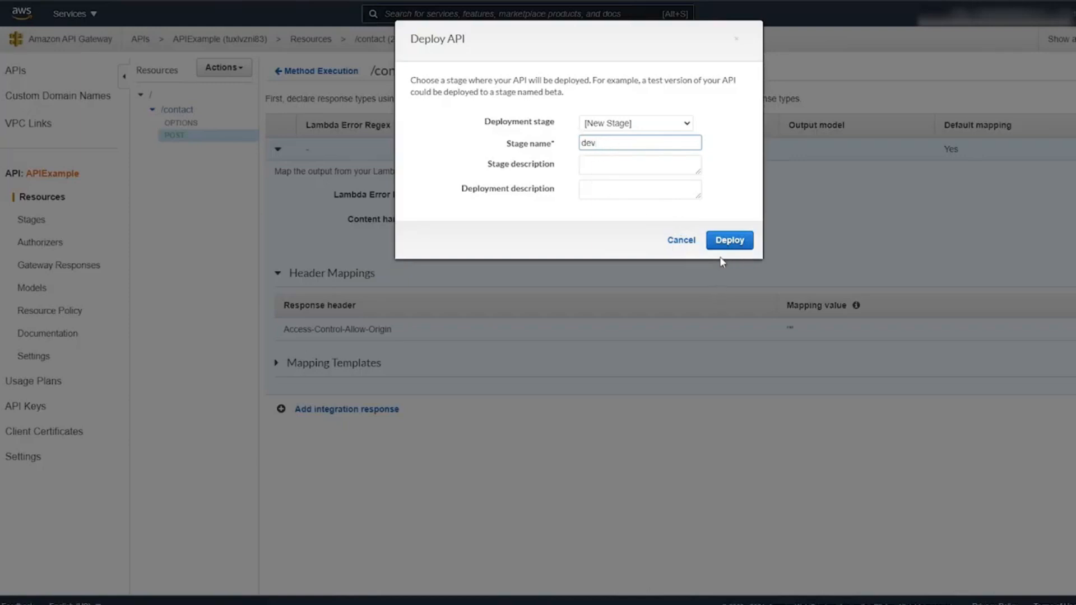
pyautogui.click(730, 240)
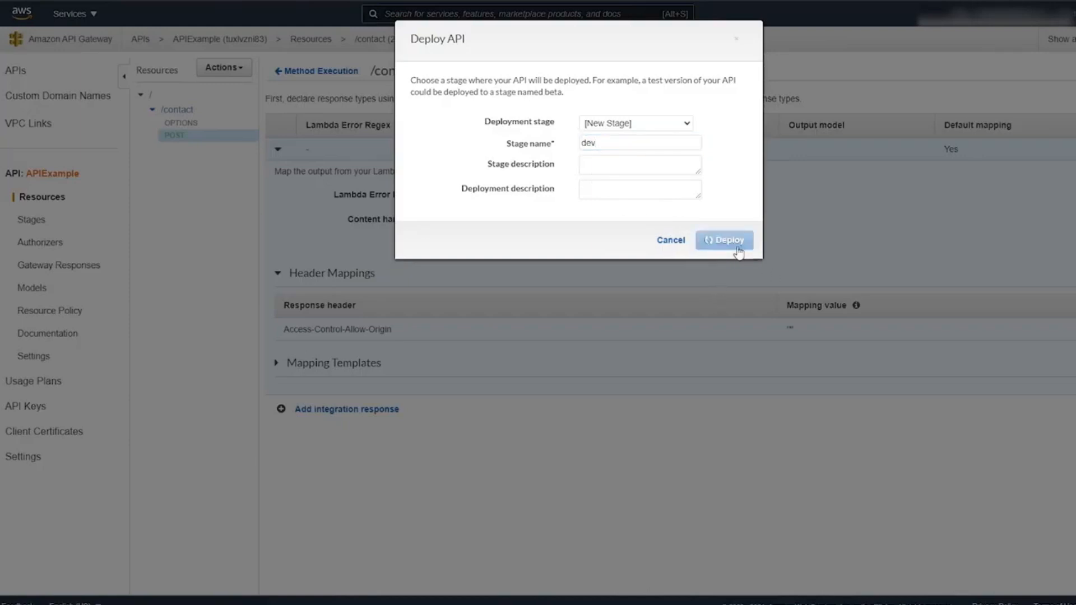
pyautogui.click(723, 239)
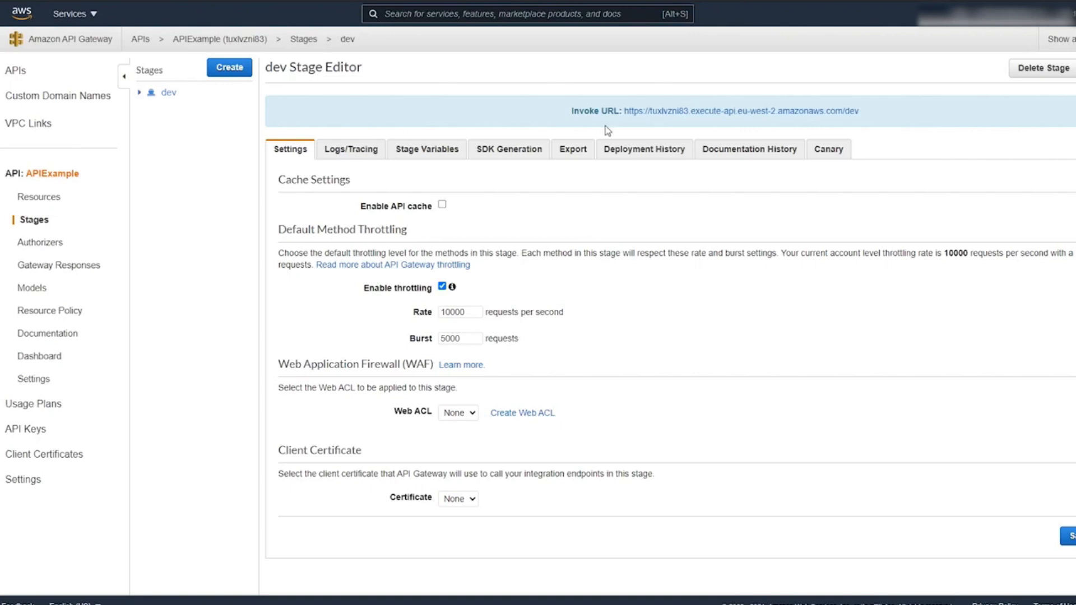
pyautogui.moveTo(572, 111)
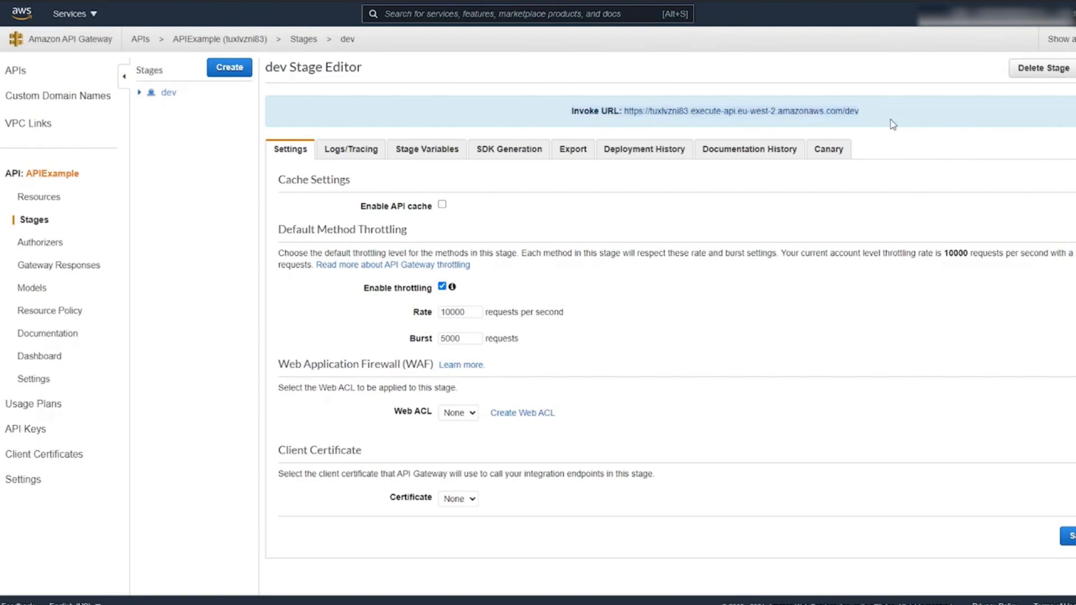
pyautogui.moveTo(913, 148)
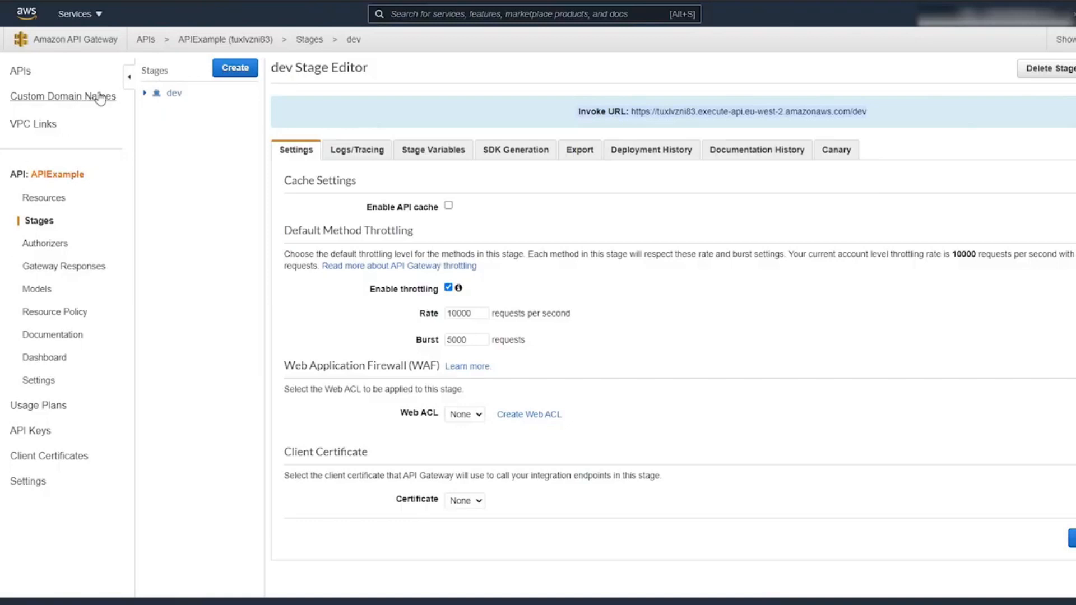
# Start a new custom domain name with an api. domain and Regional endpoint, reaching the ACM certificate field.
pyautogui.click(63, 96)
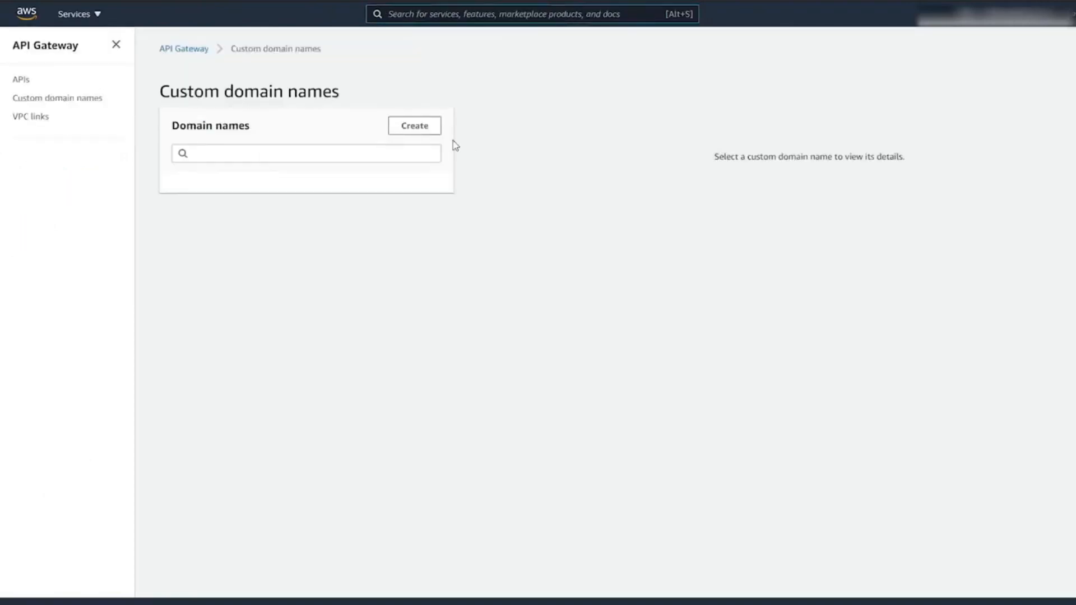
pyautogui.click(414, 126)
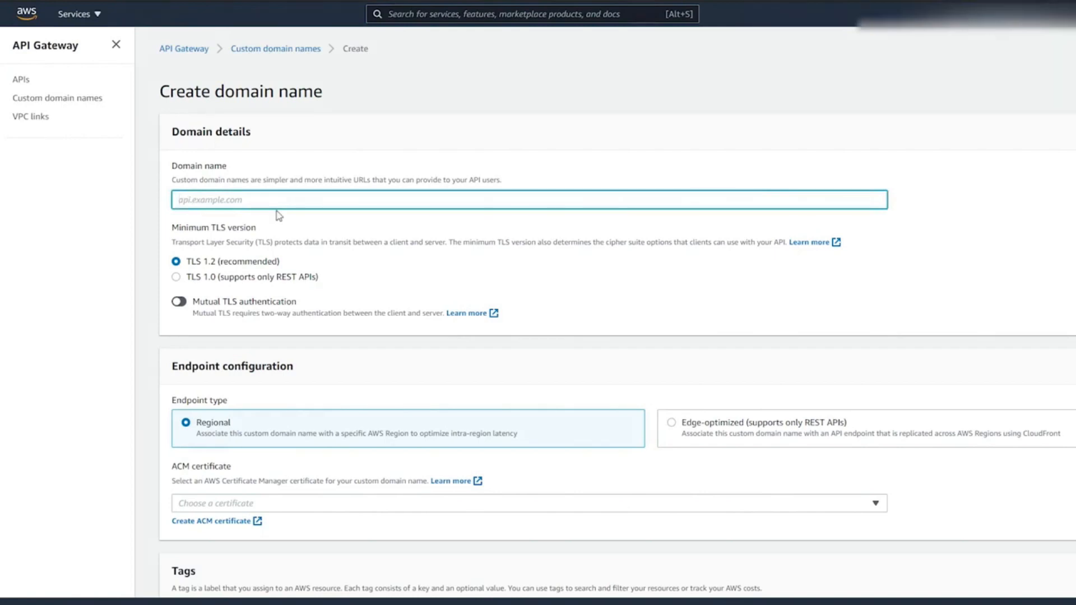
pyautogui.write('api.')
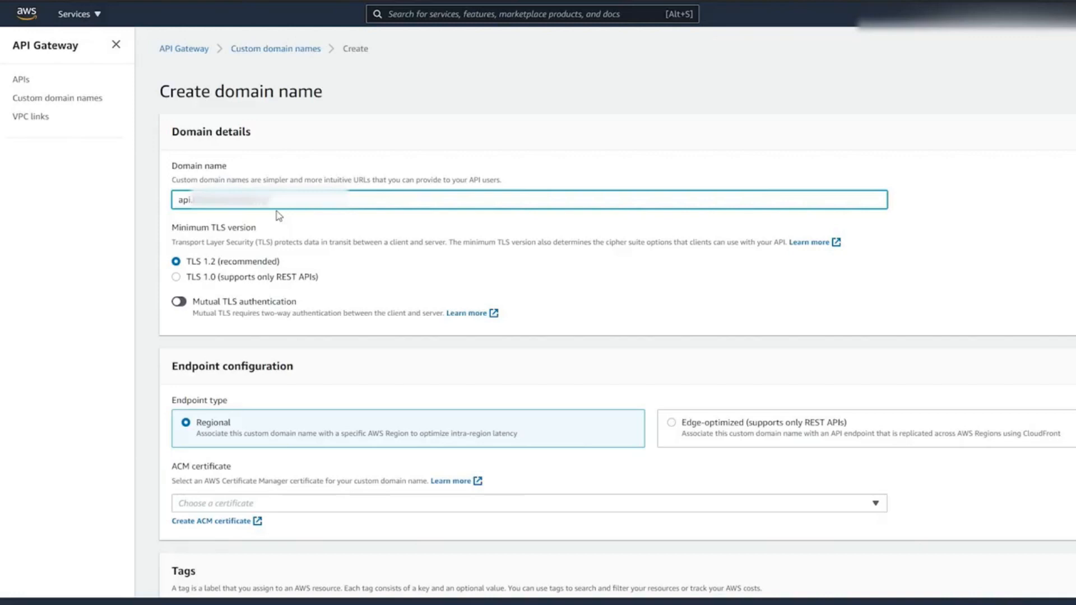
pyautogui.scroll(-3)
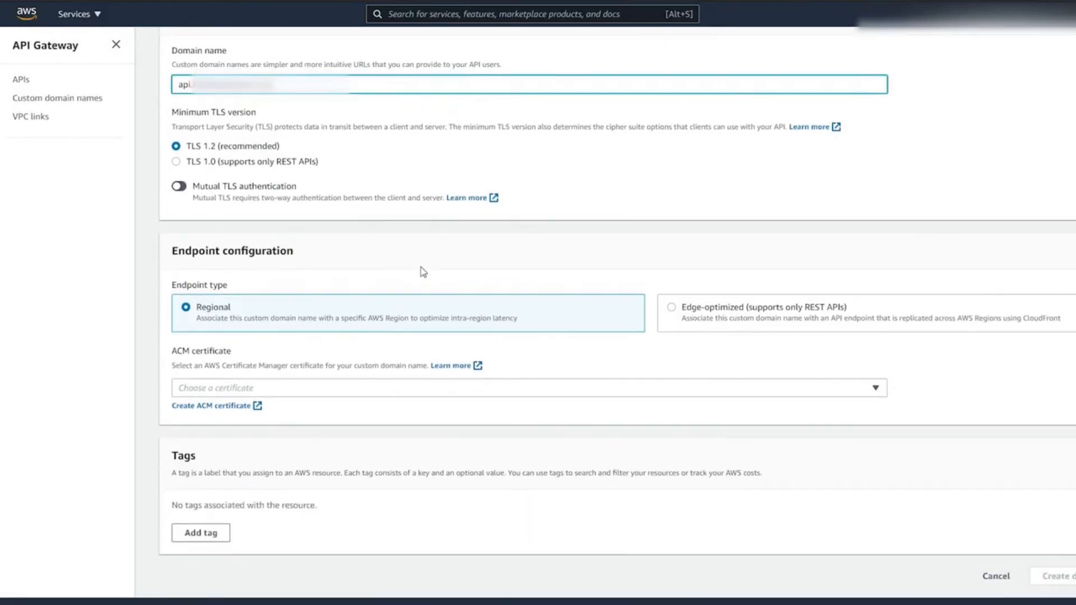
pyautogui.moveTo(258, 400)
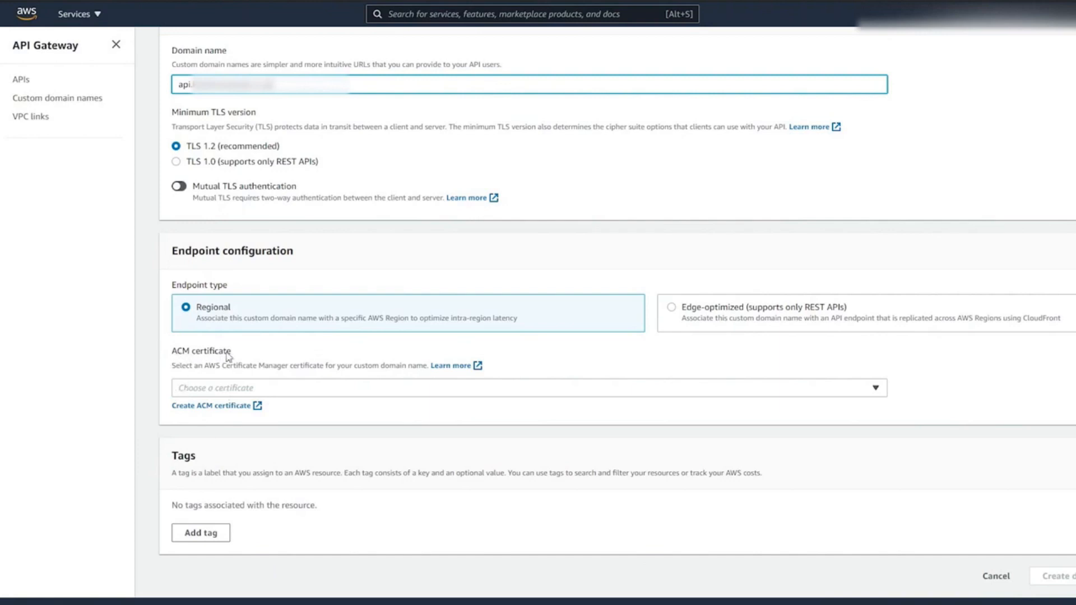
pyautogui.moveTo(195, 417)
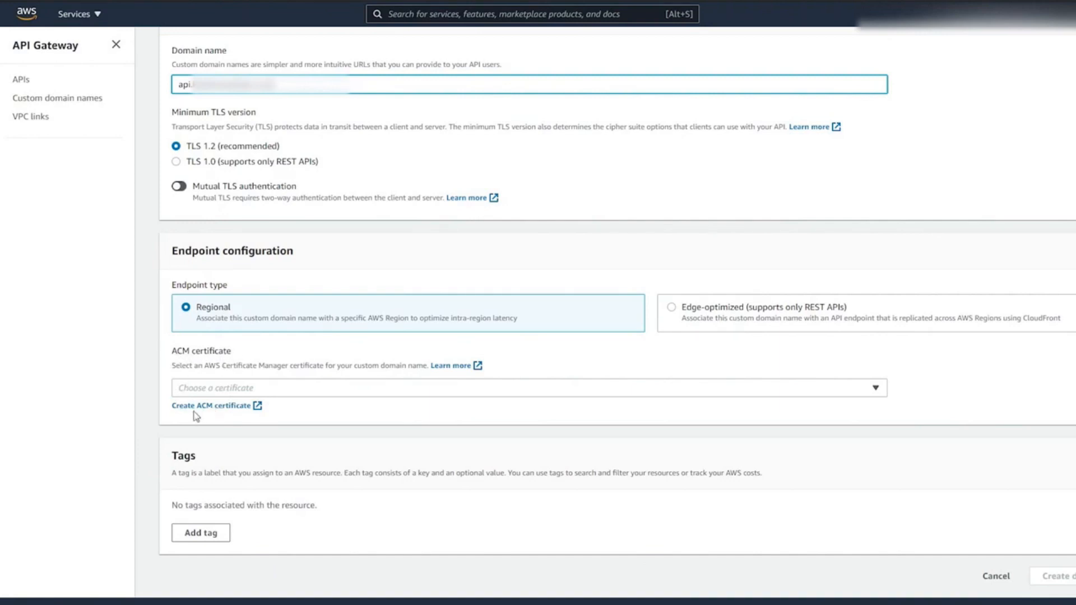
# Begin an ACM certificate request, keeping Request a public certificate selected.
pyautogui.click(212, 405)
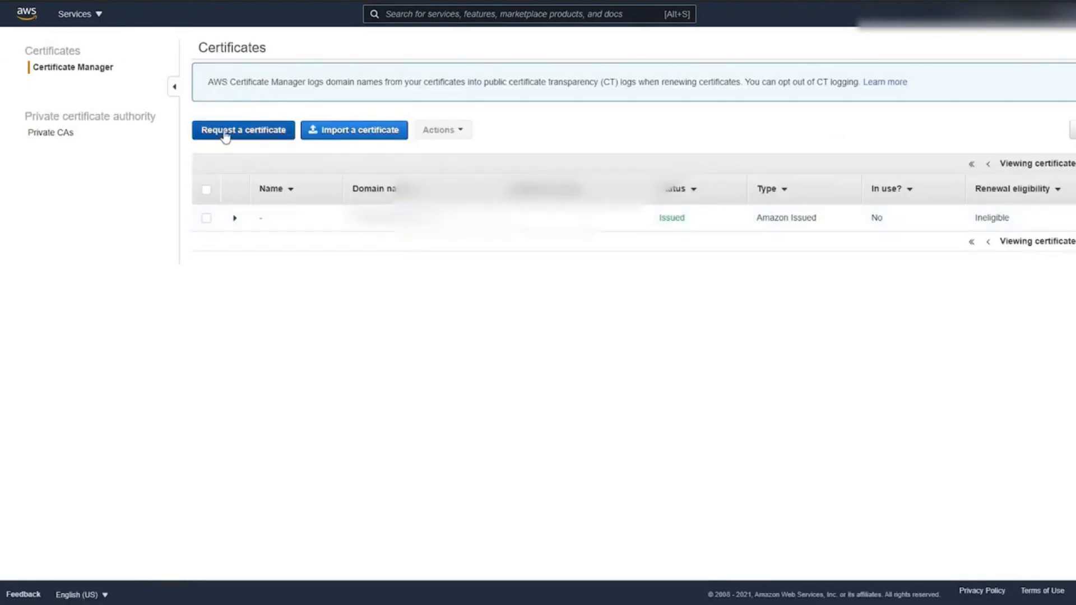
pyautogui.click(243, 130)
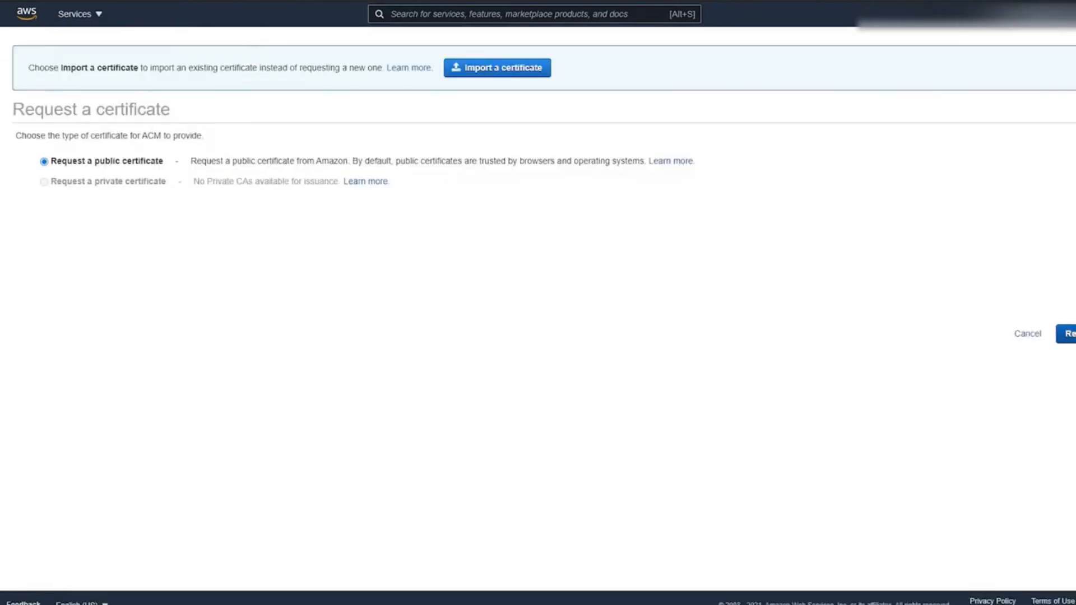
pyautogui.click(1071, 334)
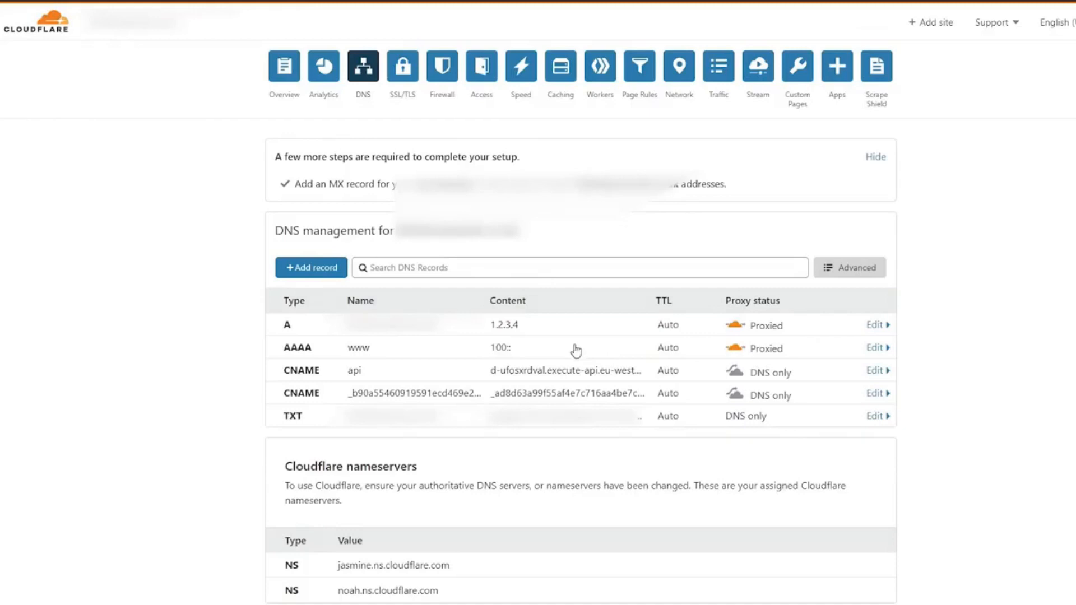
pyautogui.moveTo(439, 400)
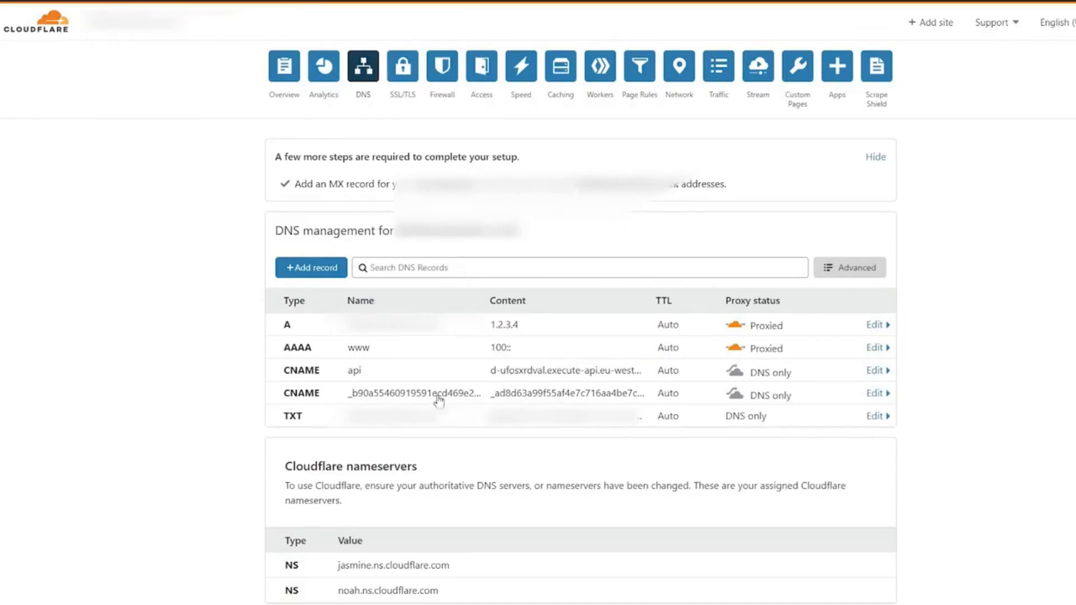
pyautogui.click(874, 393)
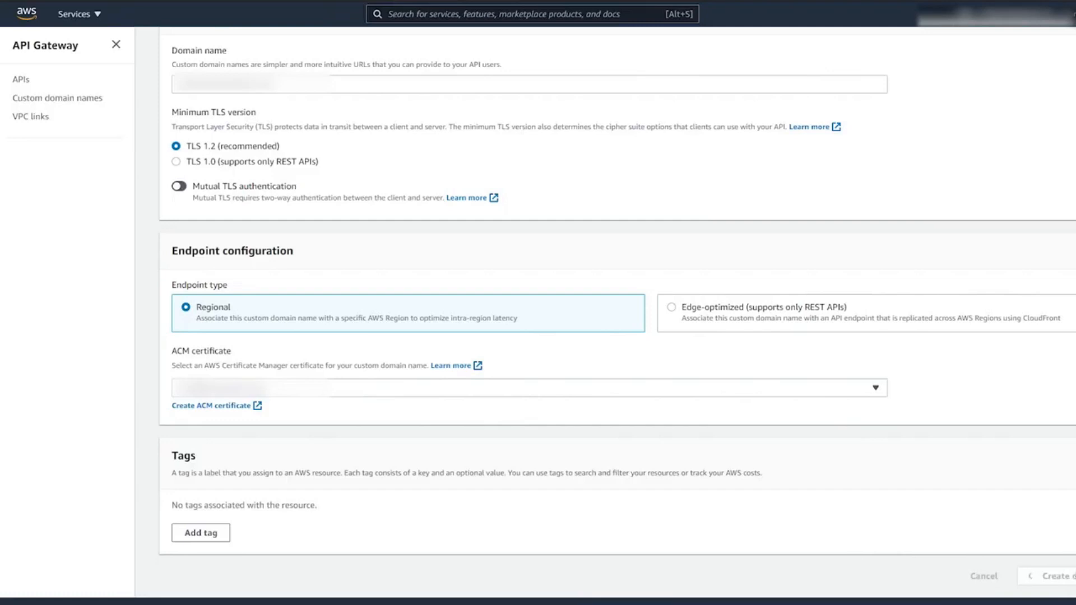
# Create the regional custom domain api.kitchenwareuk.co.uk with its ACM certificate selected.
pyautogui.click(1057, 576)
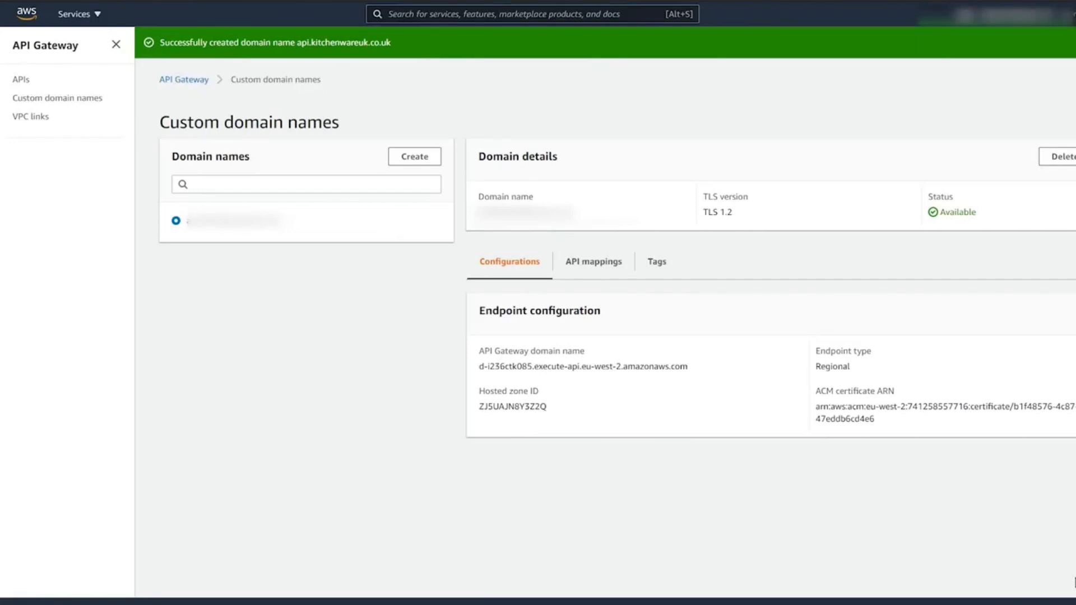
pyautogui.moveTo(1068, 577)
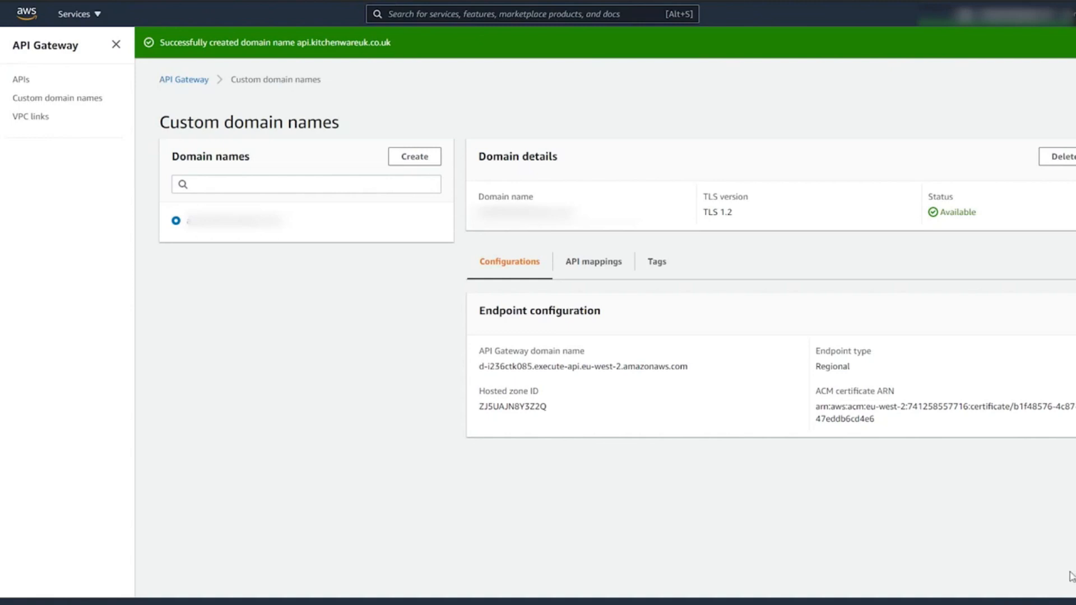
pyautogui.moveTo(593, 261)
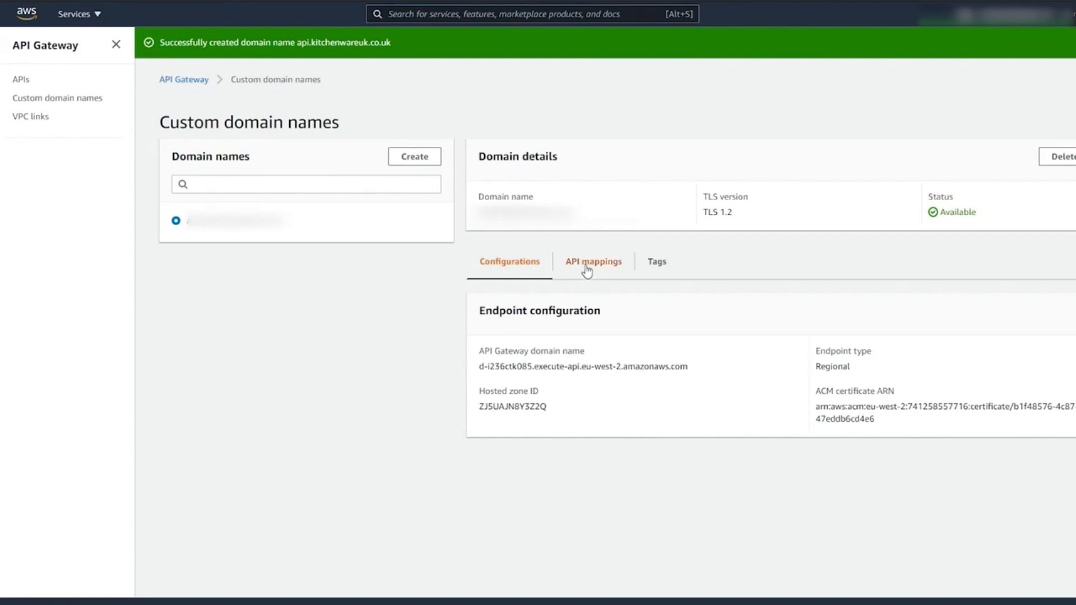
# Add an API mapping from the api domain to APIExample's dev stage, then show its endpoint configuration.
pyautogui.click(593, 261)
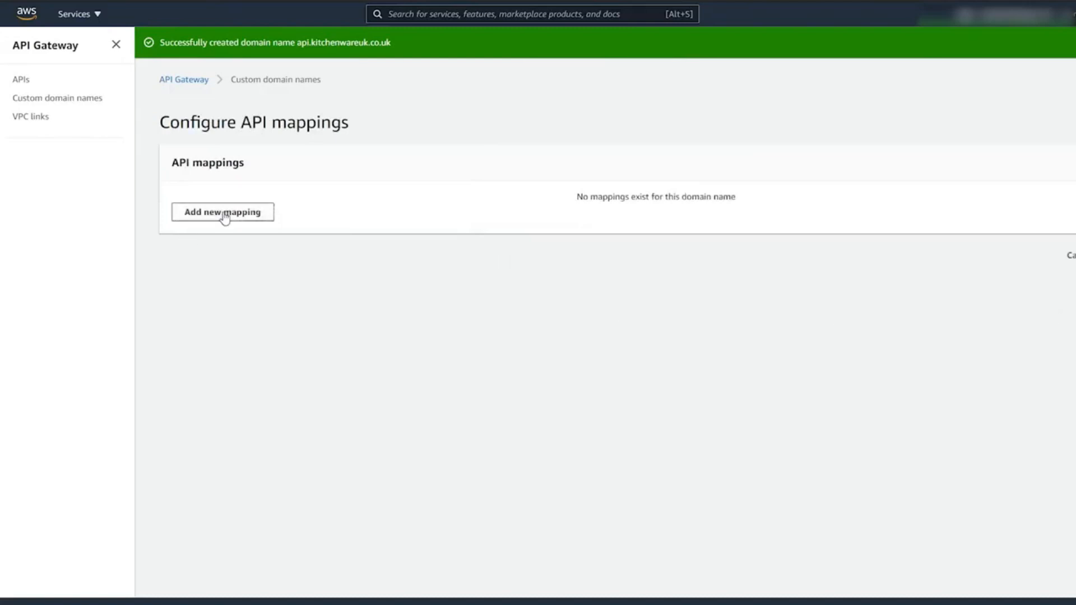
pyautogui.click(222, 211)
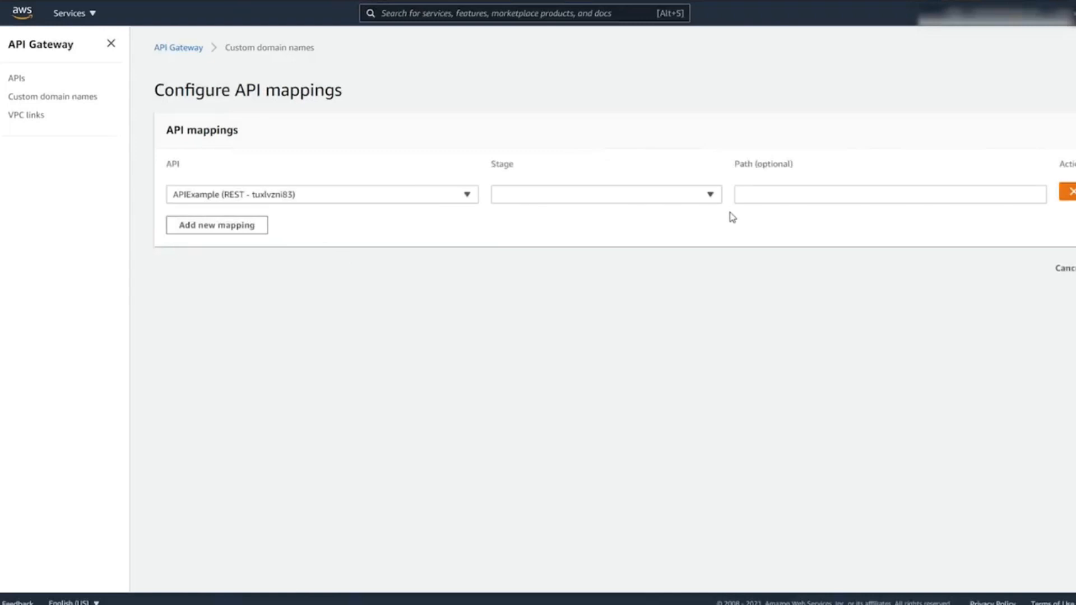
pyautogui.click(604, 194)
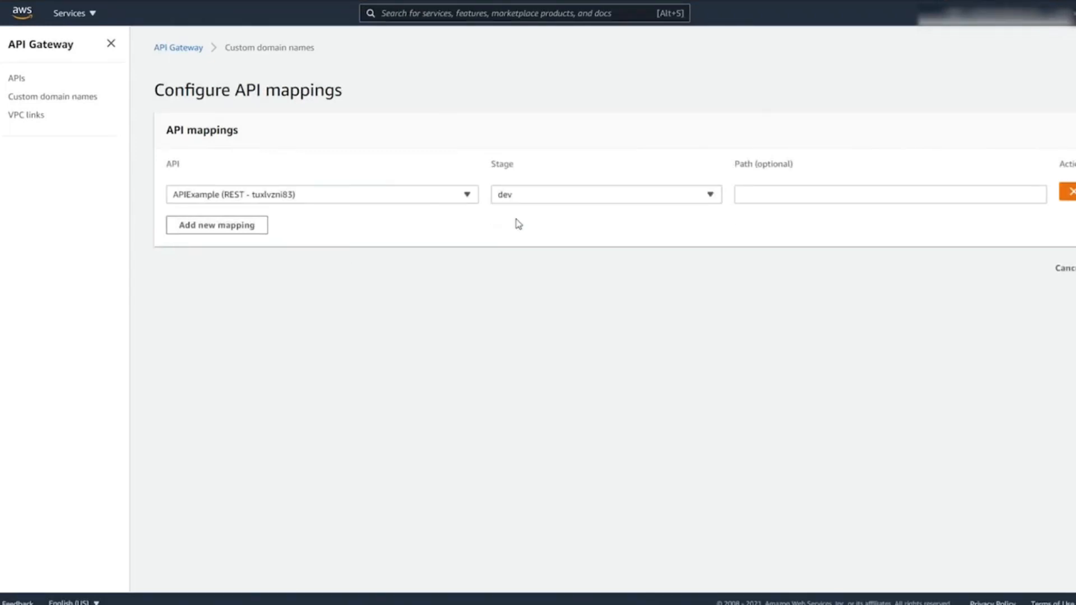
pyautogui.moveTo(796, 212)
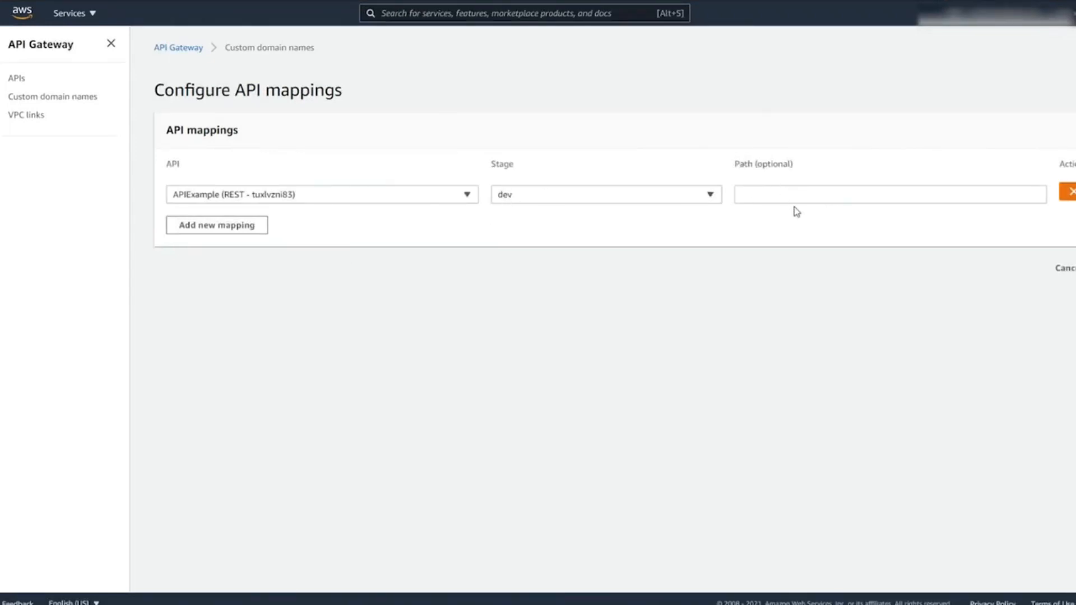
pyautogui.moveTo(767, 212)
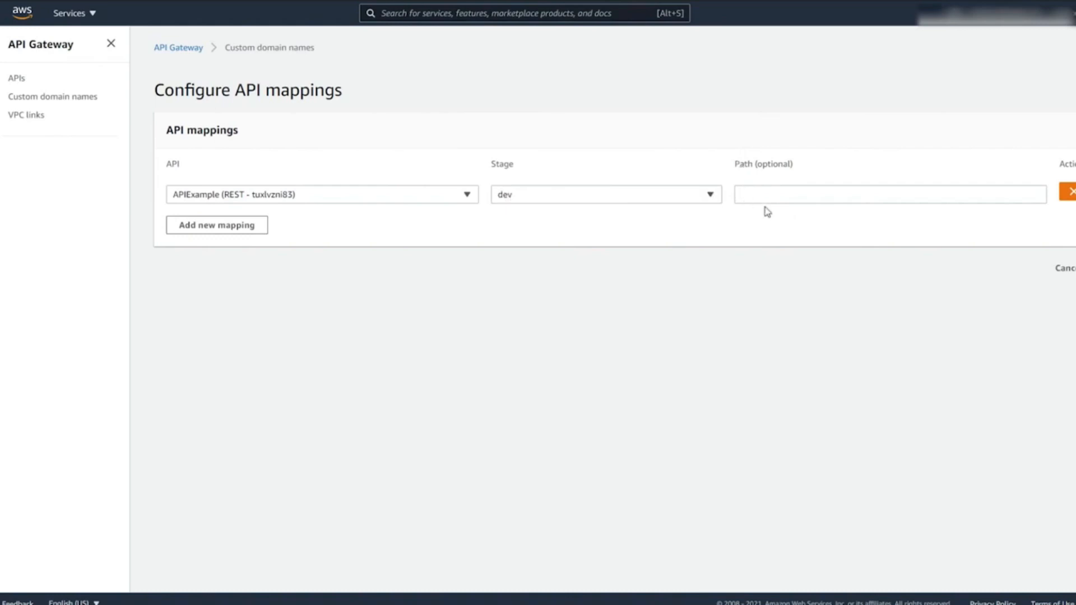
pyautogui.moveTo(767, 182)
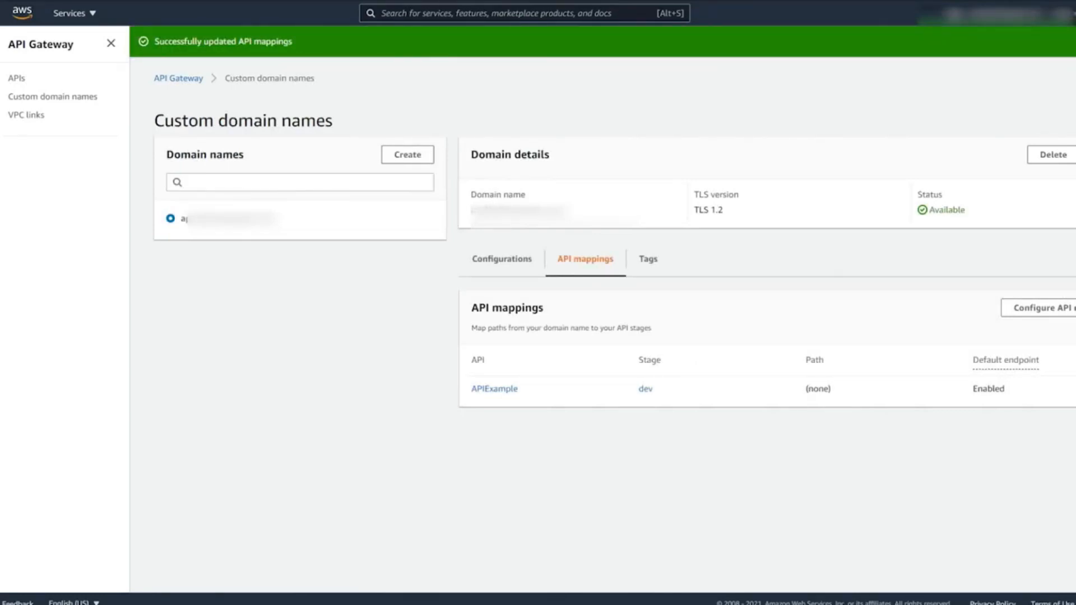
pyautogui.moveTo(502, 259)
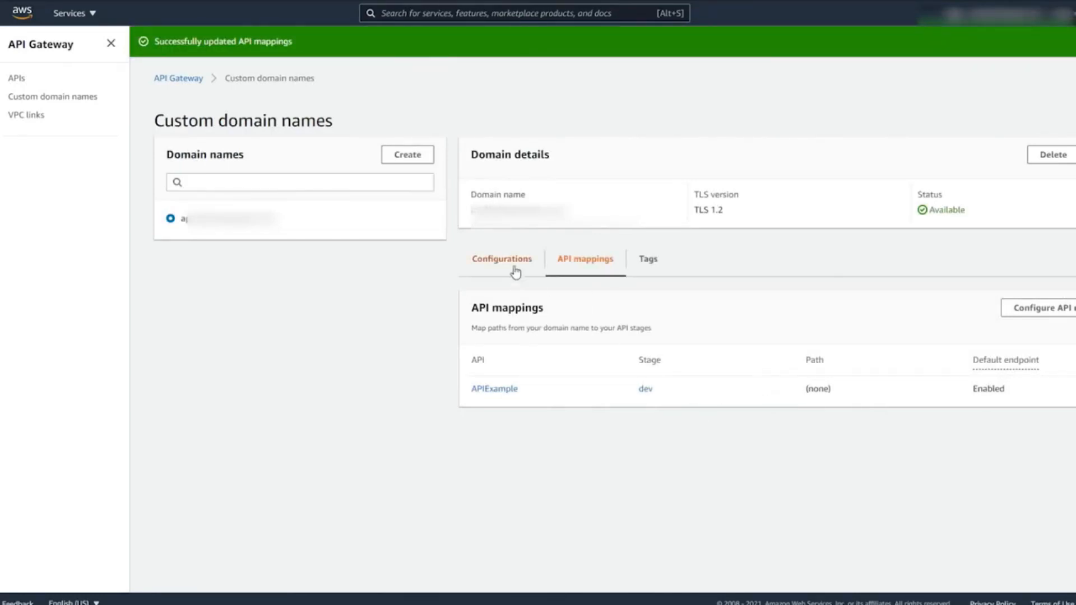
pyautogui.click(501, 259)
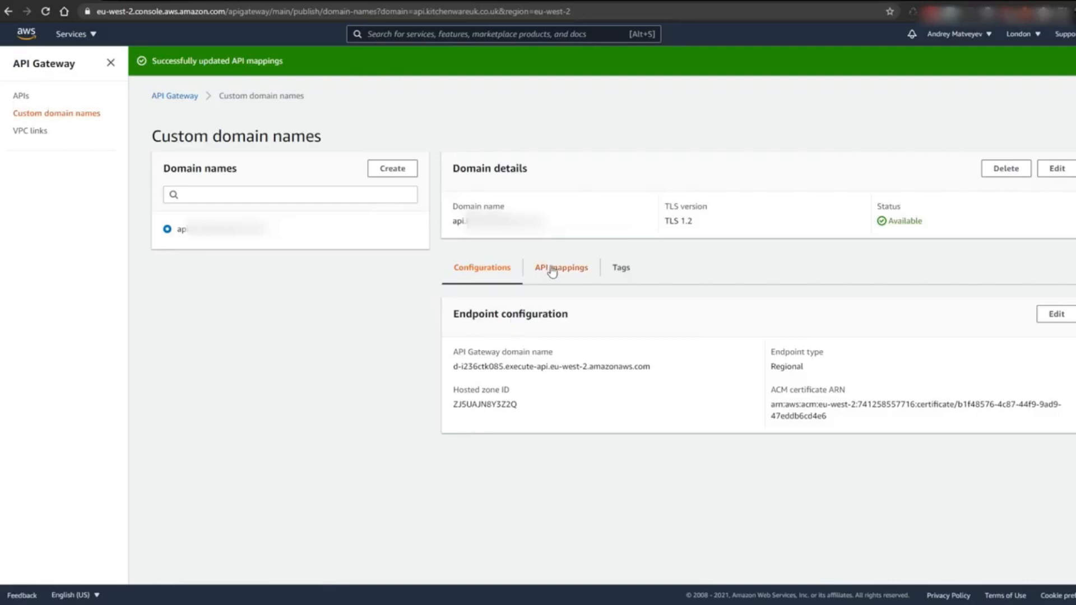
pyautogui.moveTo(452, 362)
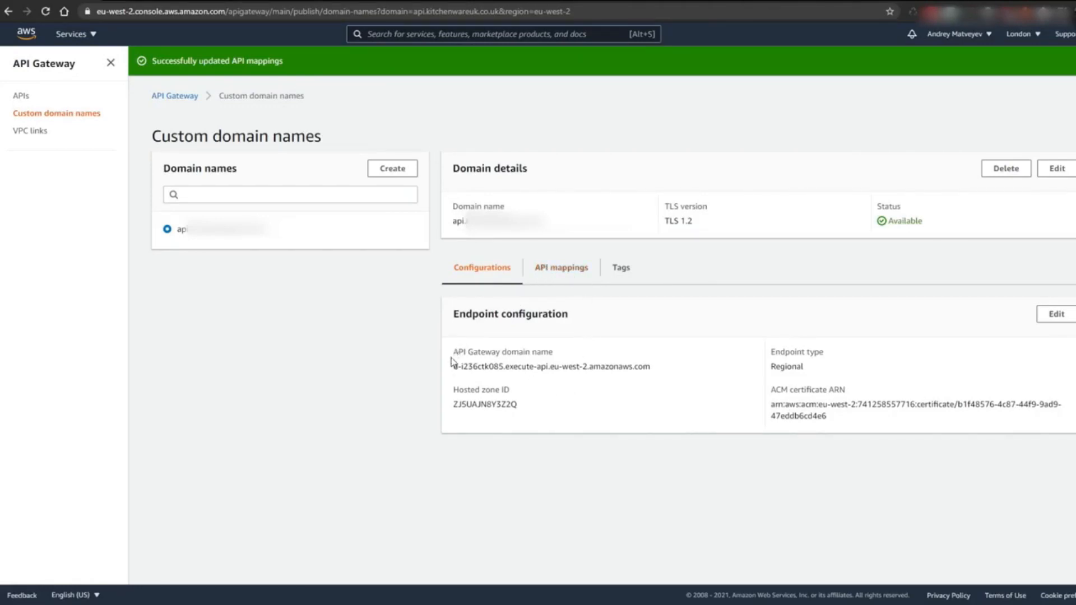
# Select and copy the execute-api gateway domain name d-i236ctk085.execute-api.eu-west-2.amazonaws.com.
pyautogui.doubleClick(501, 351)
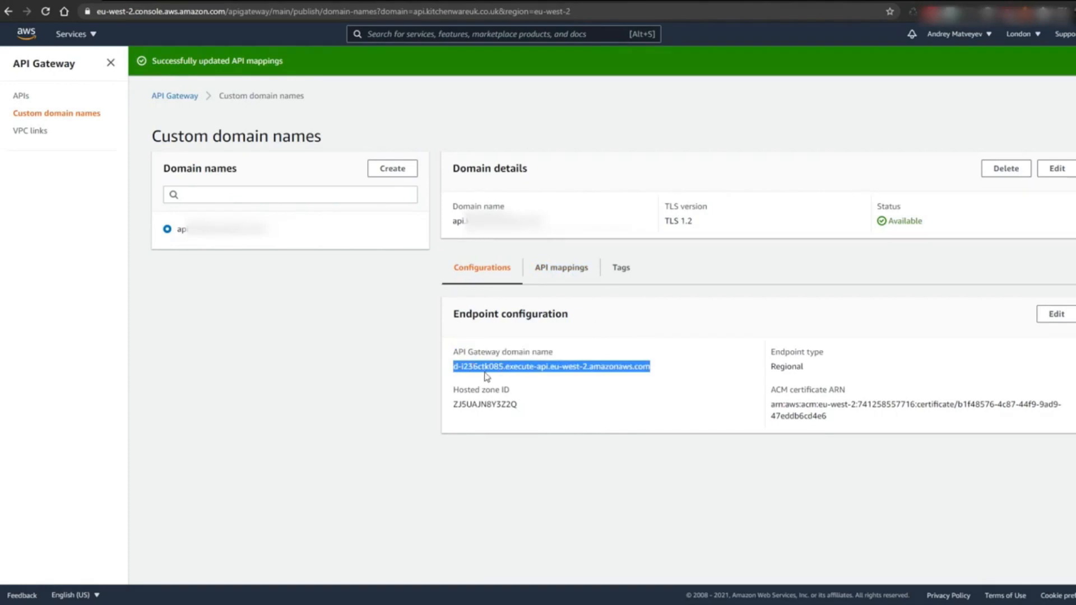
pyautogui.moveTo(548, 392)
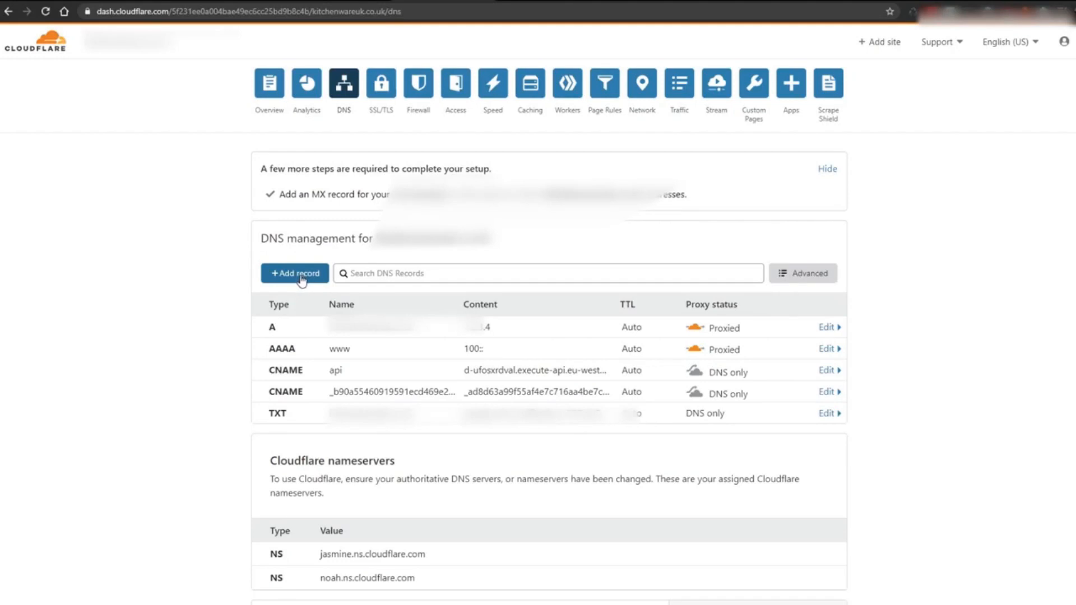
# Add a DNS-only CNAME record named api targeting the API Gateway regional domain name.
pyautogui.click(294, 273)
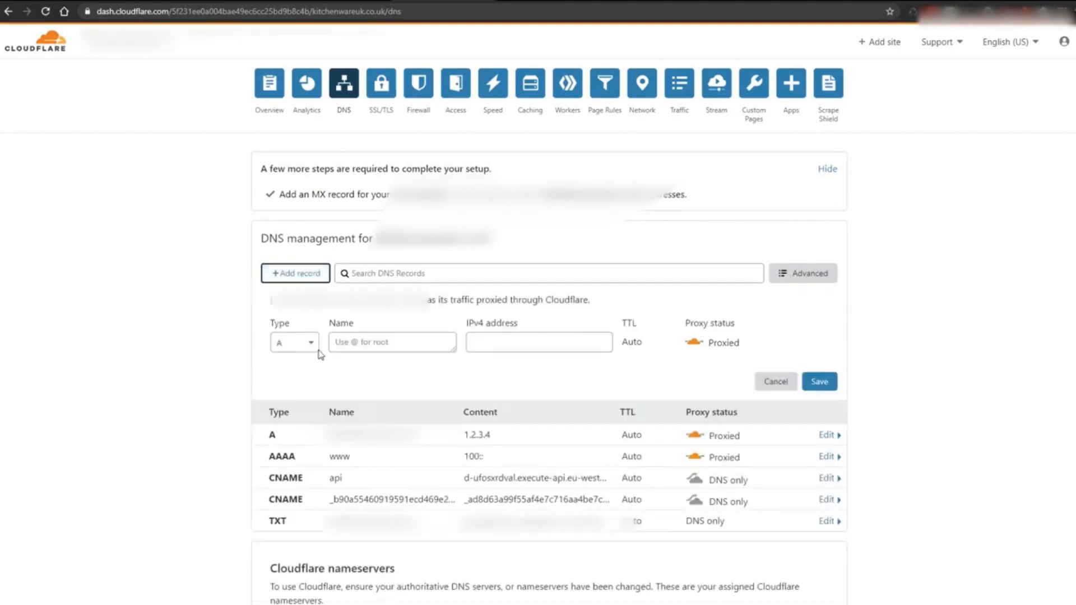
pyautogui.click(294, 343)
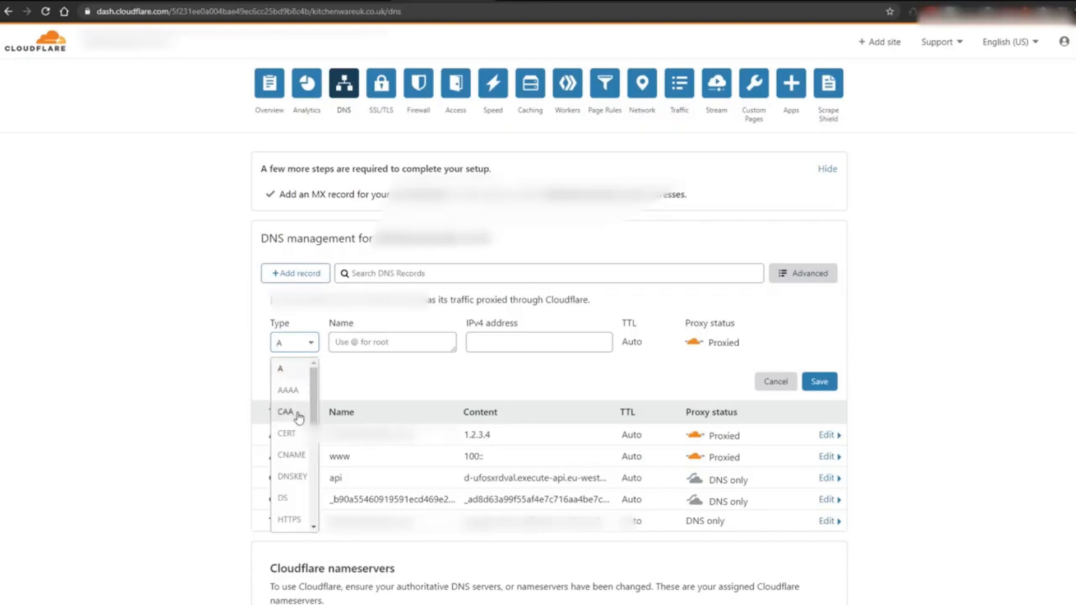
pyautogui.click(291, 455)
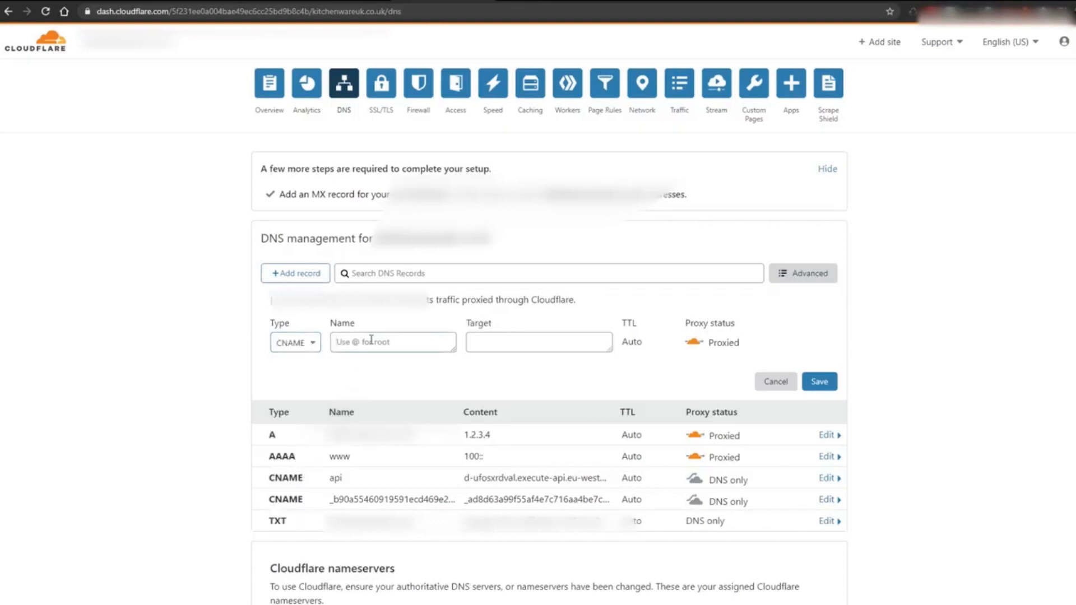
pyautogui.write('api')
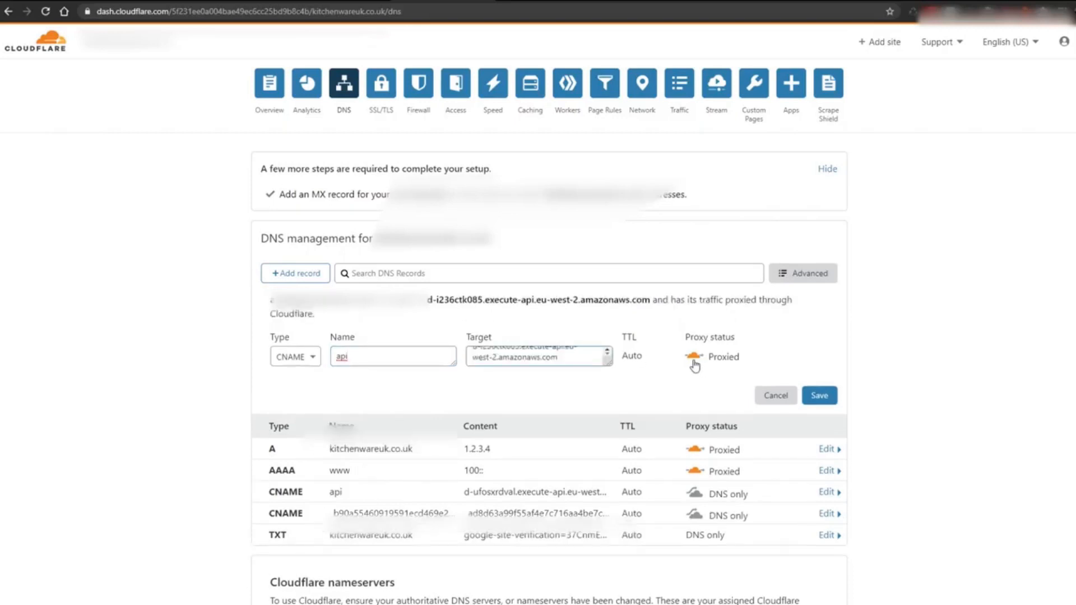
pyautogui.click(693, 359)
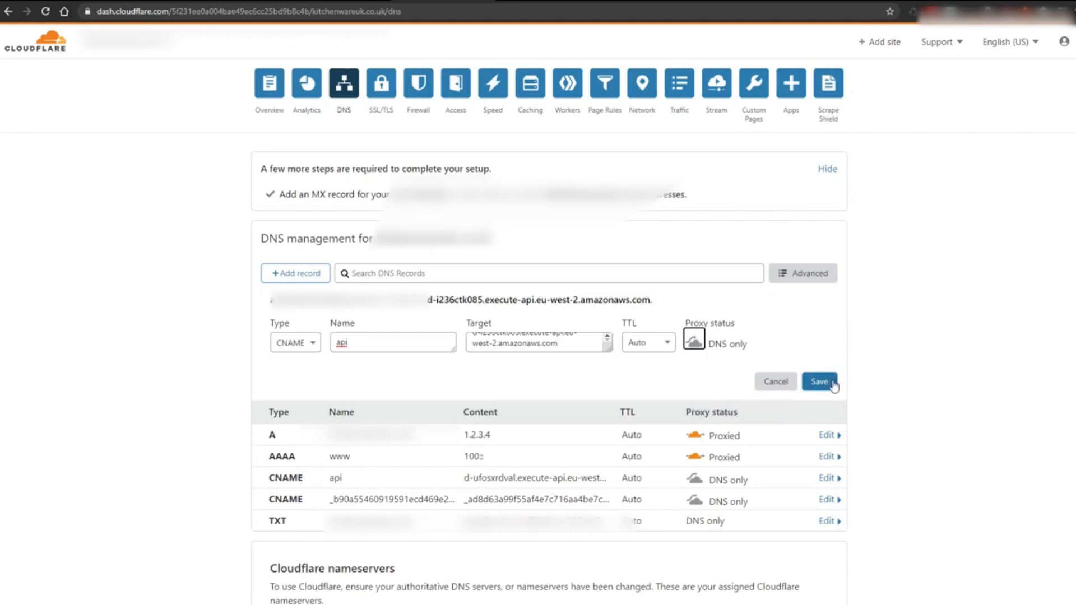
pyautogui.moveTo(834, 386)
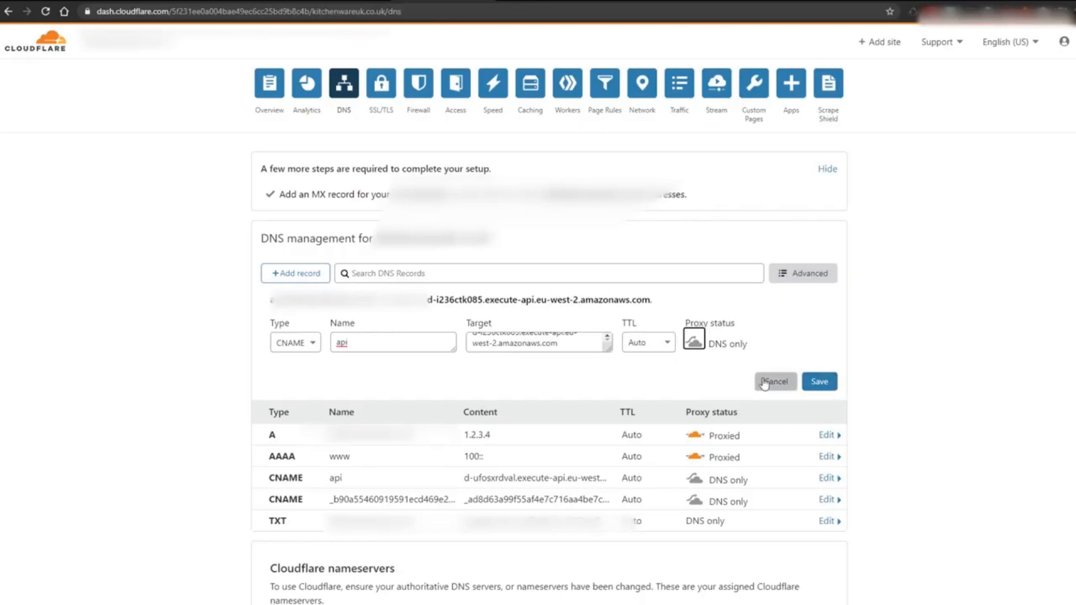
pyautogui.click(775, 381)
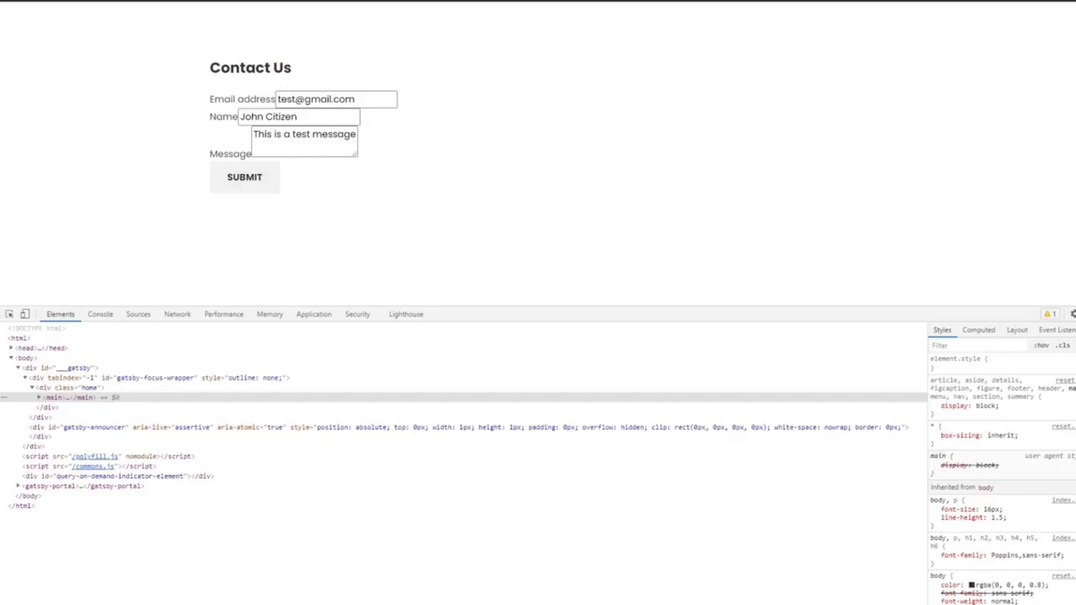
# Submit the filled-in test message from the Contact Us form with DevTools open.
pyautogui.click(244, 177)
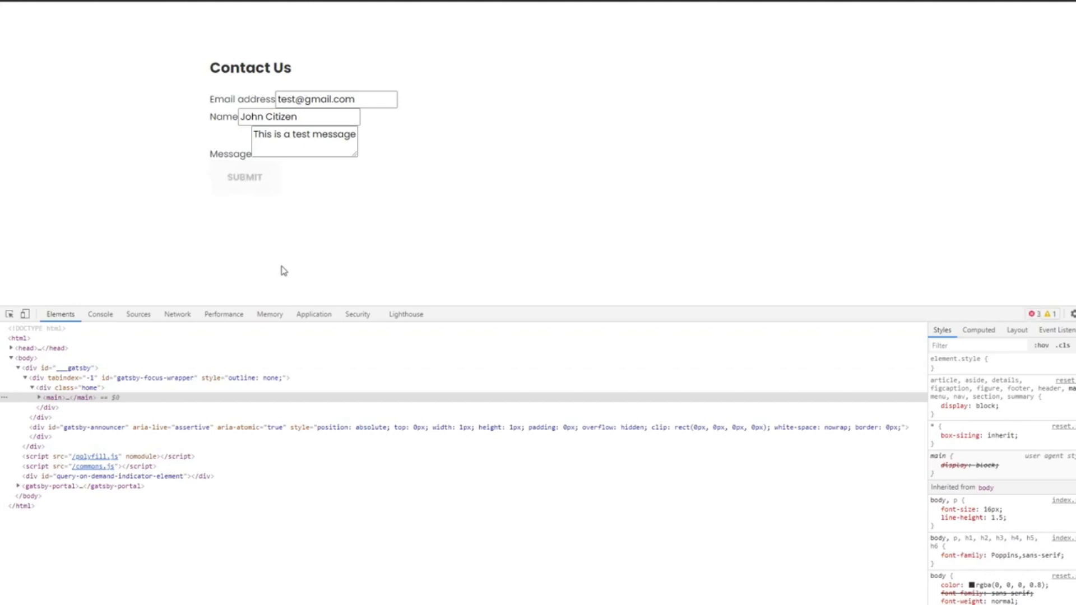